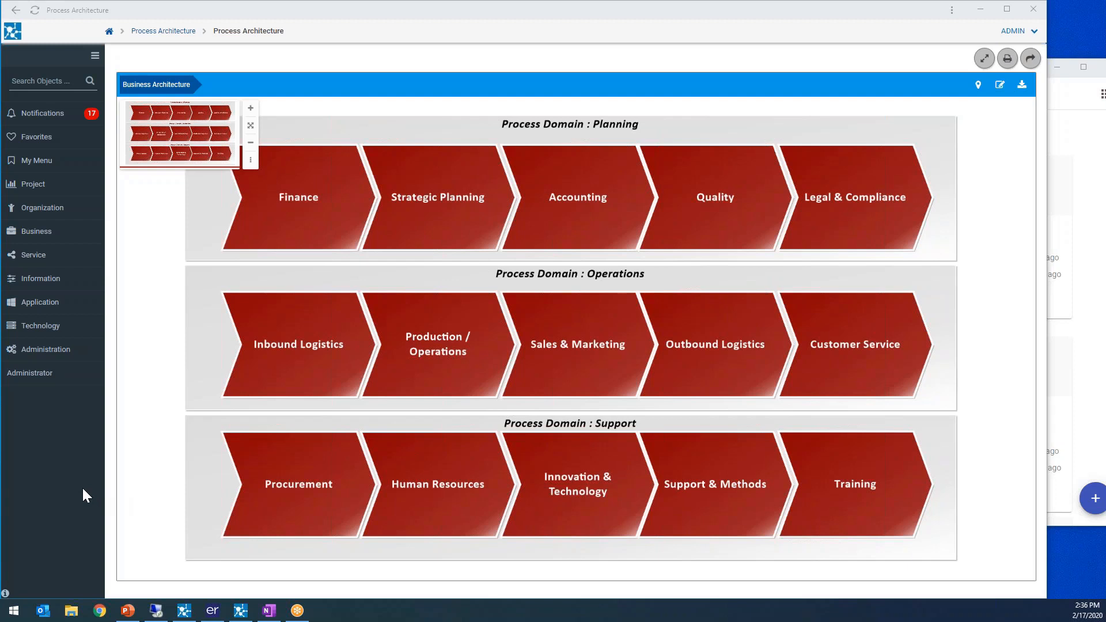
mouse_move(71, 457)
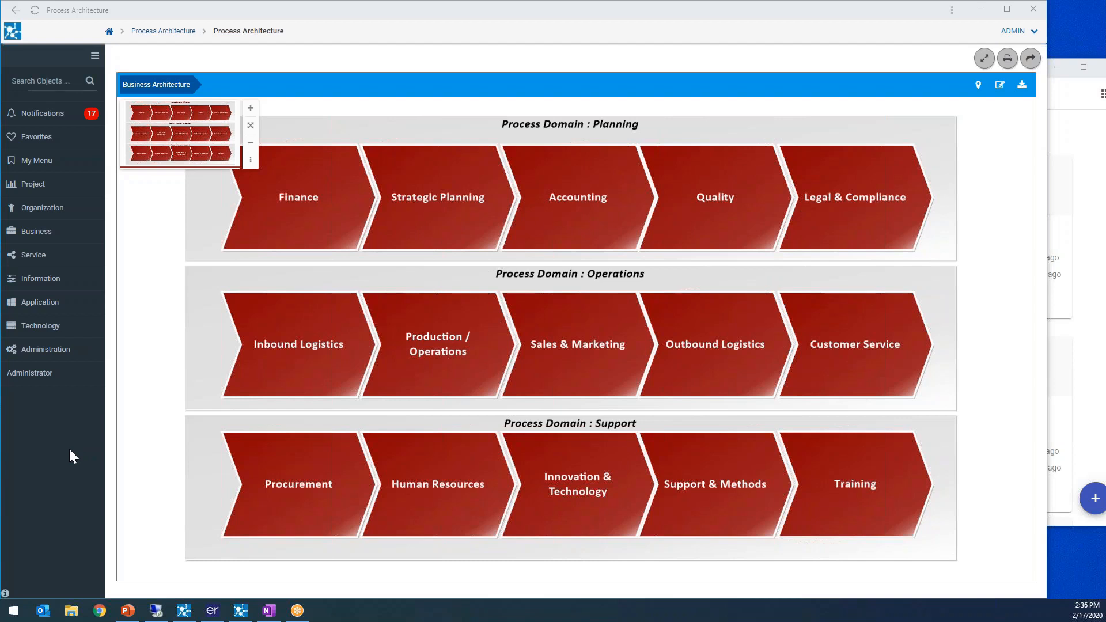
mouse_move(401, 416)
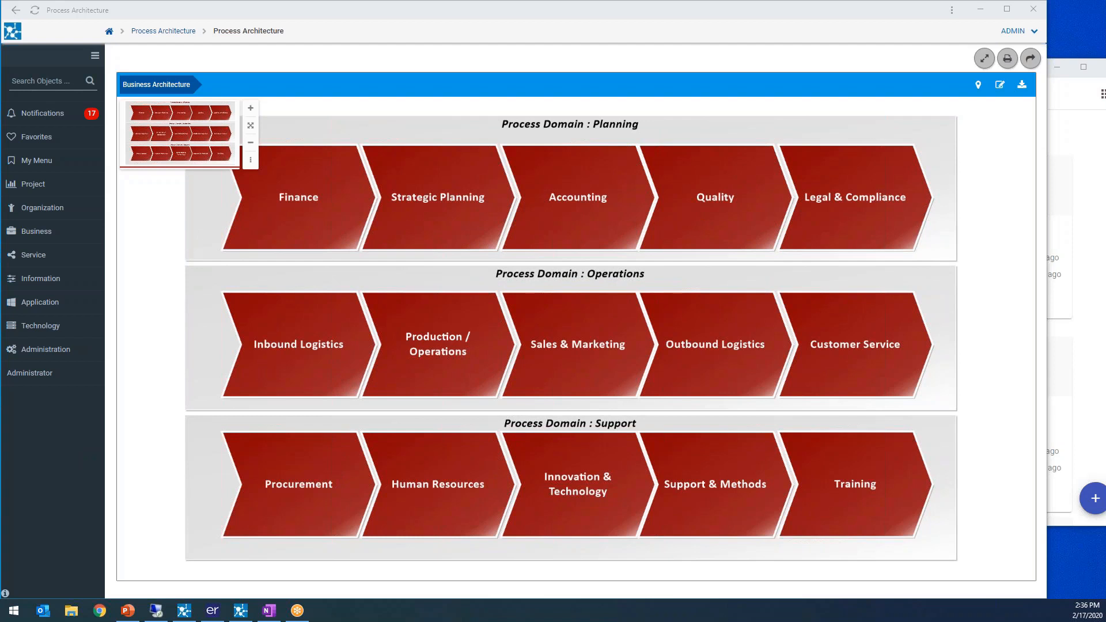
mouse_move(36, 419)
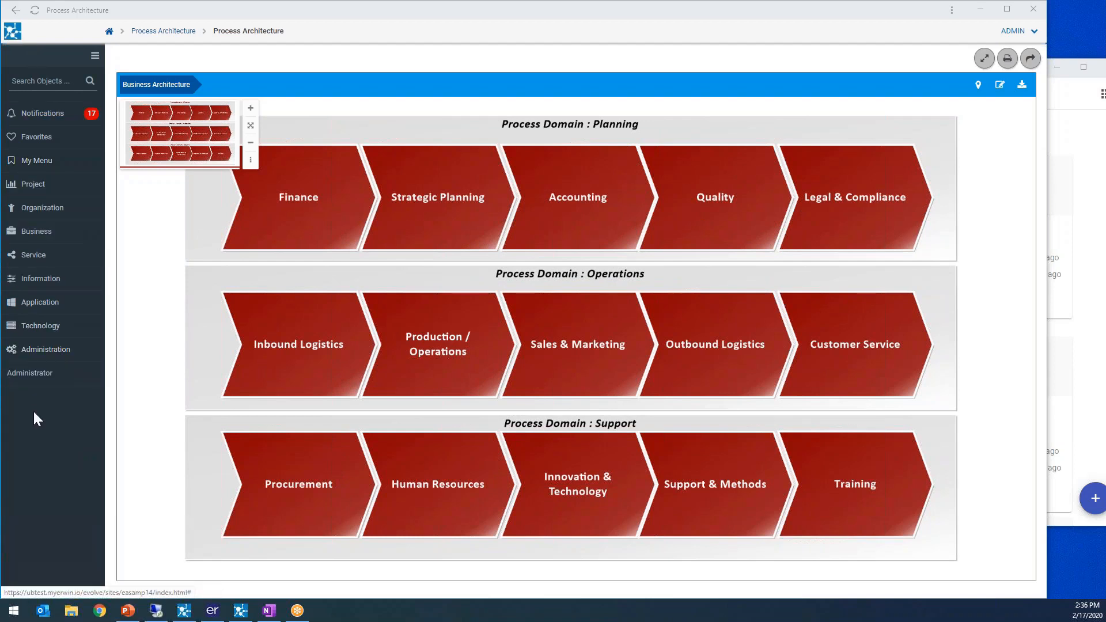
mouse_move(67, 286)
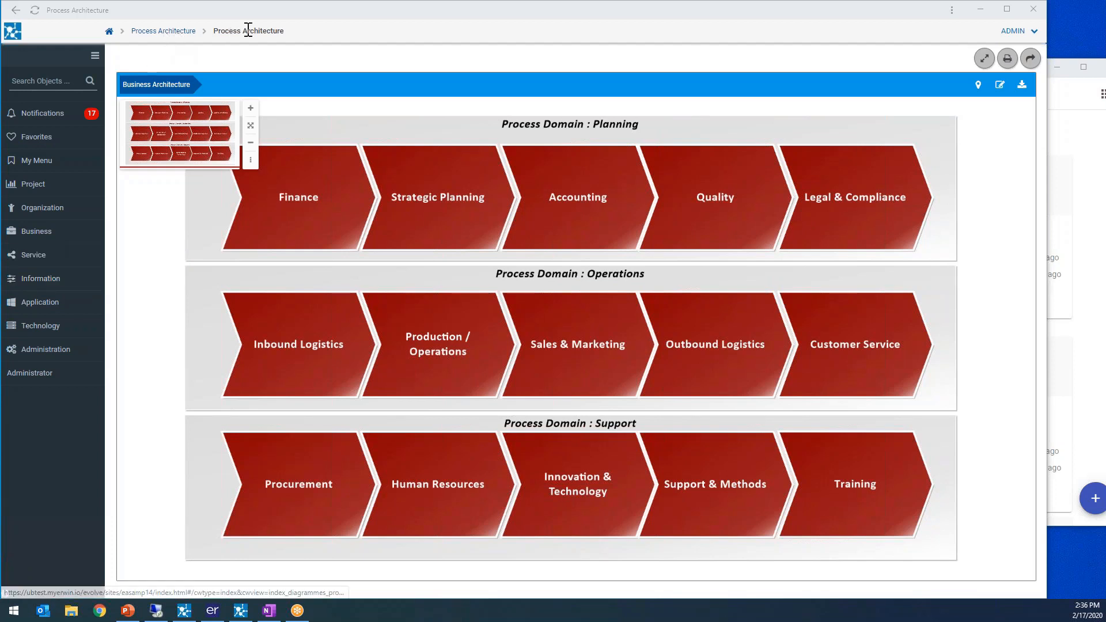
mouse_move(366, 85)
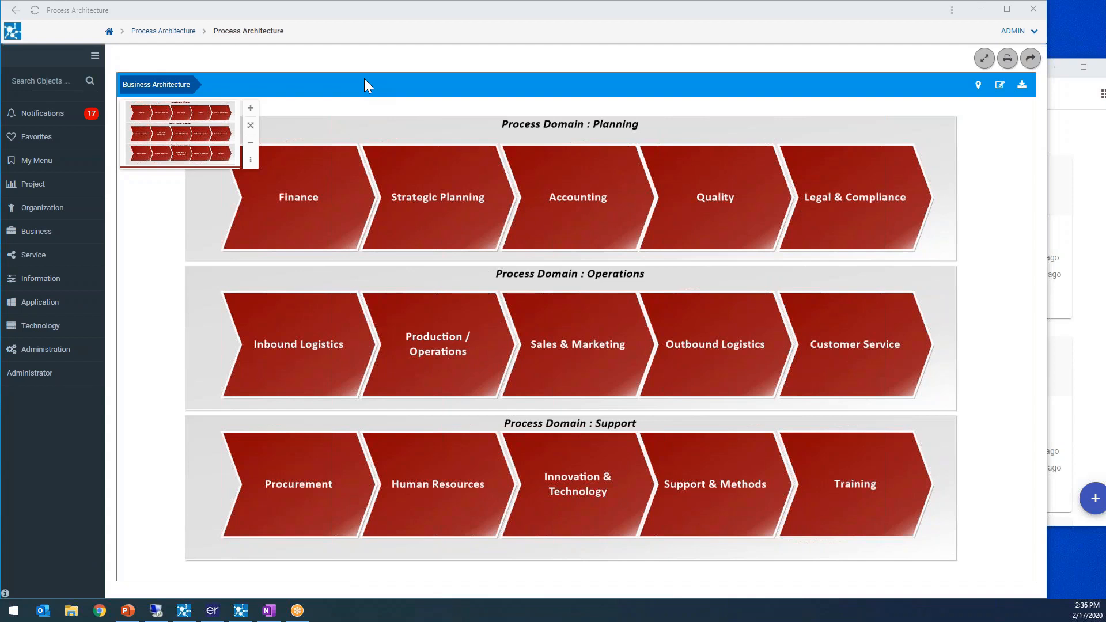
mouse_move(397, 184)
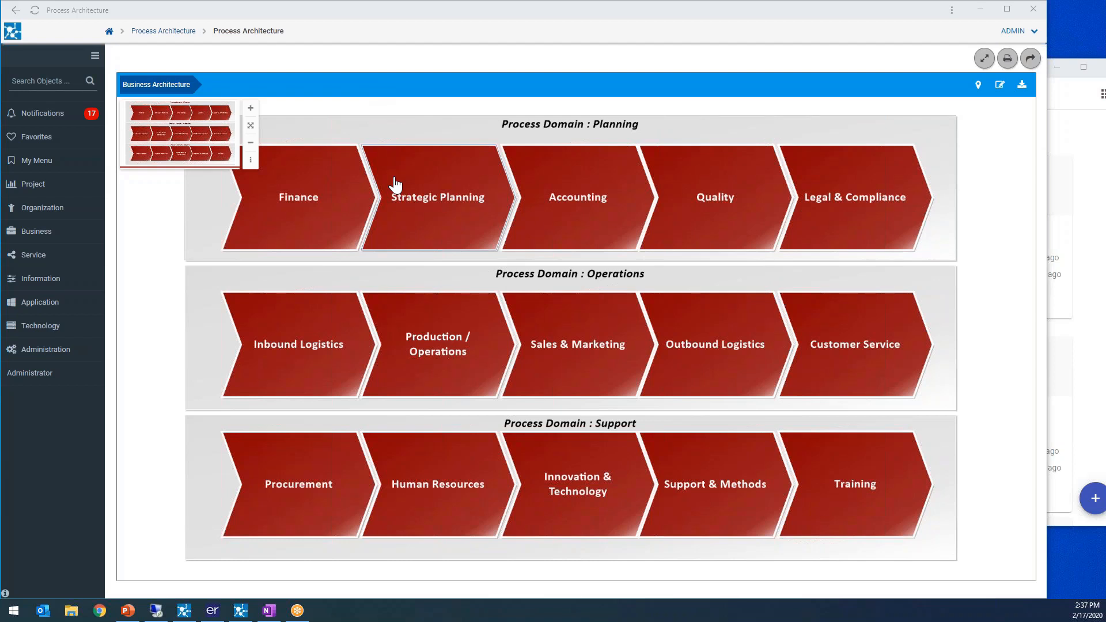
mouse_move(564, 345)
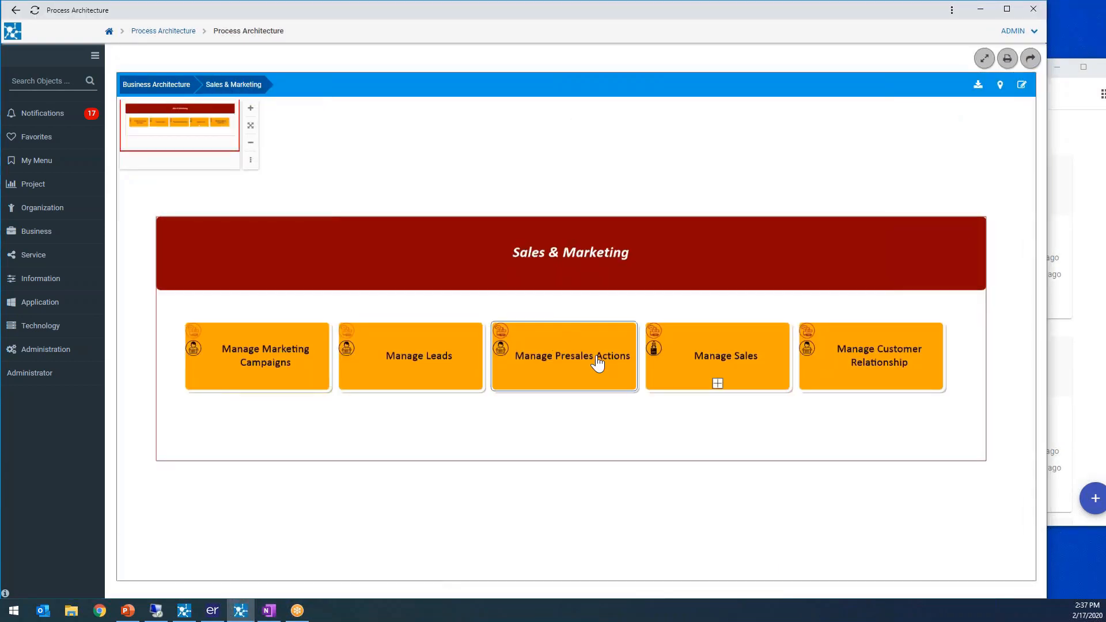
mouse_move(724, 388)
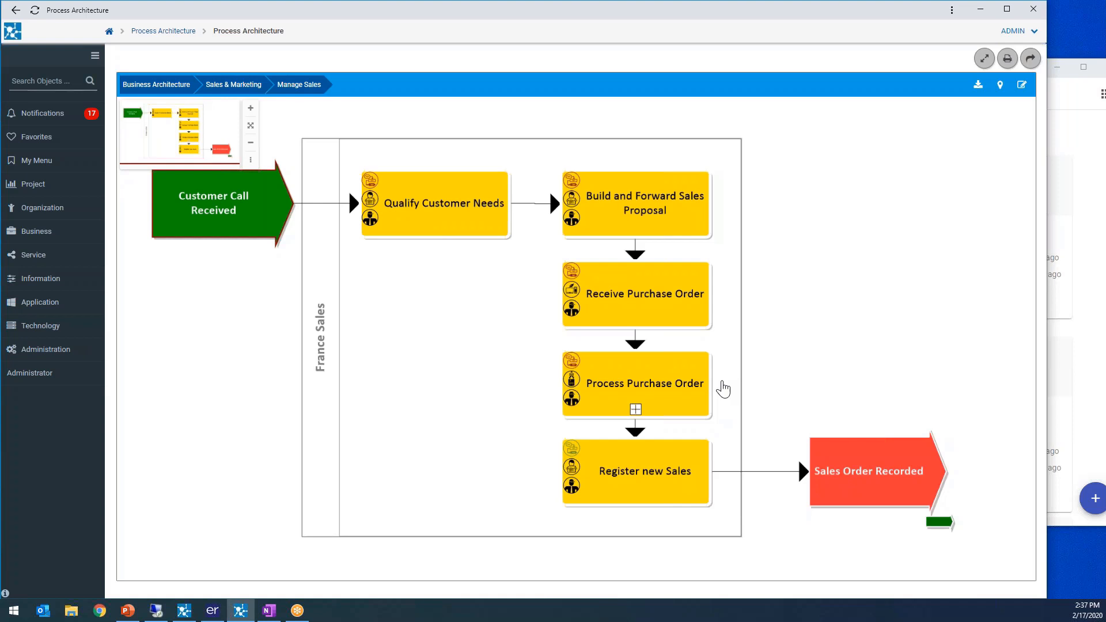
mouse_move(761, 376)
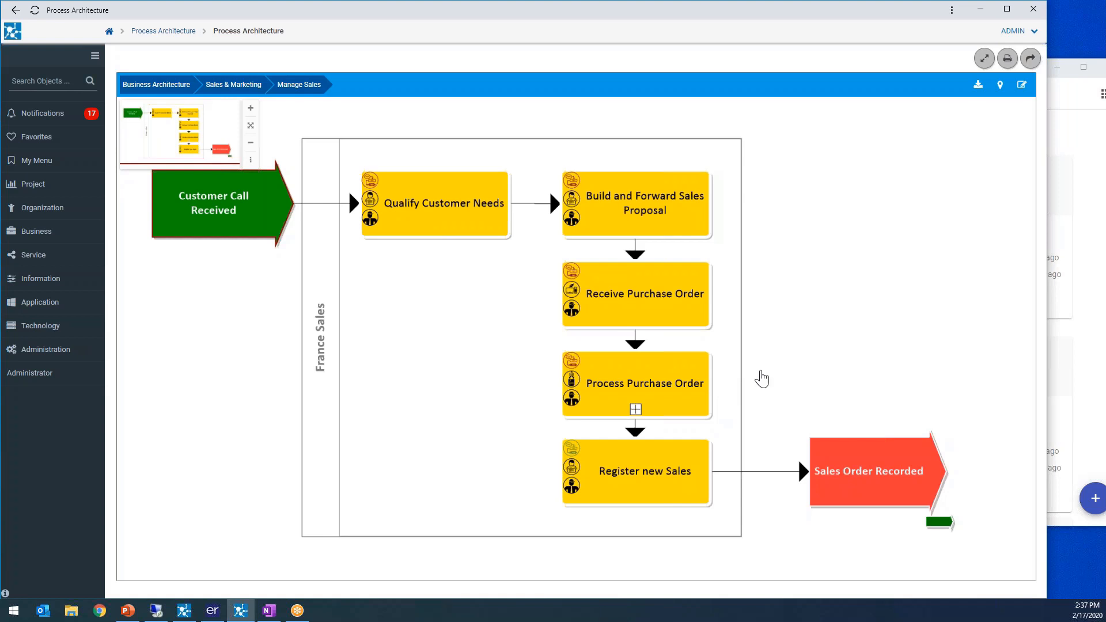
mouse_move(986, 166)
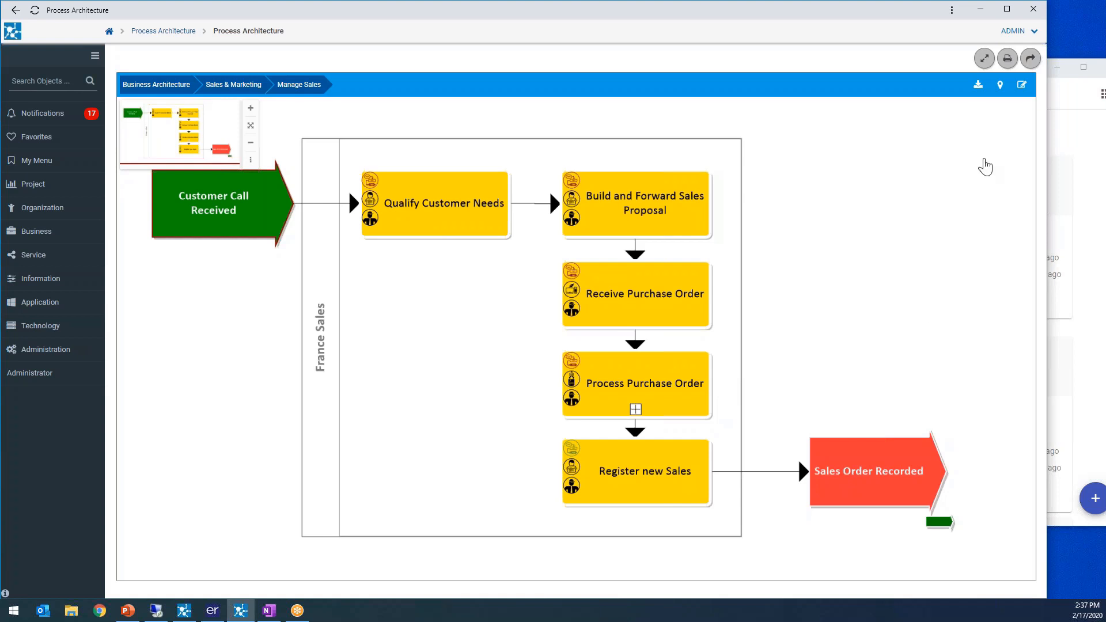
mouse_move(973, 168)
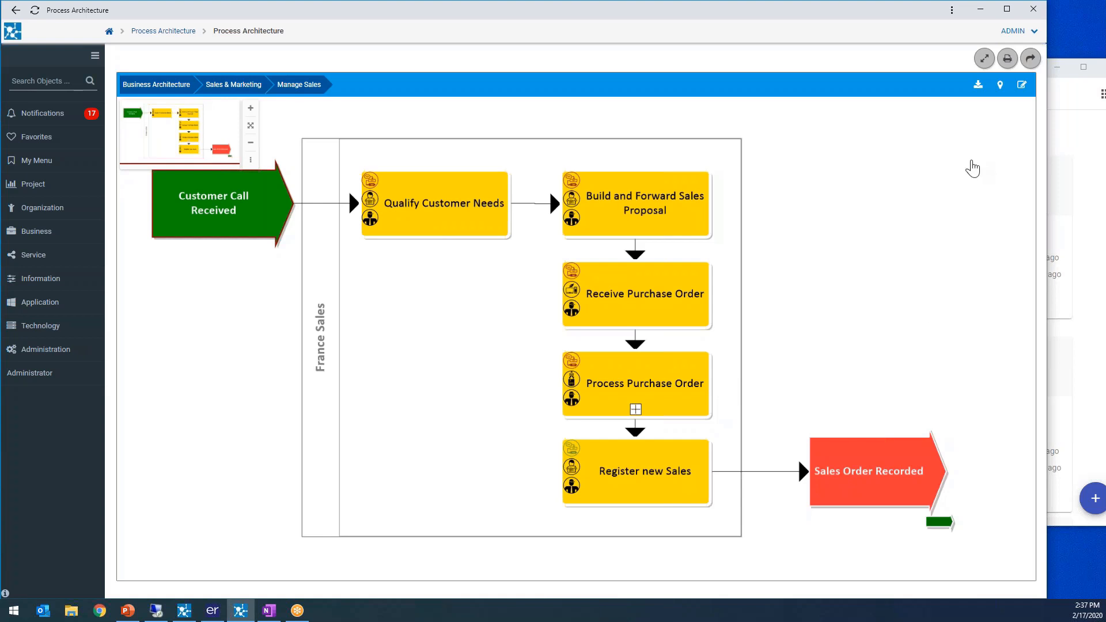
mouse_move(1022, 85)
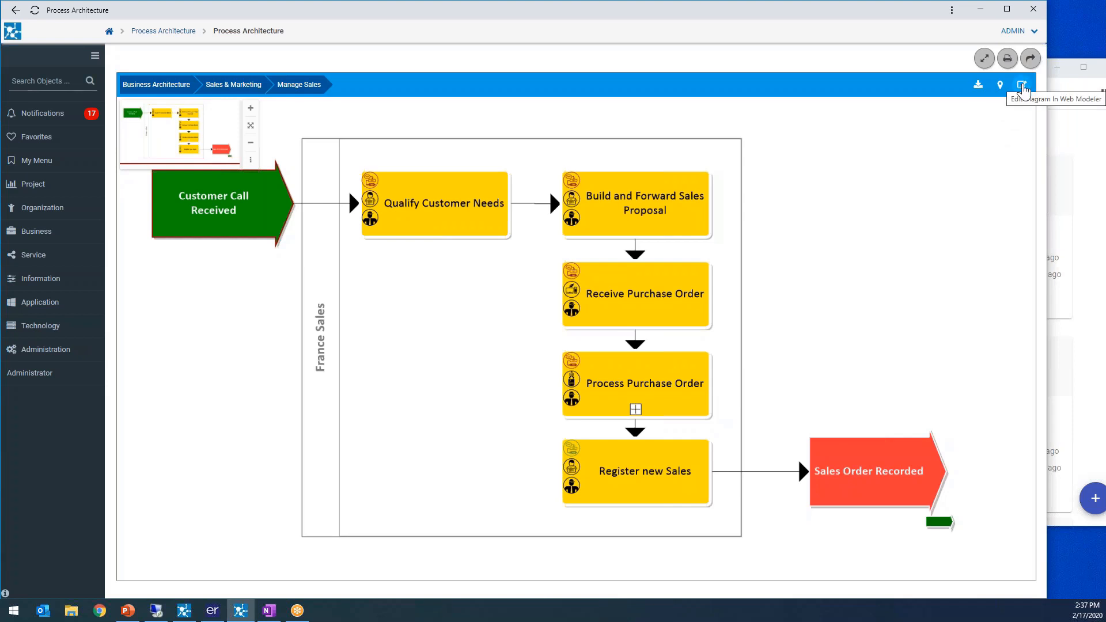
- Open the Manage Sales diagram for editing and maximize the Web Modeler window
click(1023, 85)
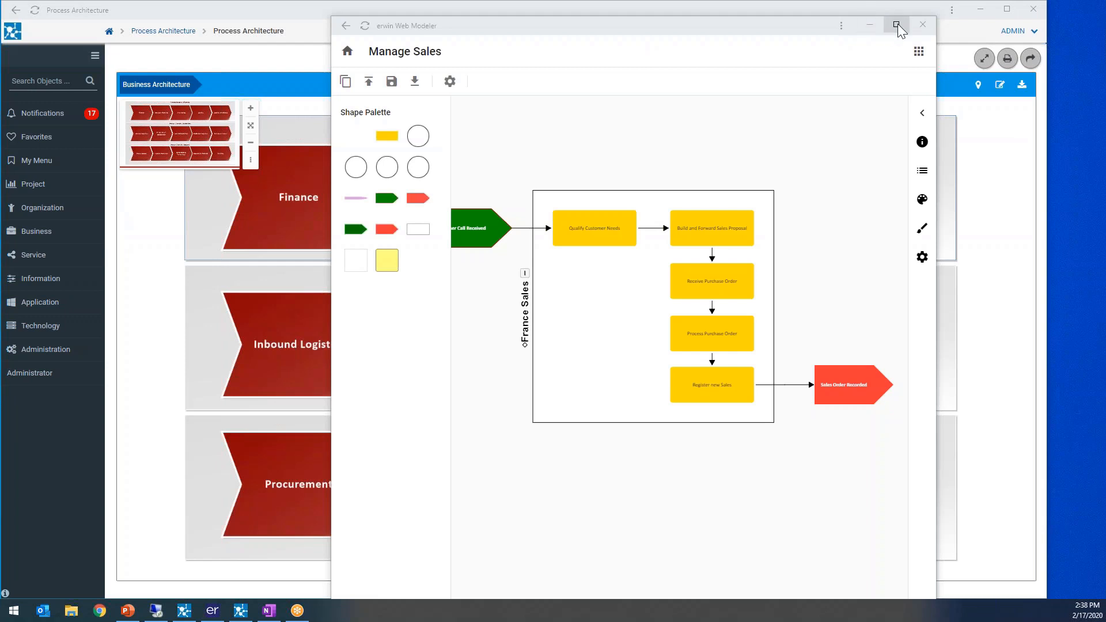
click(896, 25)
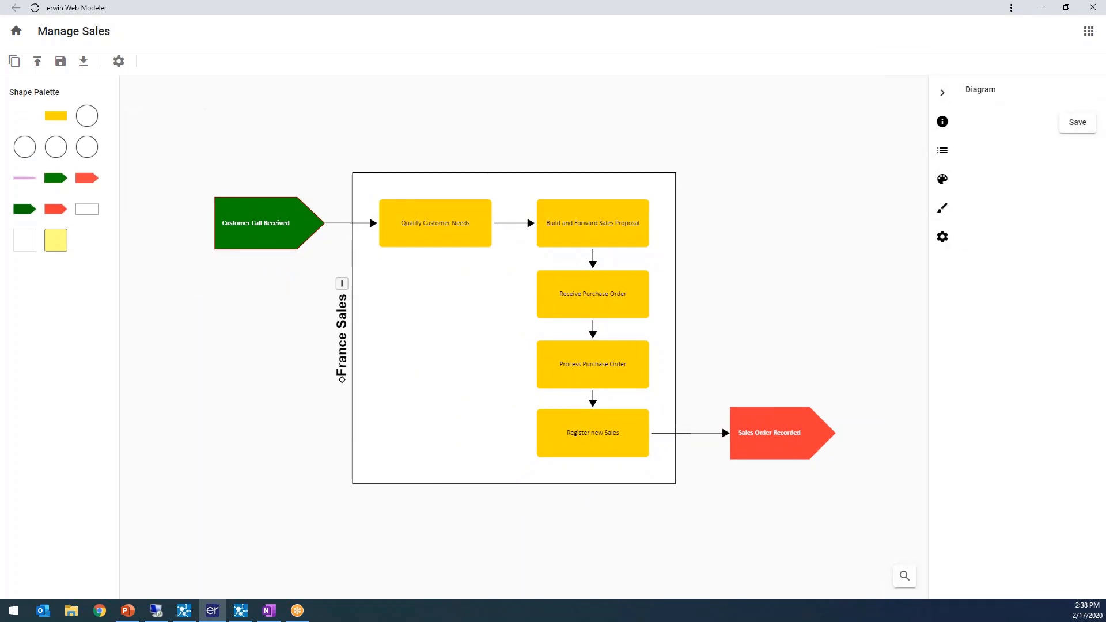
mouse_move(962, 266)
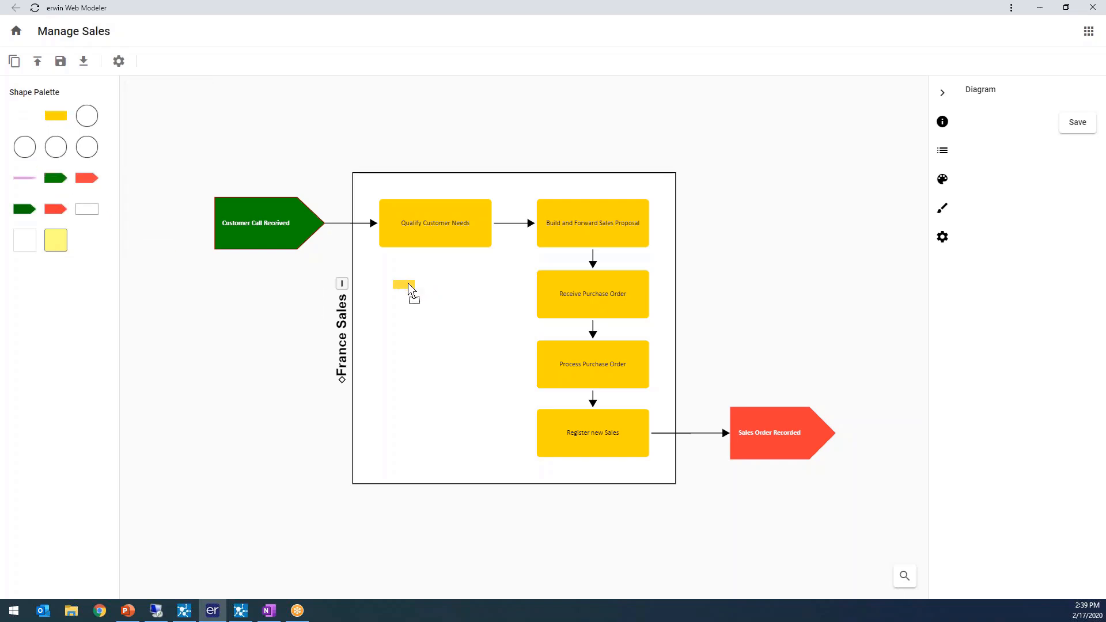
- Place a new blank activity in the France Sales swimlane below Qualify Customer Needs and select it
drag(405, 286, 443, 316)
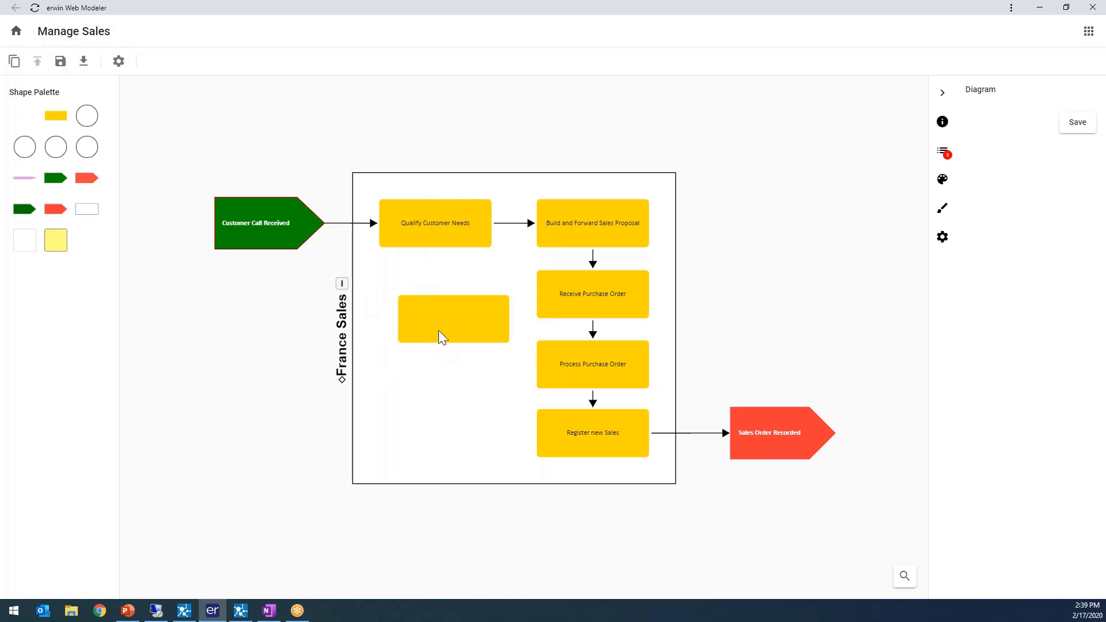
click(451, 318)
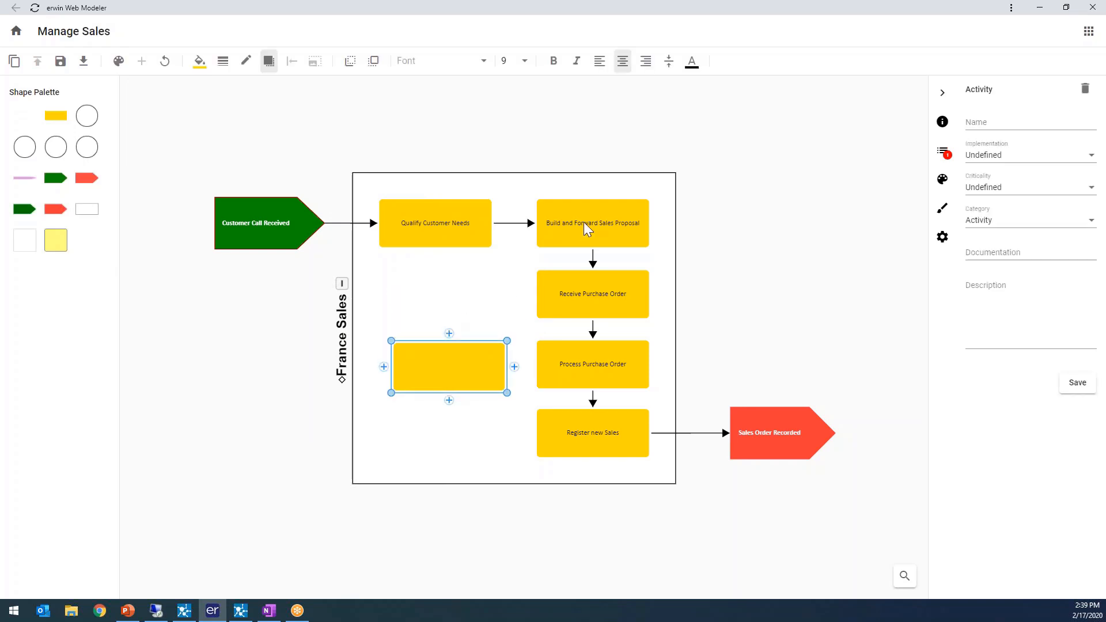
mouse_move(770, 194)
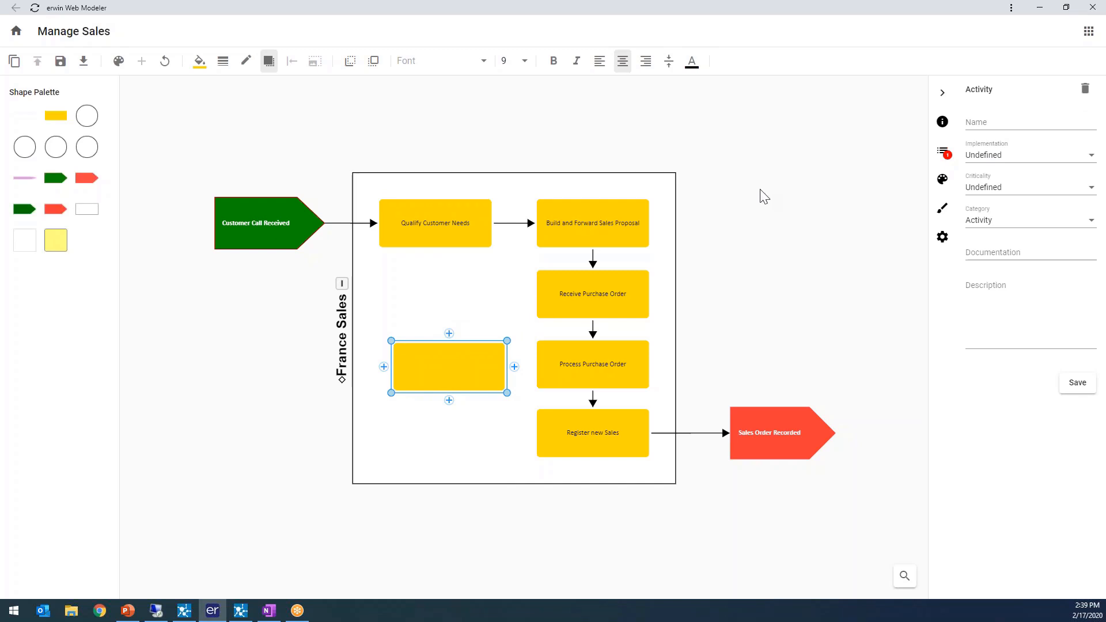
- Review the To Do and style panels, turn on Show Grid and Snap to Grid, and add a second blank activity
click(943, 153)
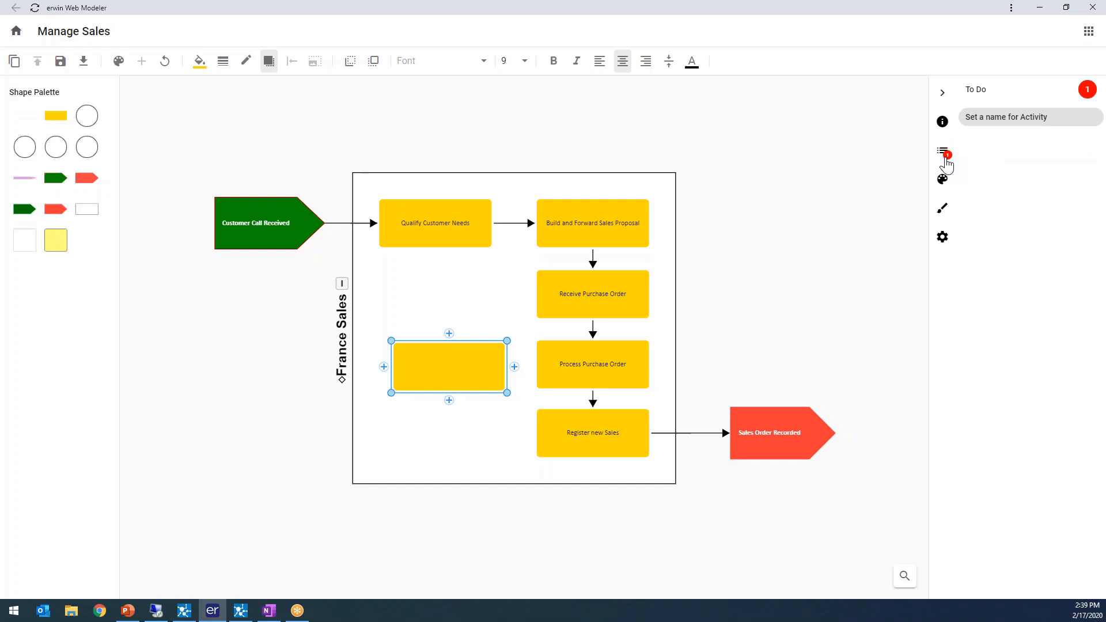
click(942, 179)
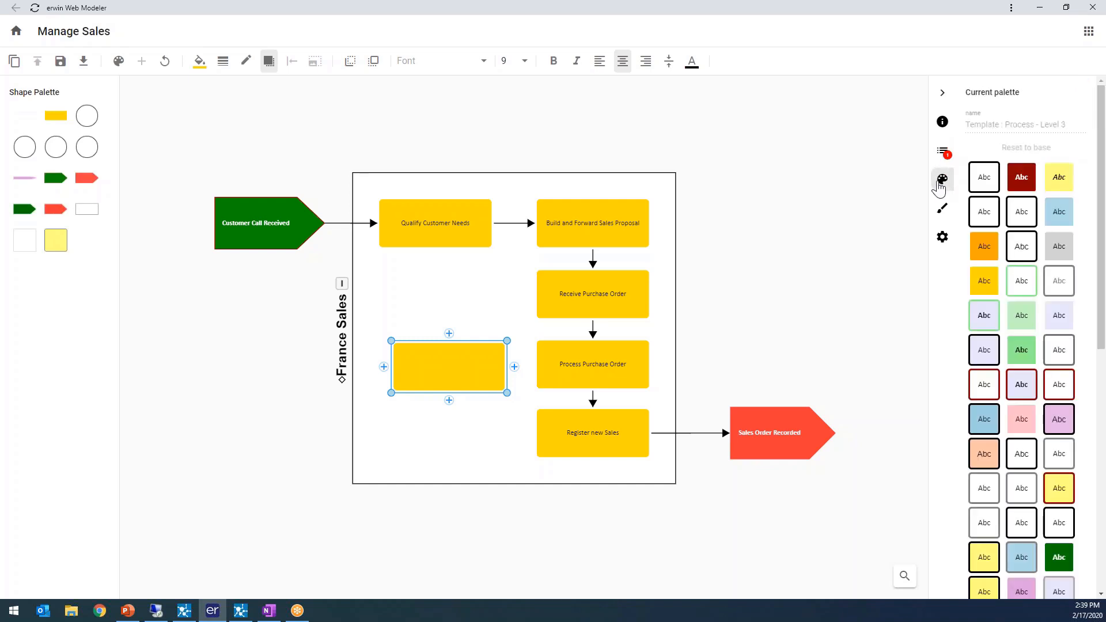
mouse_move(943, 185)
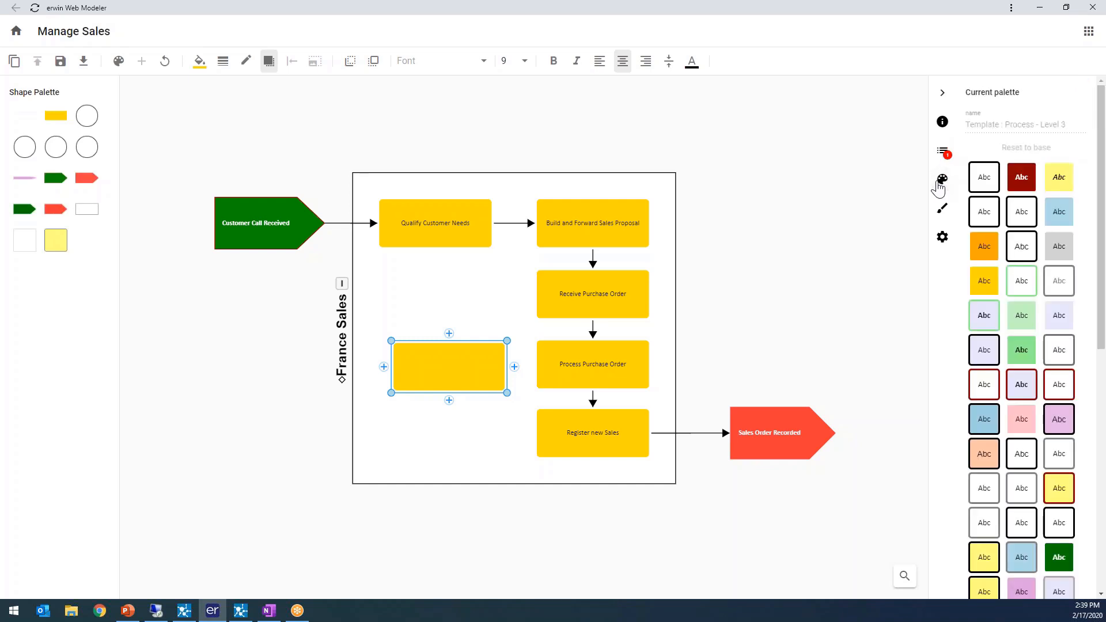
click(942, 209)
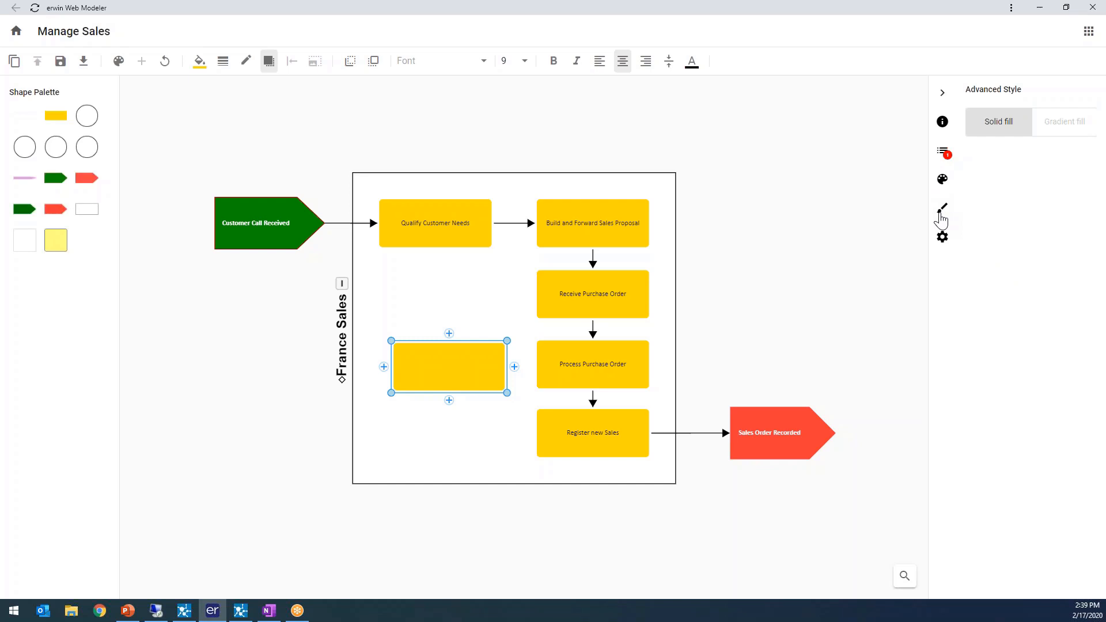
click(942, 237)
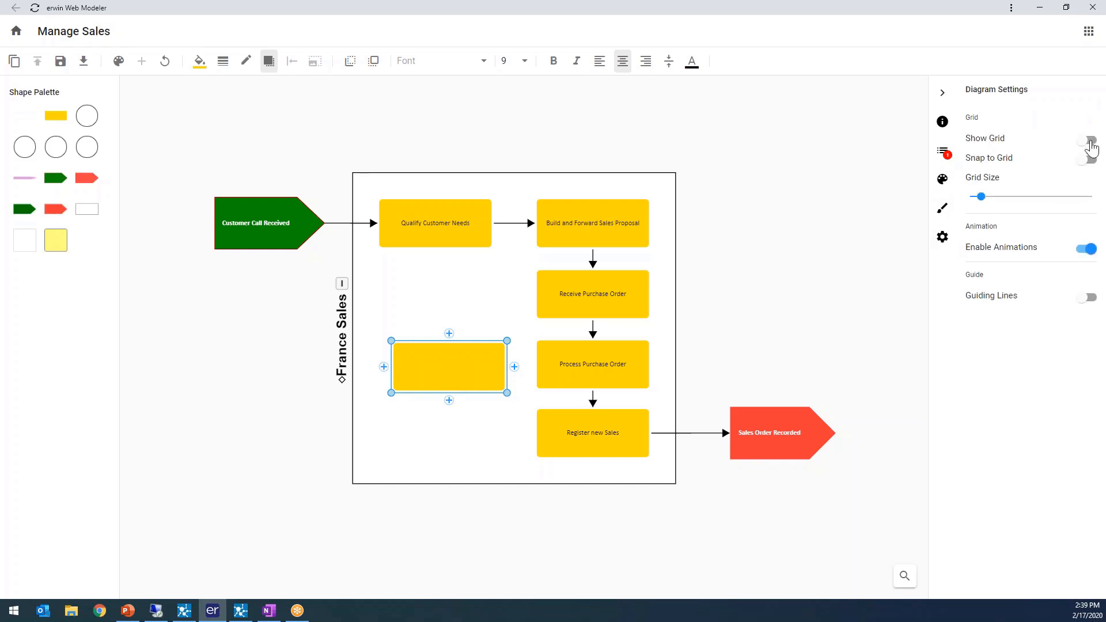
click(1085, 139)
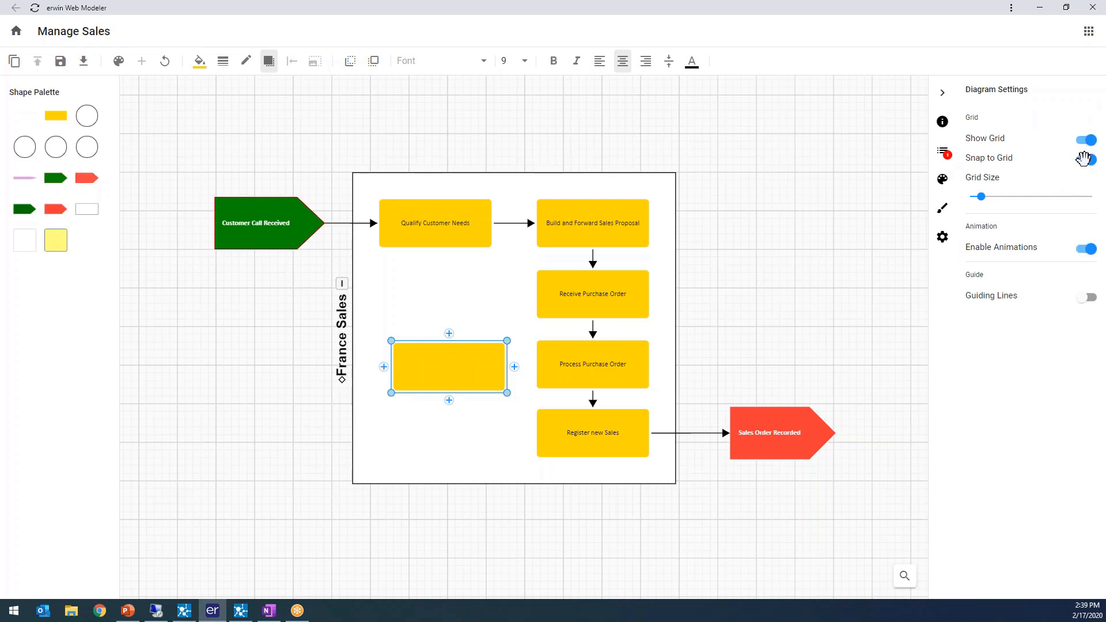
drag(979, 196, 987, 196)
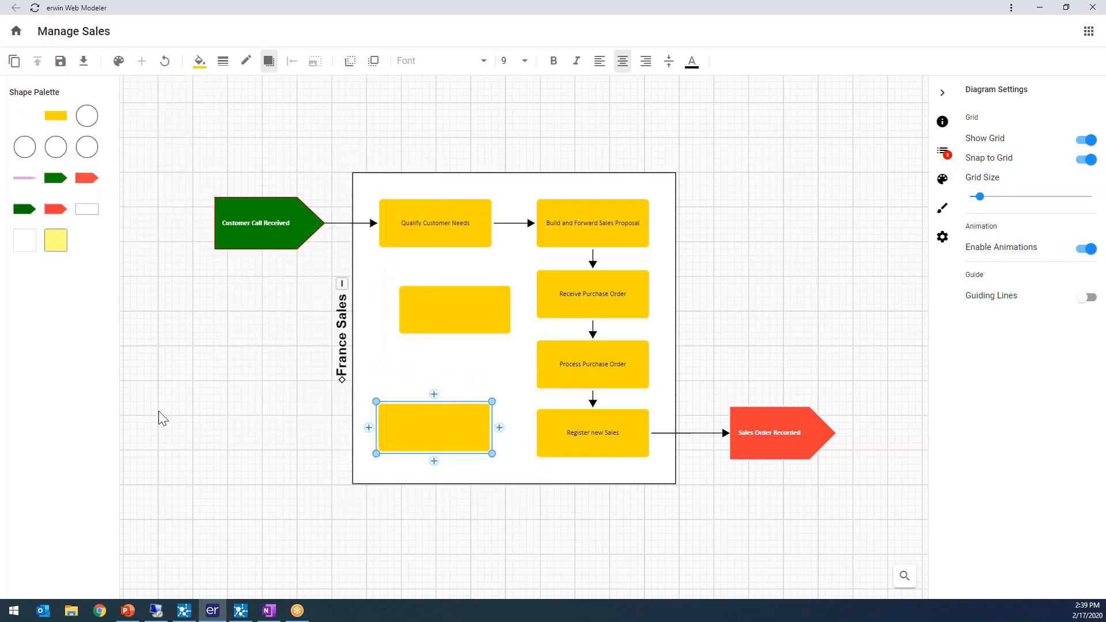
- Align the lower blank activity on the grid and bring up the upper activity's Name property
drag(435, 428, 445, 434)
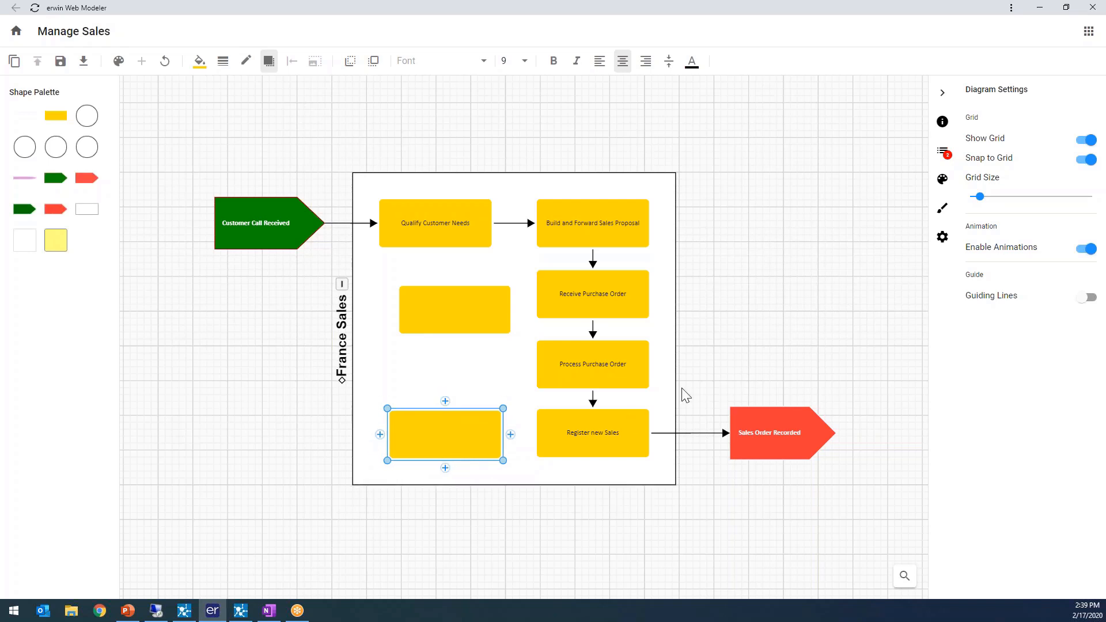
click(444, 309)
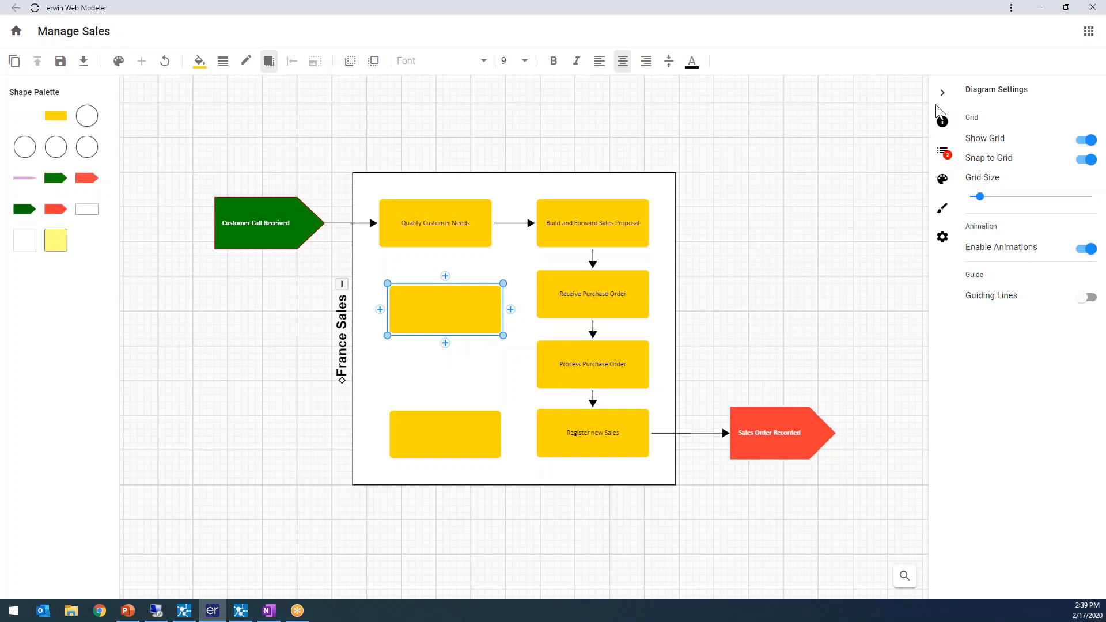
click(943, 122)
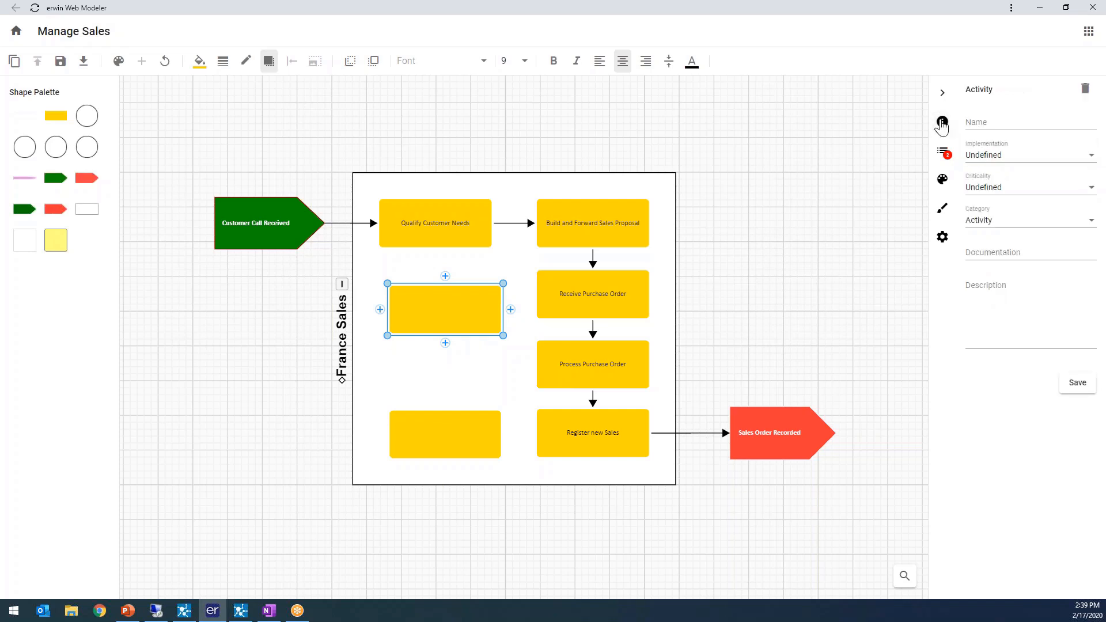
mouse_move(454, 314)
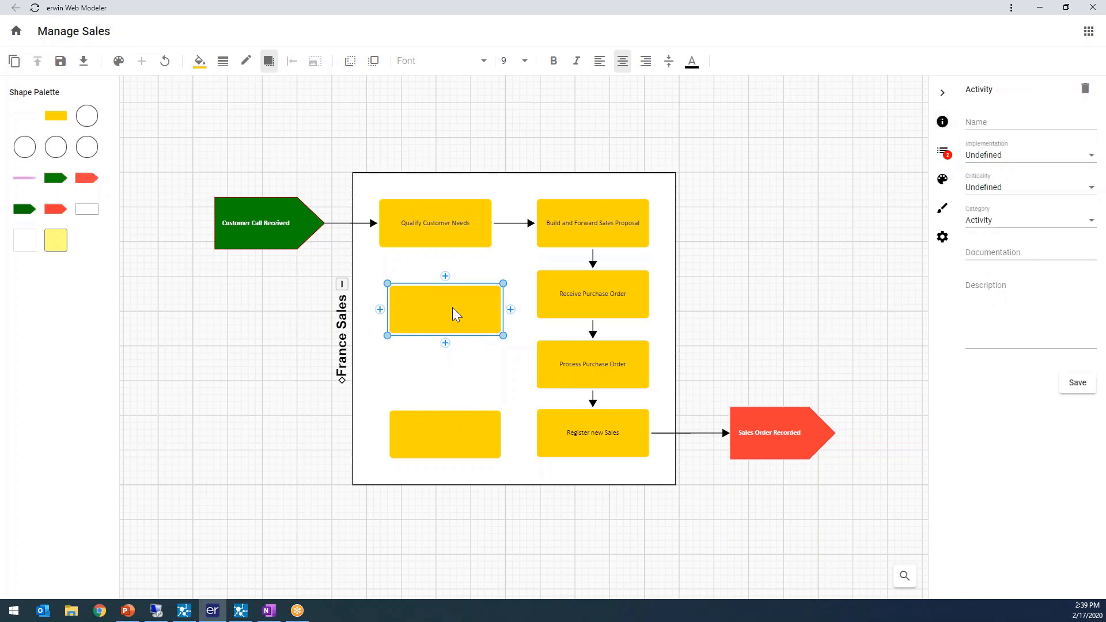
click(942, 152)
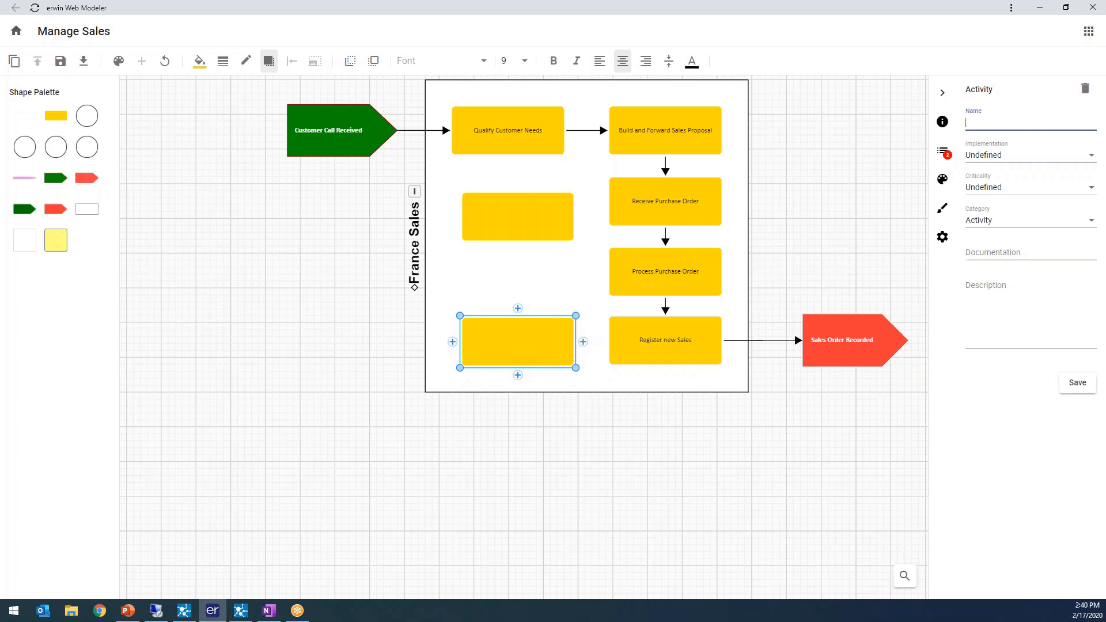
- Name the activities Qualify and Log Call and Qualify product needs, reusing the existing objects
text(Qualif)
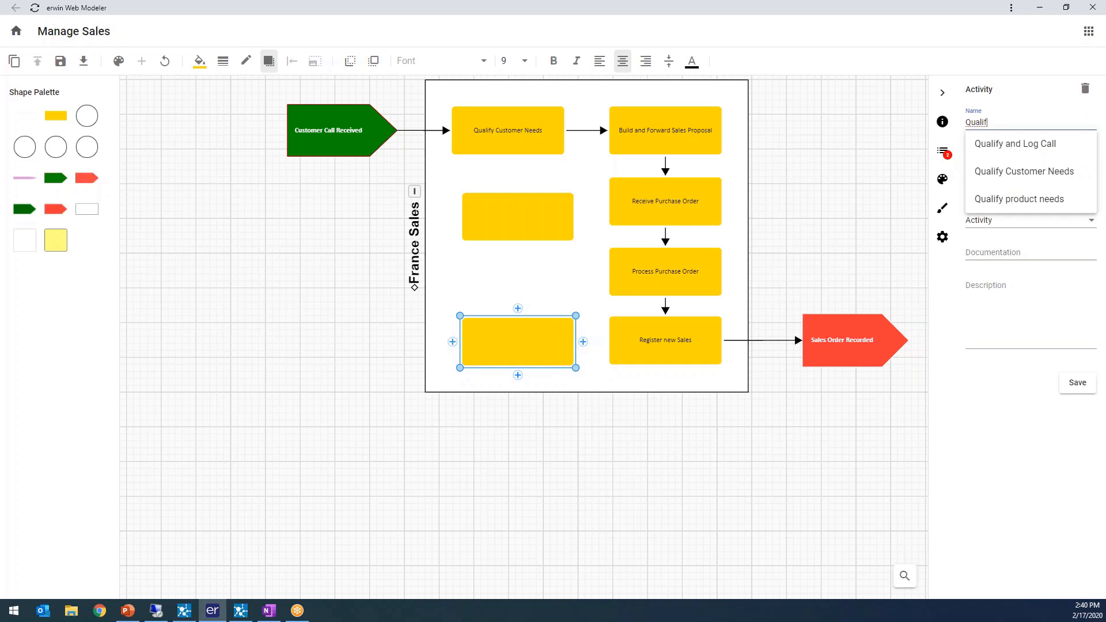
mouse_move(523, 362)
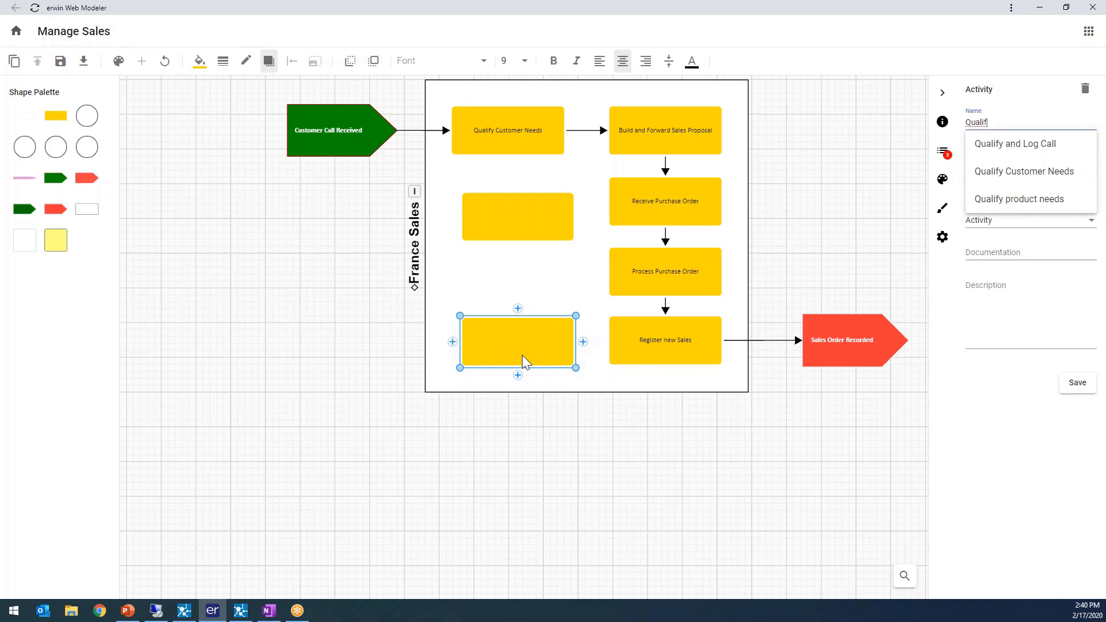
click(1016, 144)
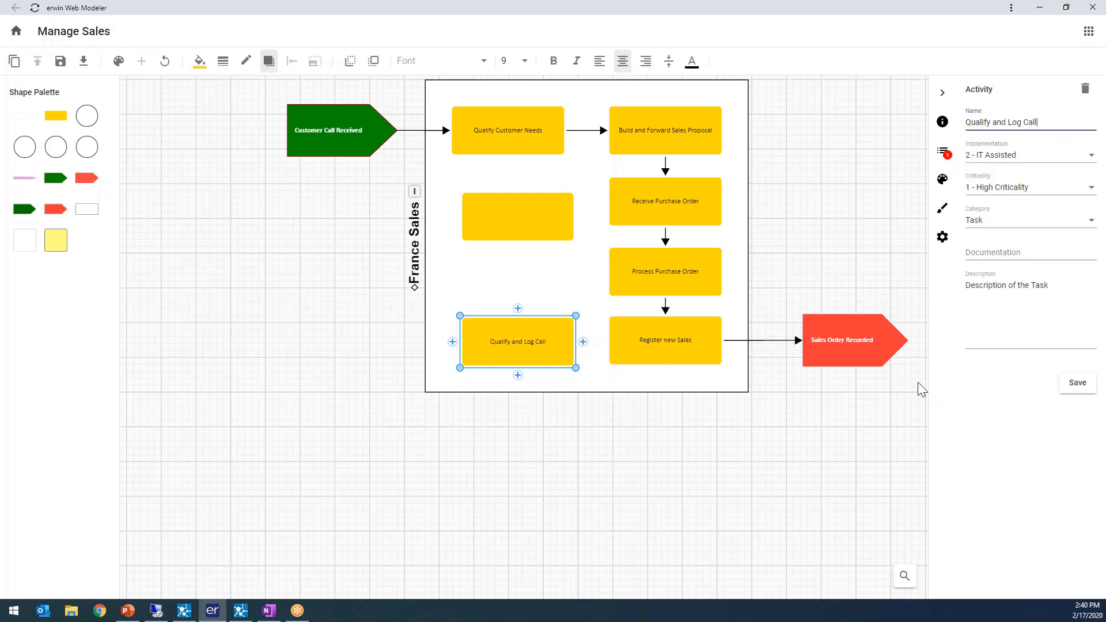
click(1017, 311)
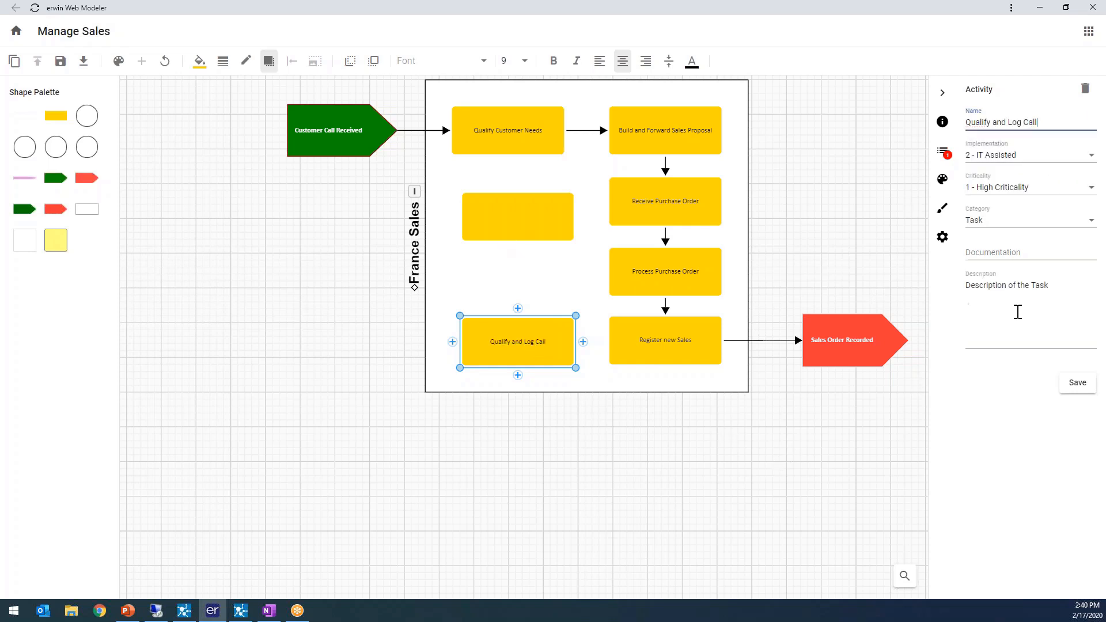
click(517, 216)
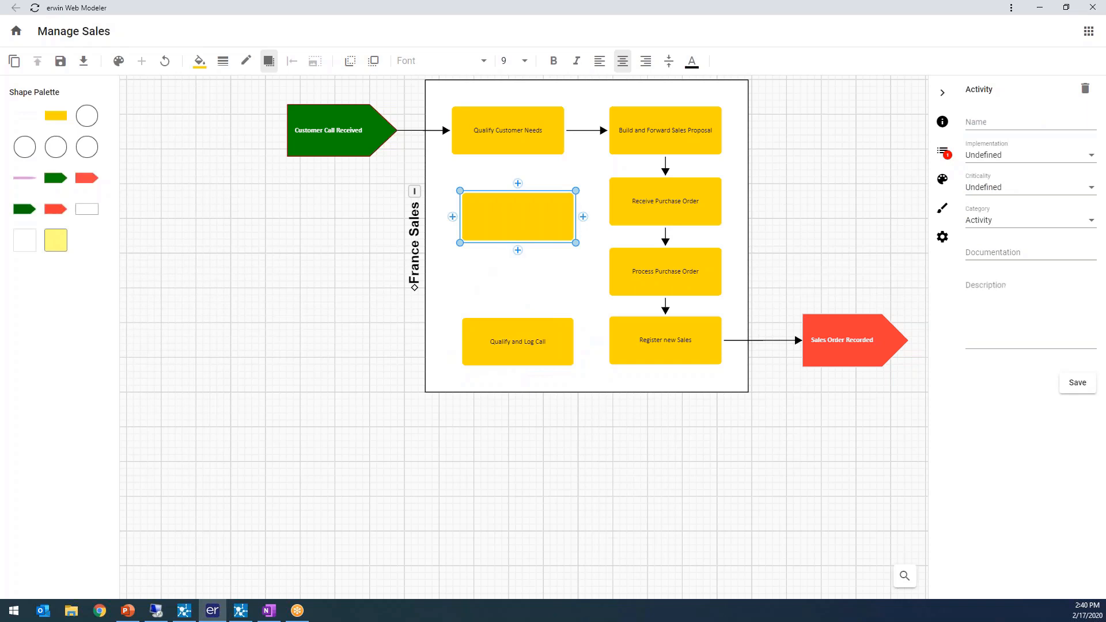
click(1000, 122)
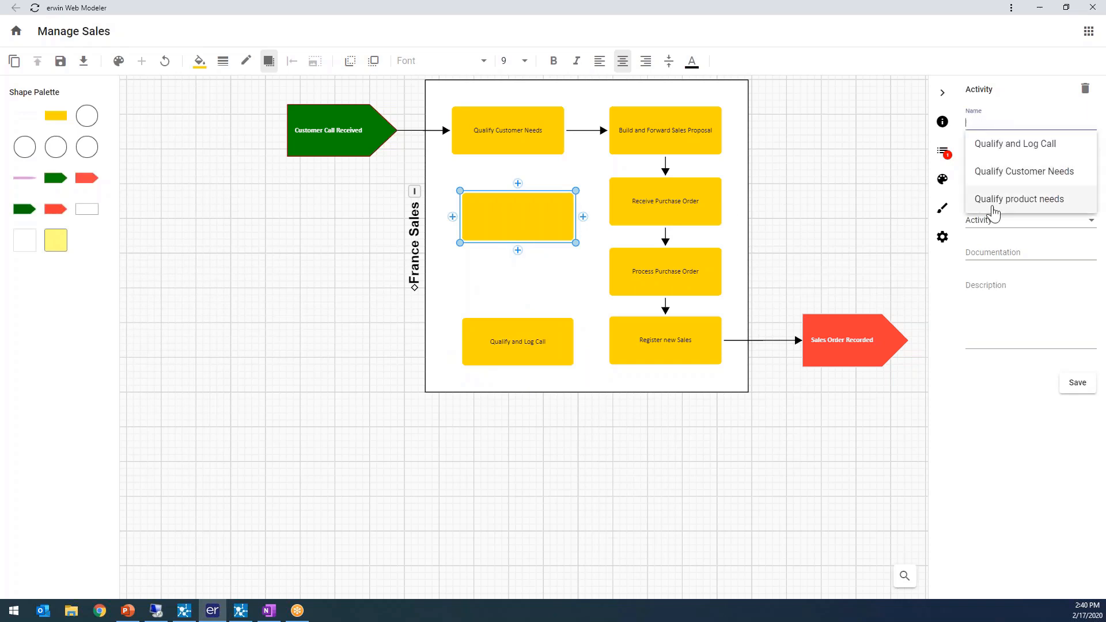
click(1019, 198)
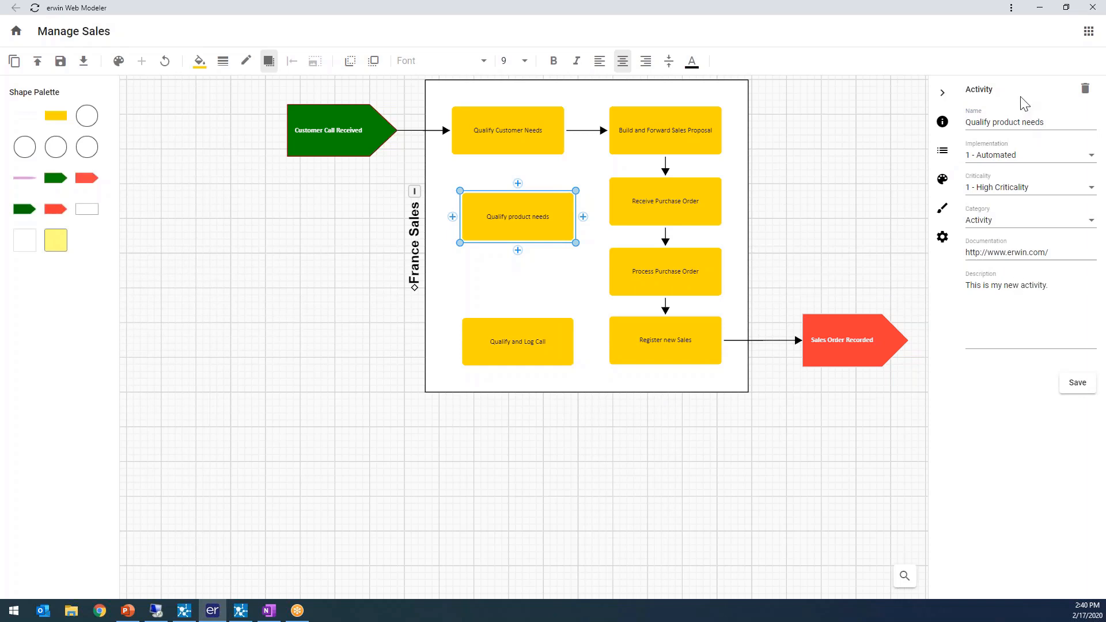
mouse_move(707, 274)
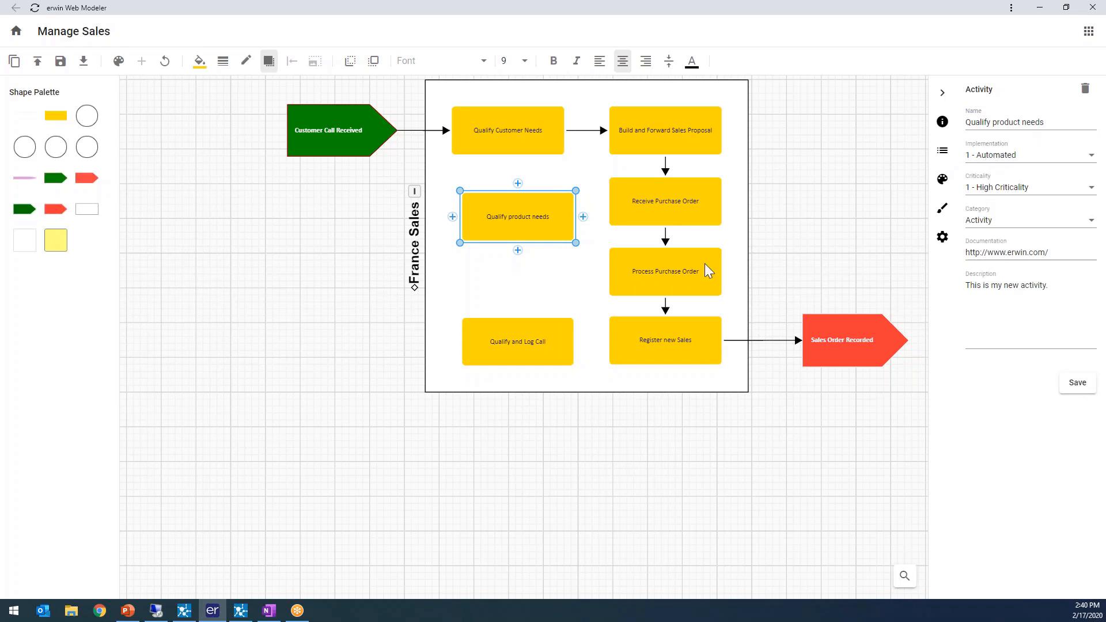
- Start a connector from Qualify Customer Needs toward the new activities
click(517, 341)
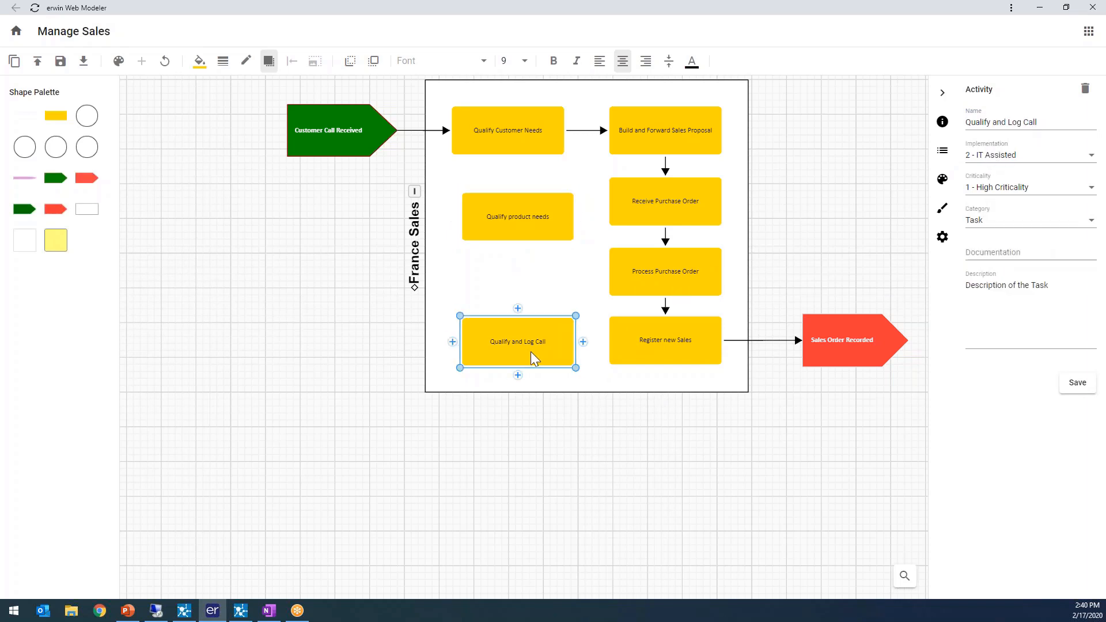
click(511, 217)
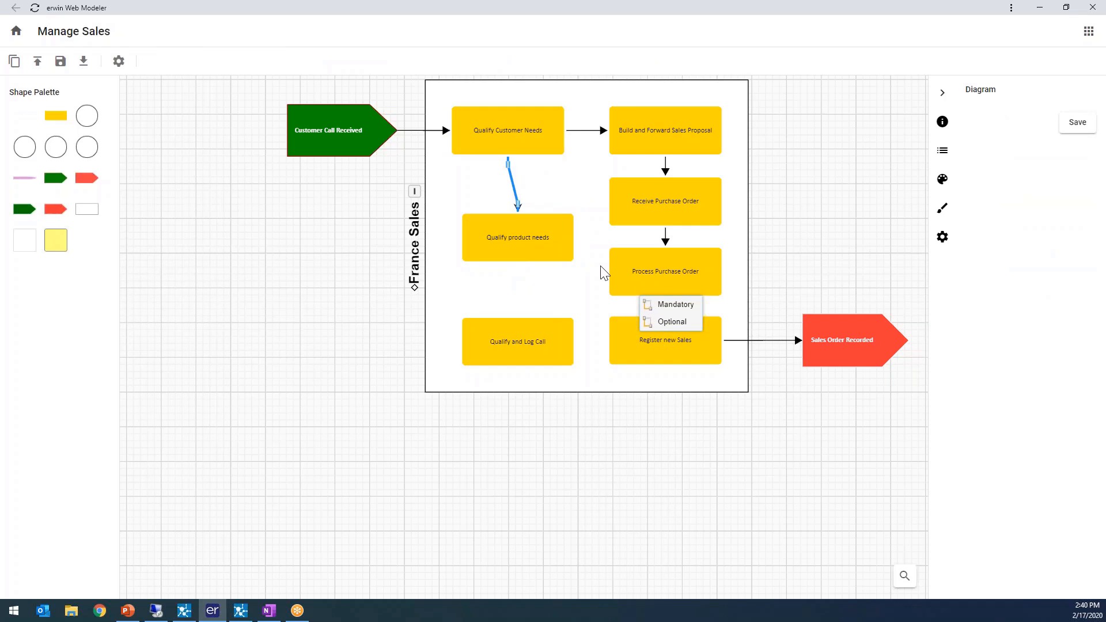
- Make the links Mandatory, chaining into Register new Sales, and top-align the activity boxes
click(517, 237)
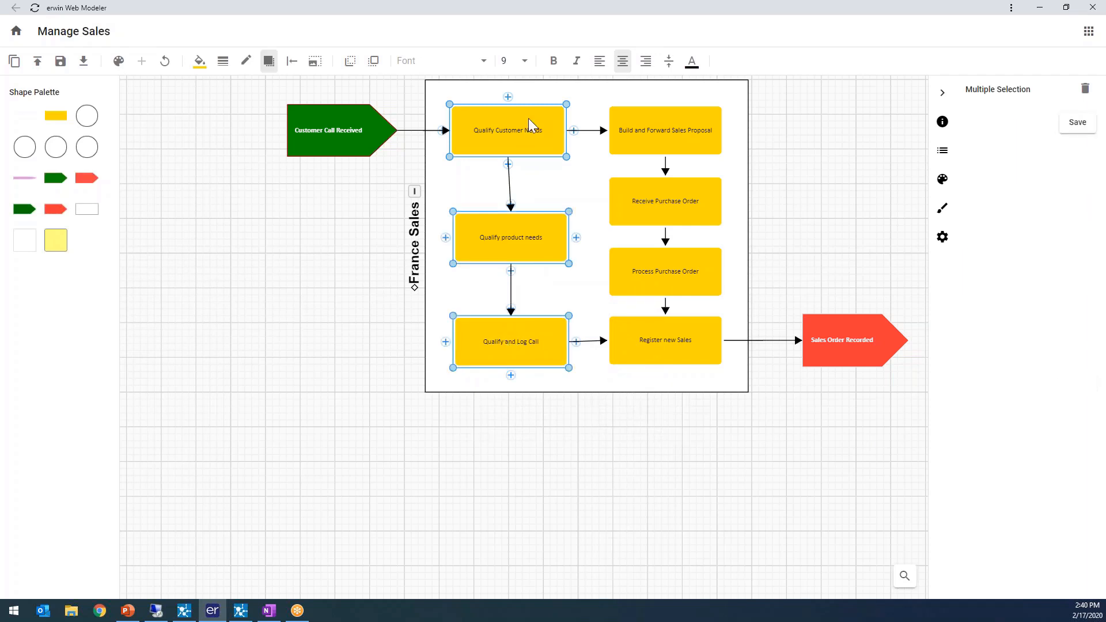
click(291, 59)
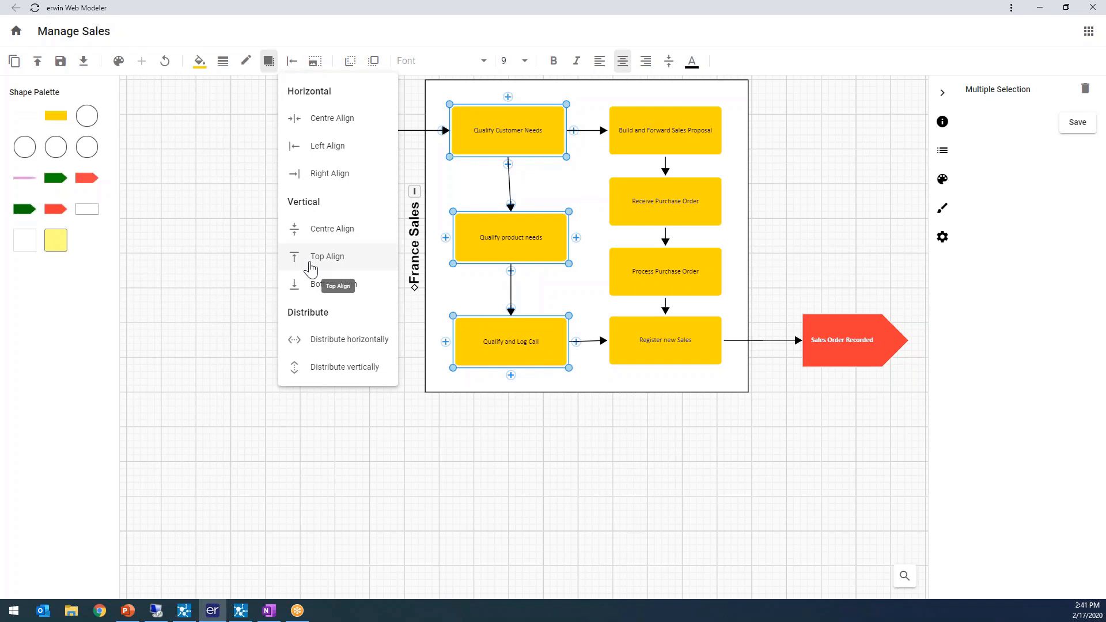
mouse_move(330, 123)
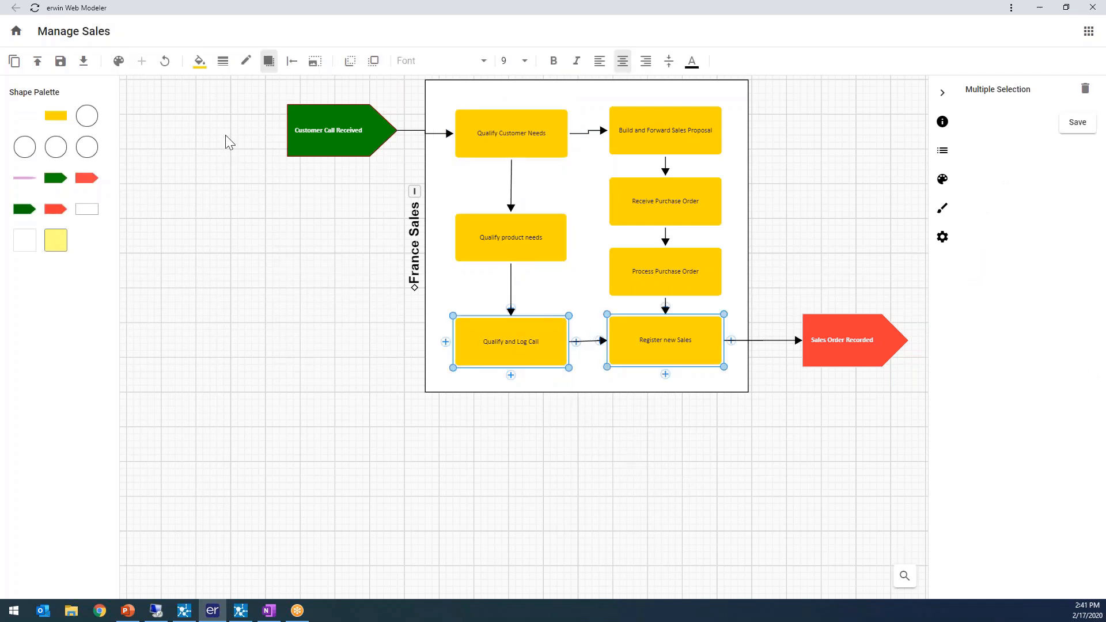
click(292, 60)
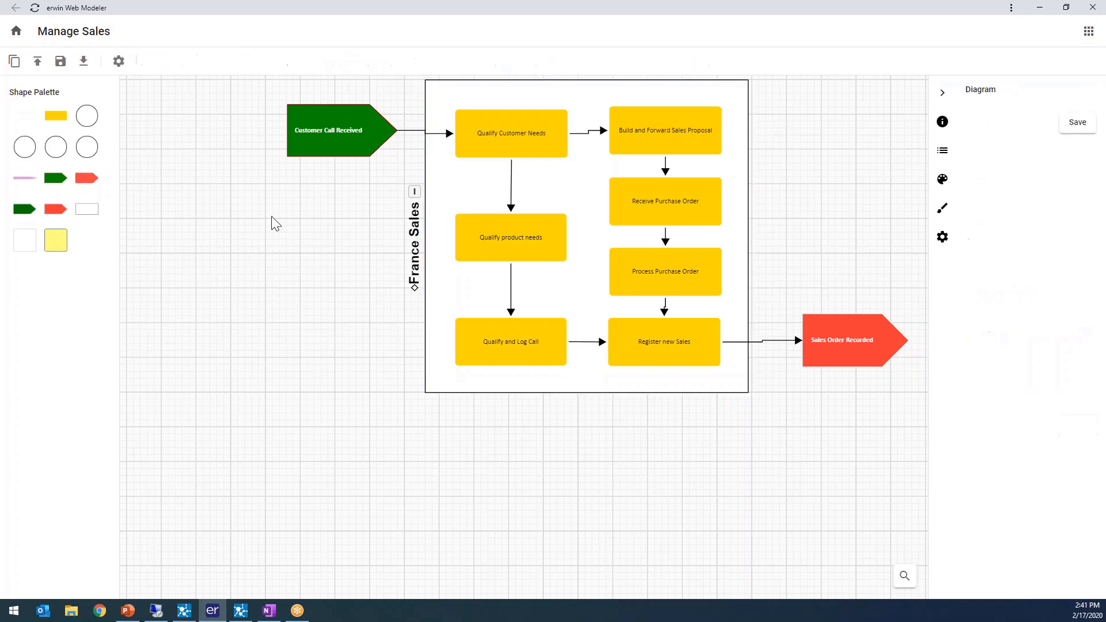
- Check Customer Call Received and Sales Order Recorded, then publish the Manage Sales diagram
click(327, 131)
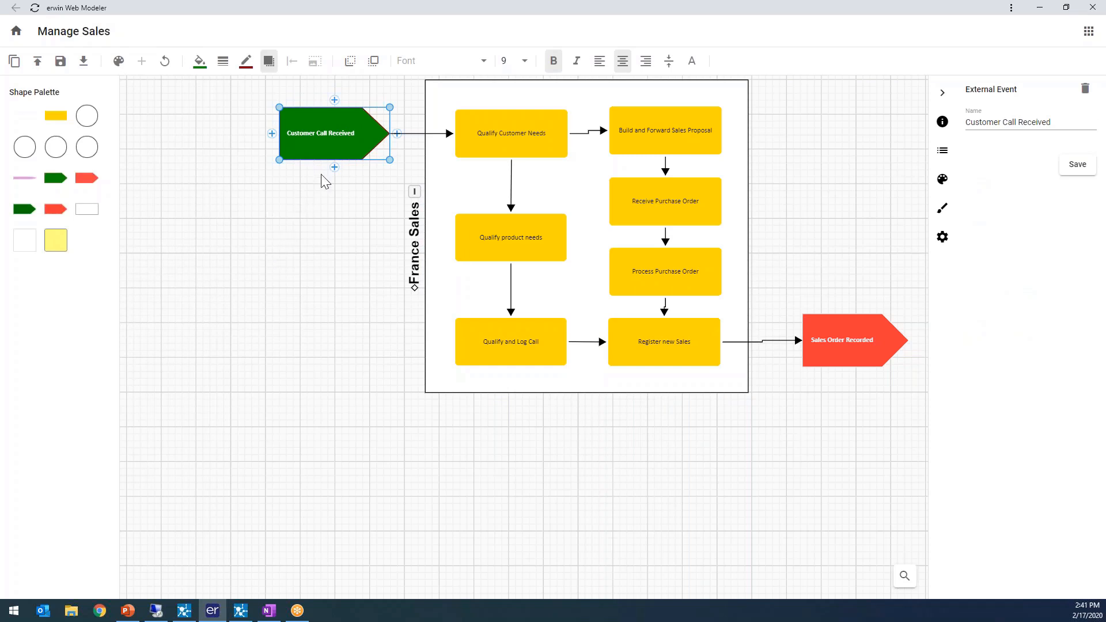
click(846, 341)
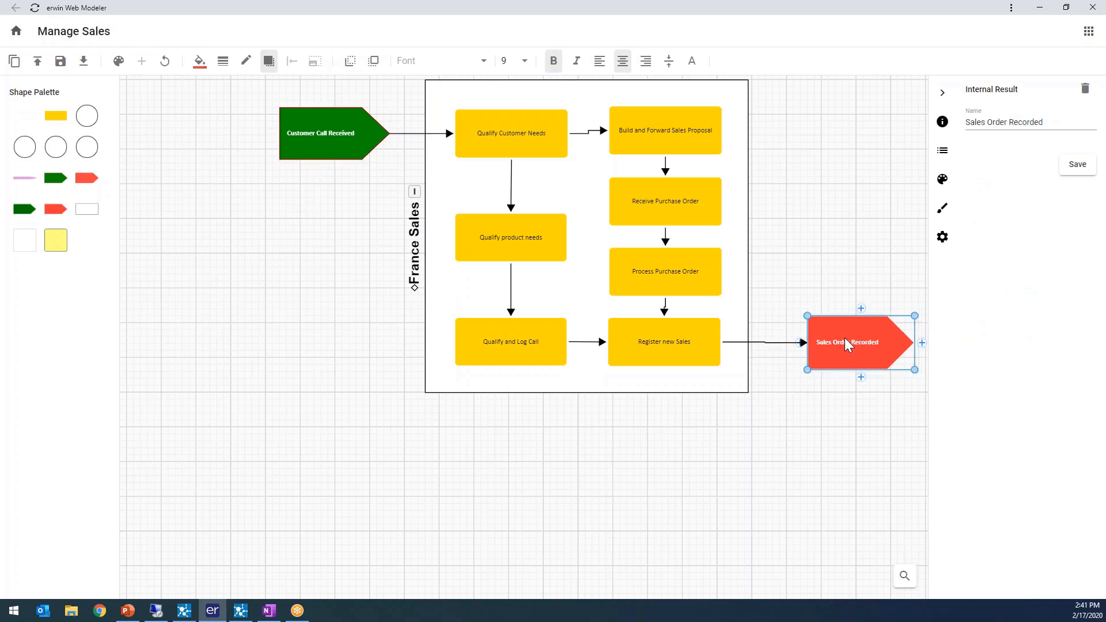
click(318, 392)
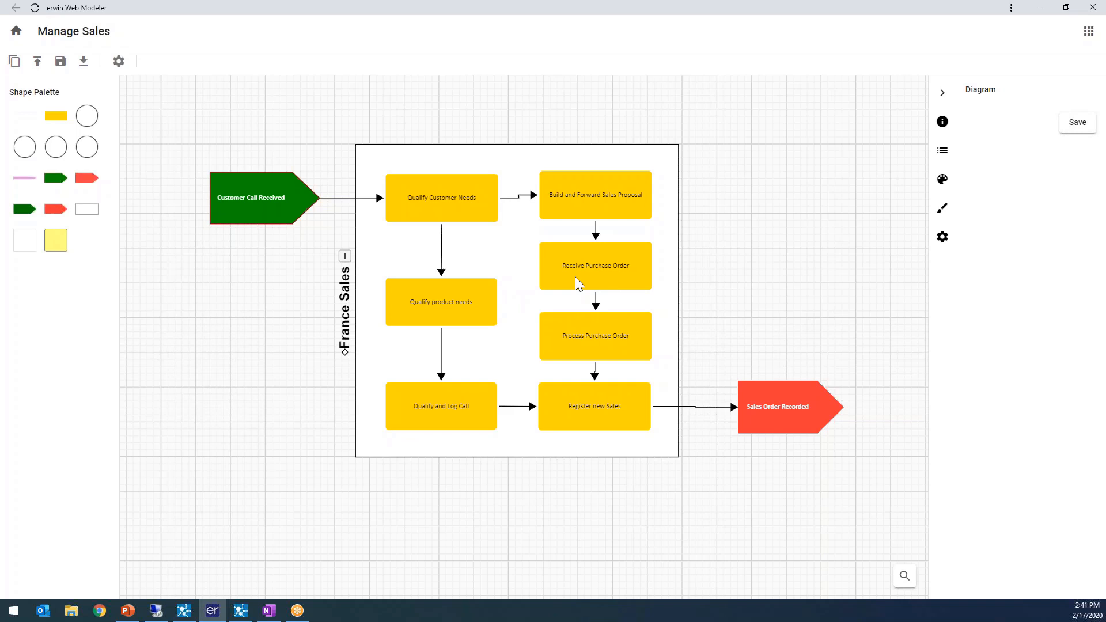
mouse_move(112, 226)
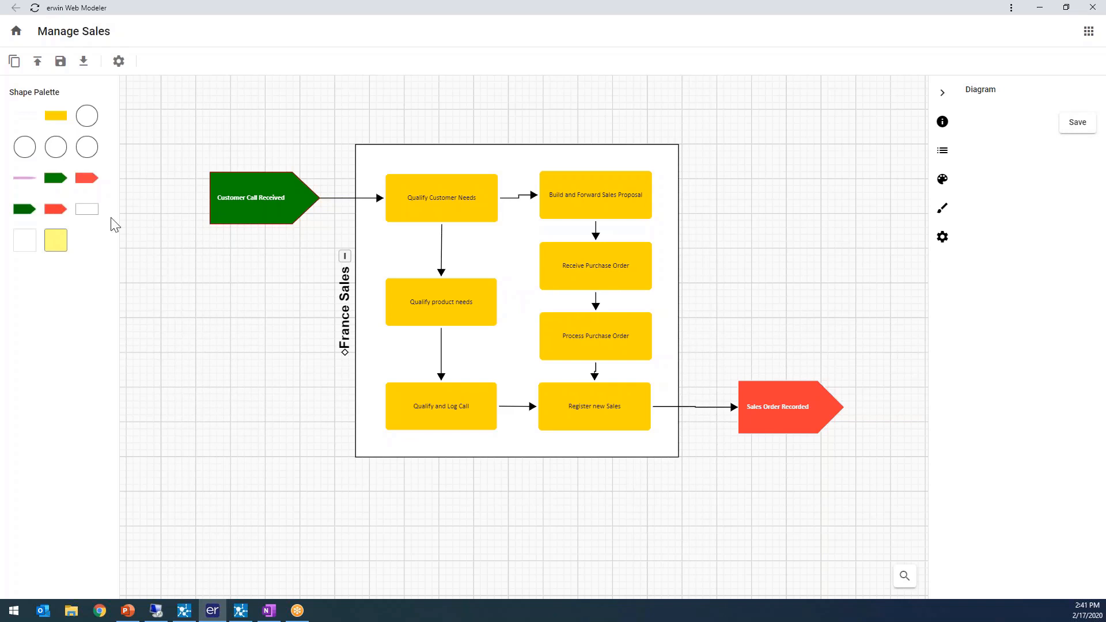
mouse_move(58, 73)
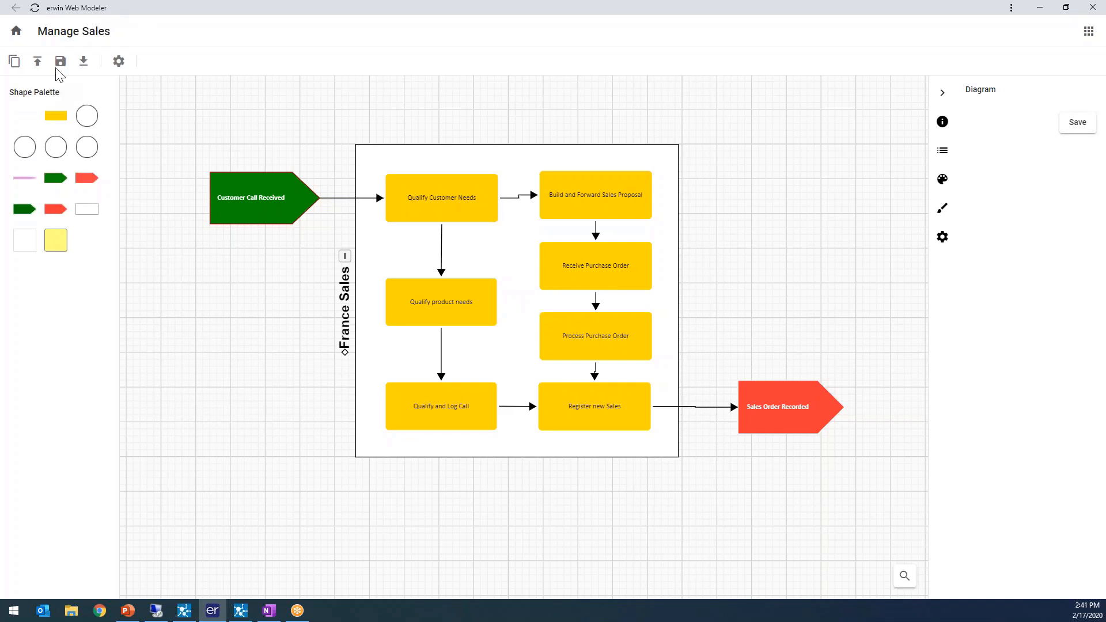
mouse_move(37, 63)
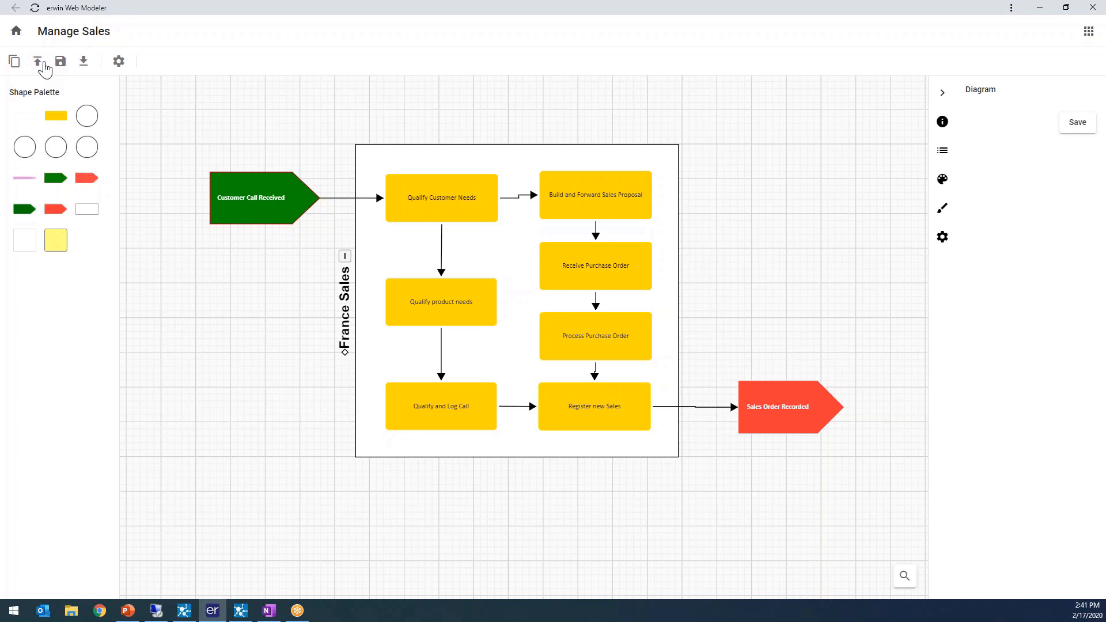
click(37, 61)
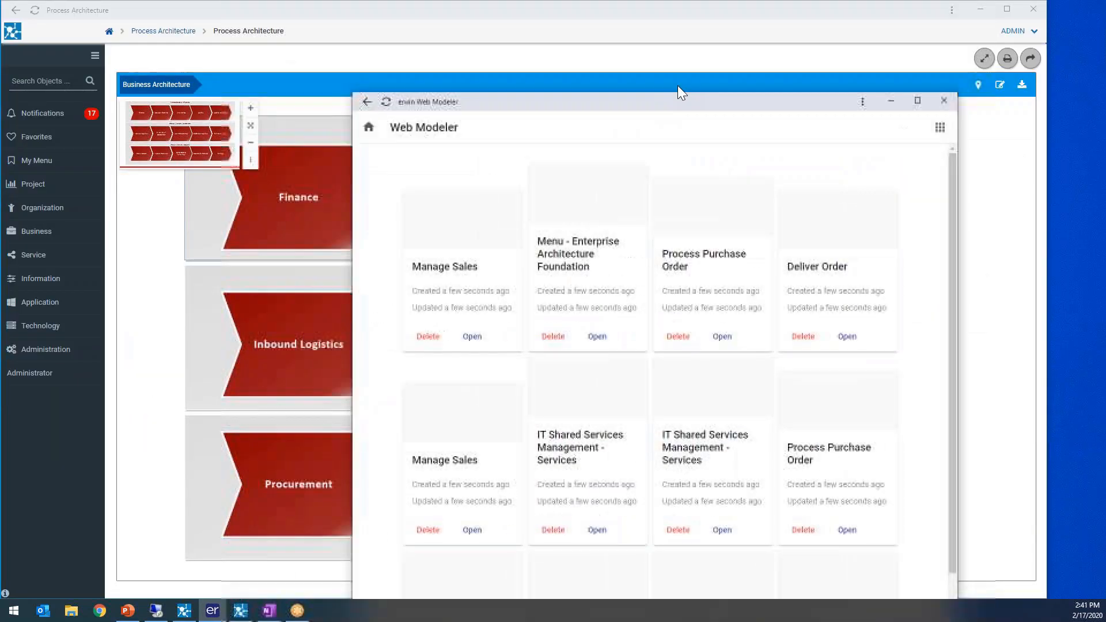
- Close Web Modeler, view the published Manage Sales diagram in the Evolve site, and start an object search
click(942, 101)
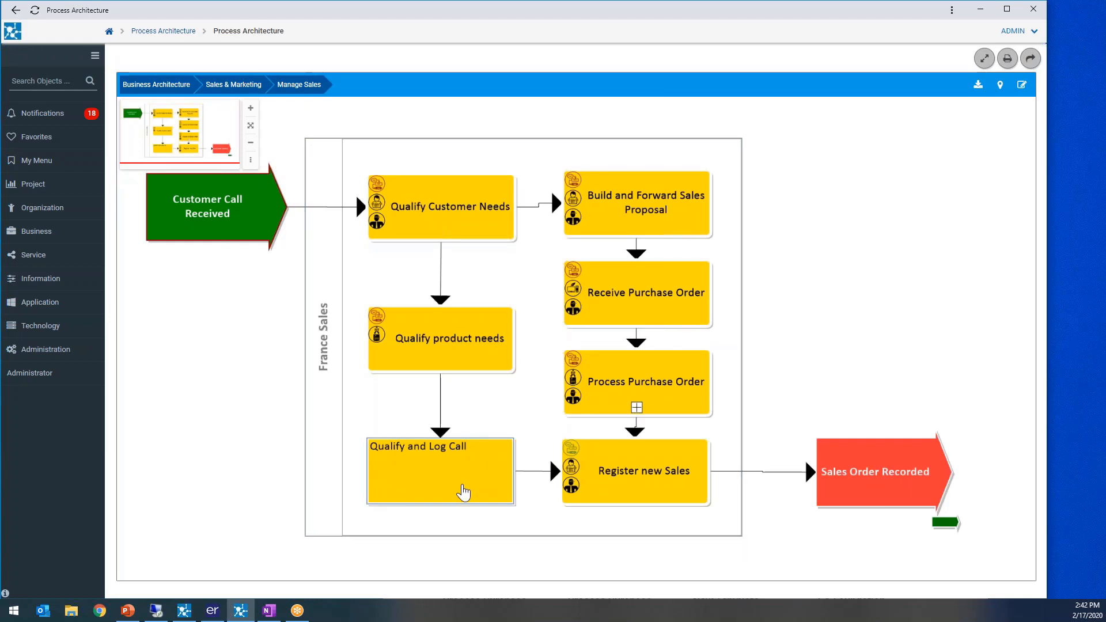
mouse_move(454, 470)
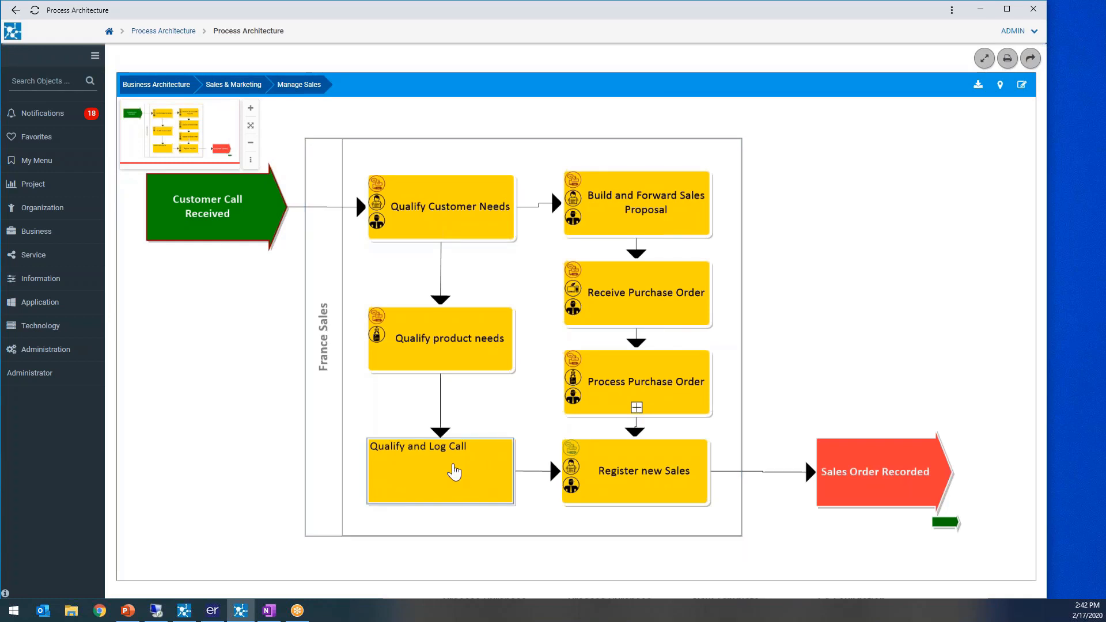
click(455, 470)
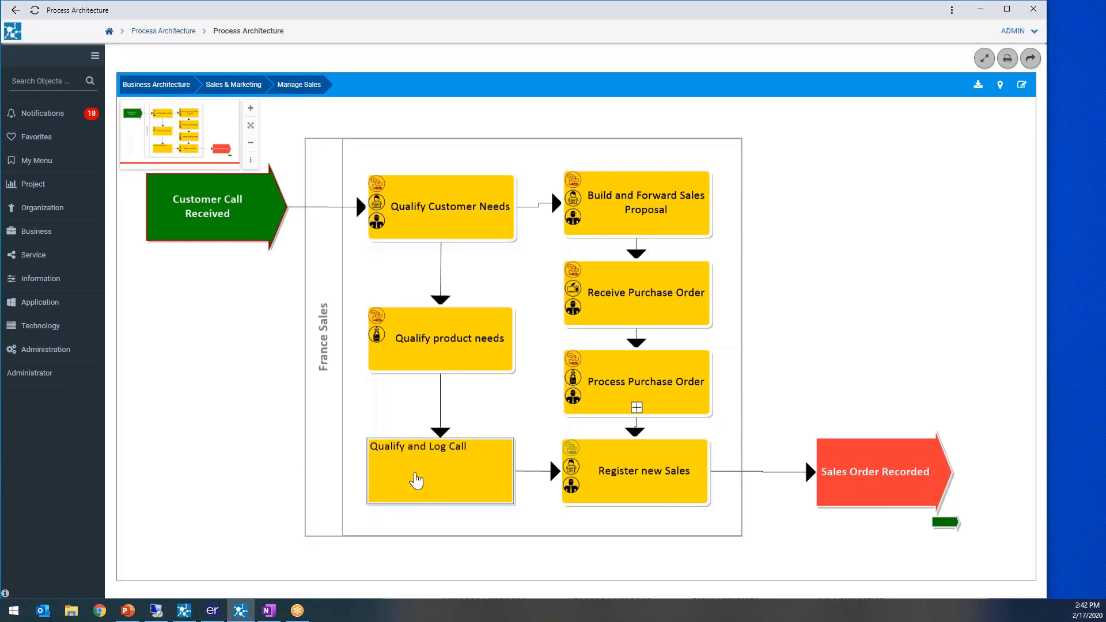
click(46, 81)
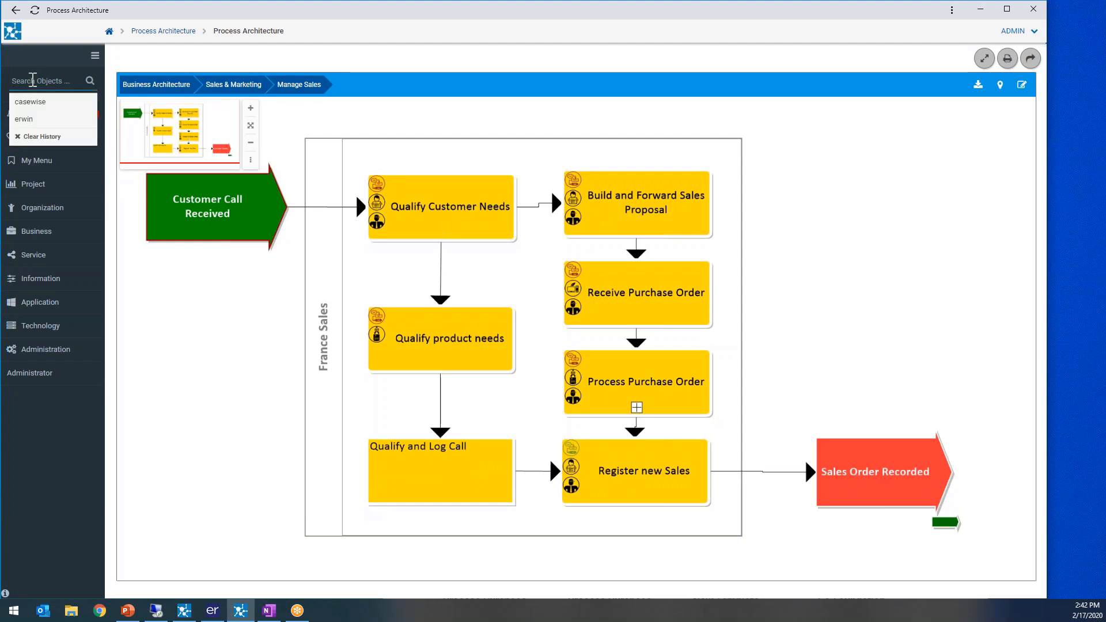
- Search 'quali', open Qualify and Log Call and set its process category to Activity
text(qualify and log call)
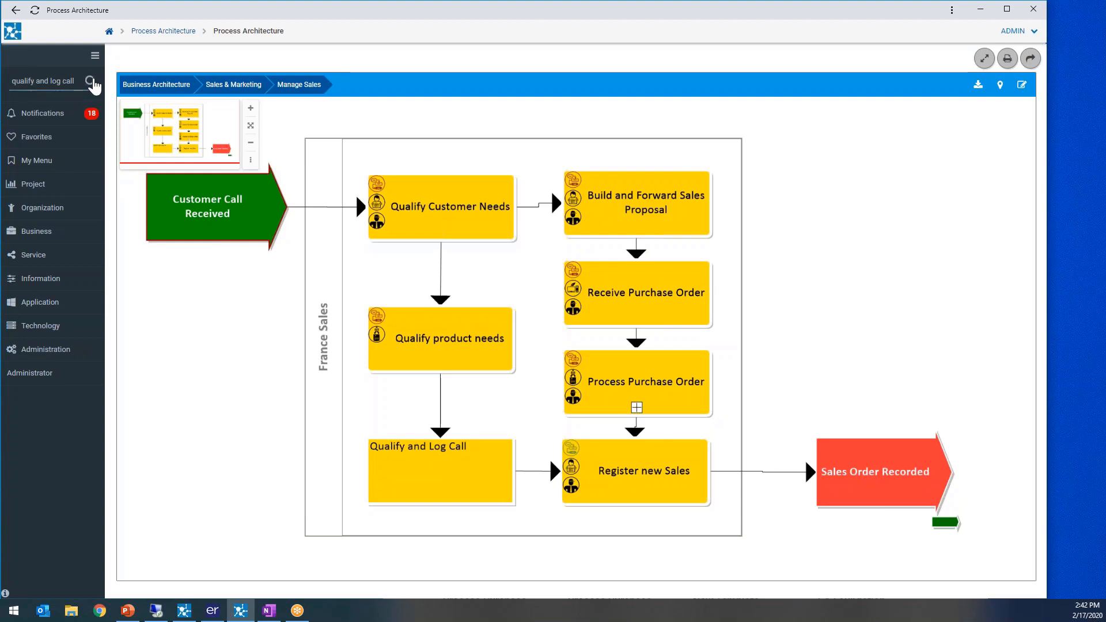
click(86, 81)
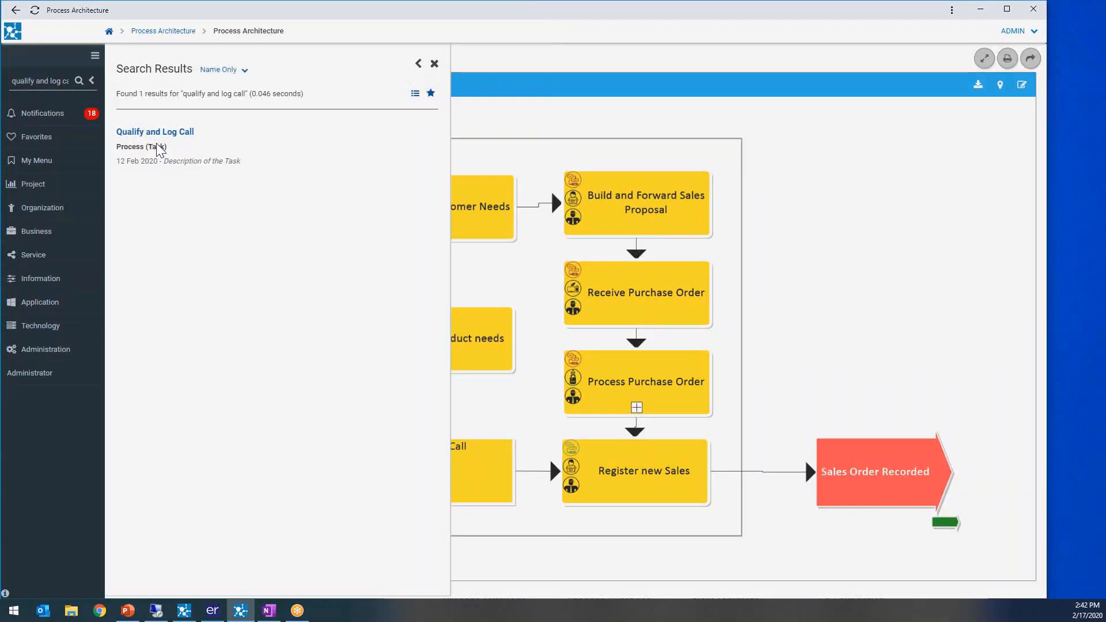
click(154, 132)
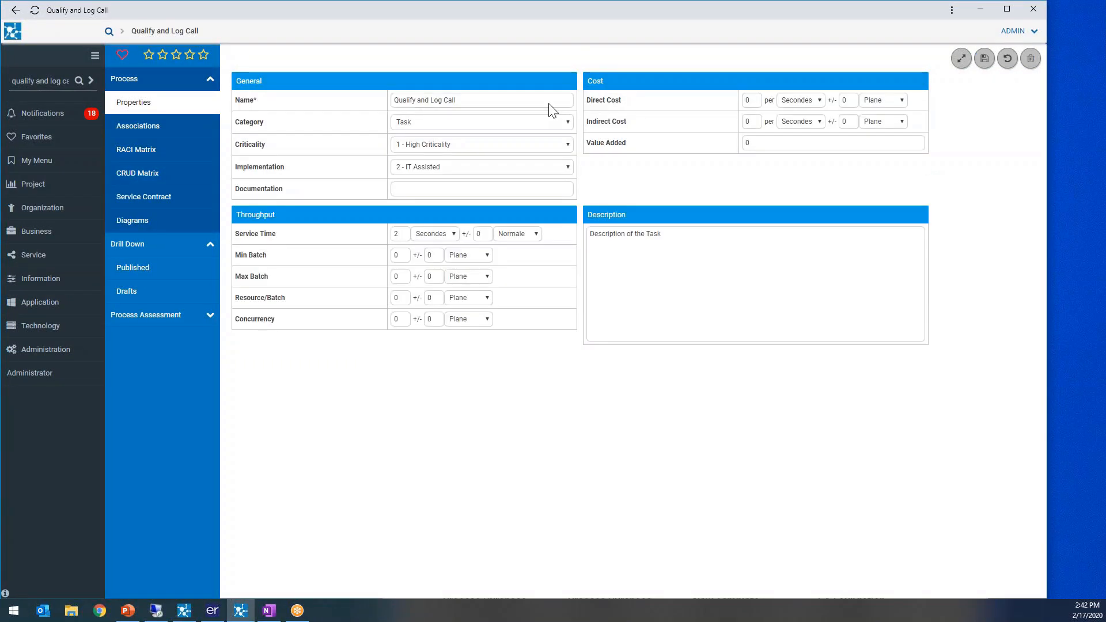
click(482, 122)
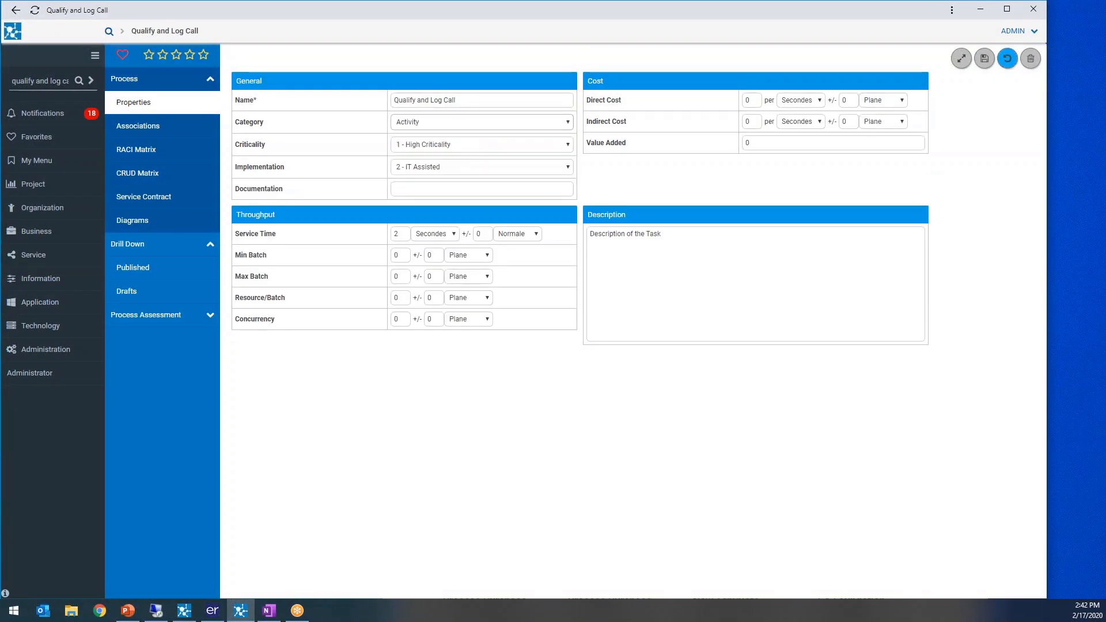
click(984, 59)
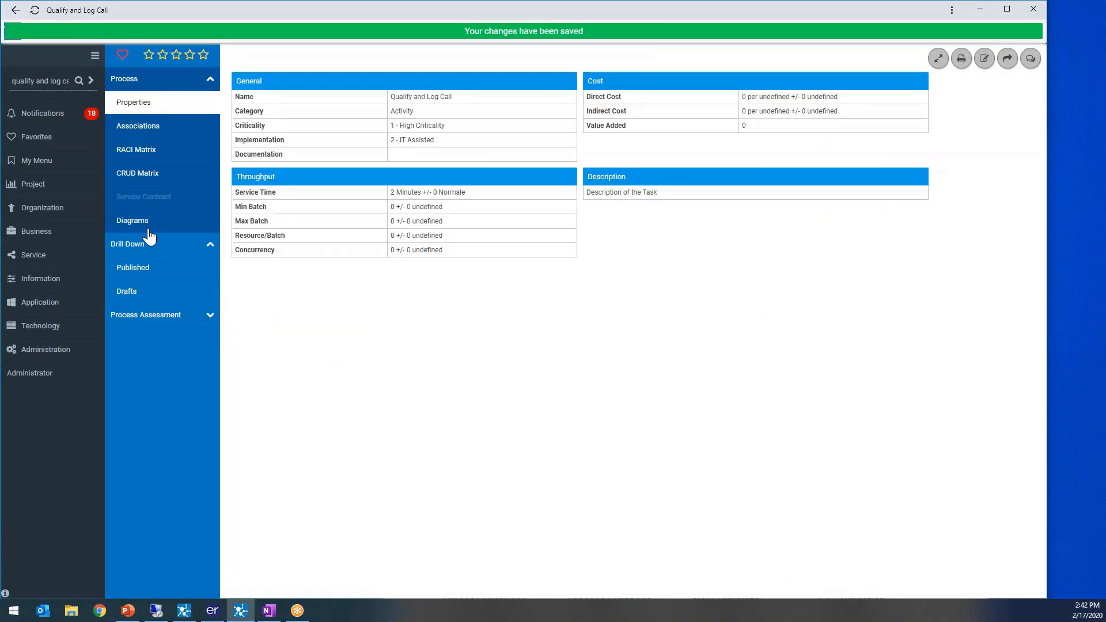
- List the diagrams containing Qualify and Log Call and choose Manage Sales
click(132, 220)
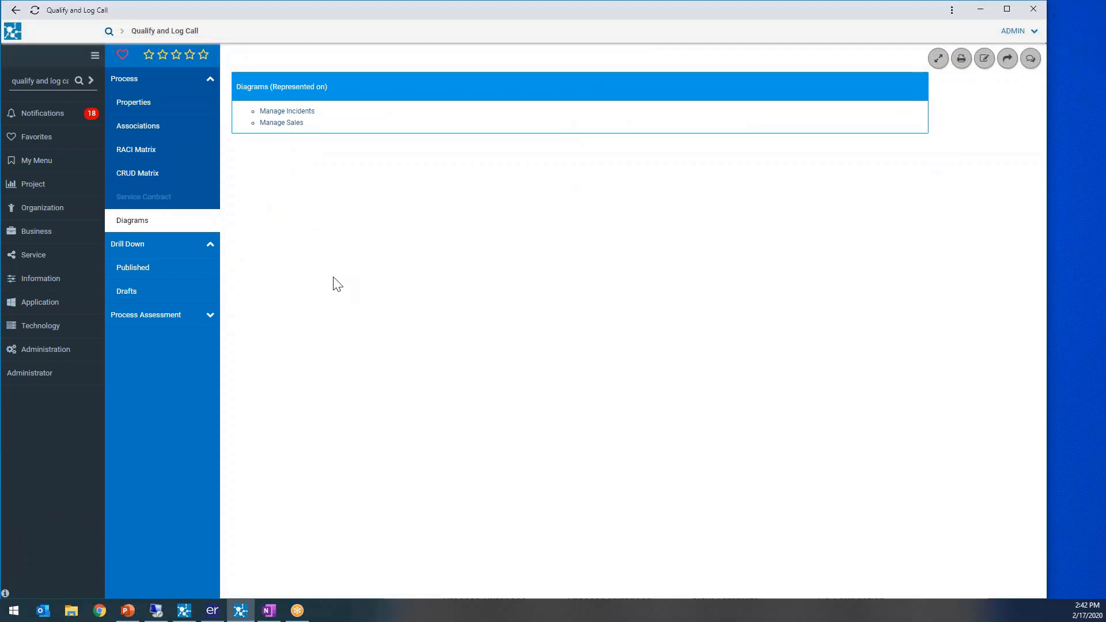
mouse_move(131, 224)
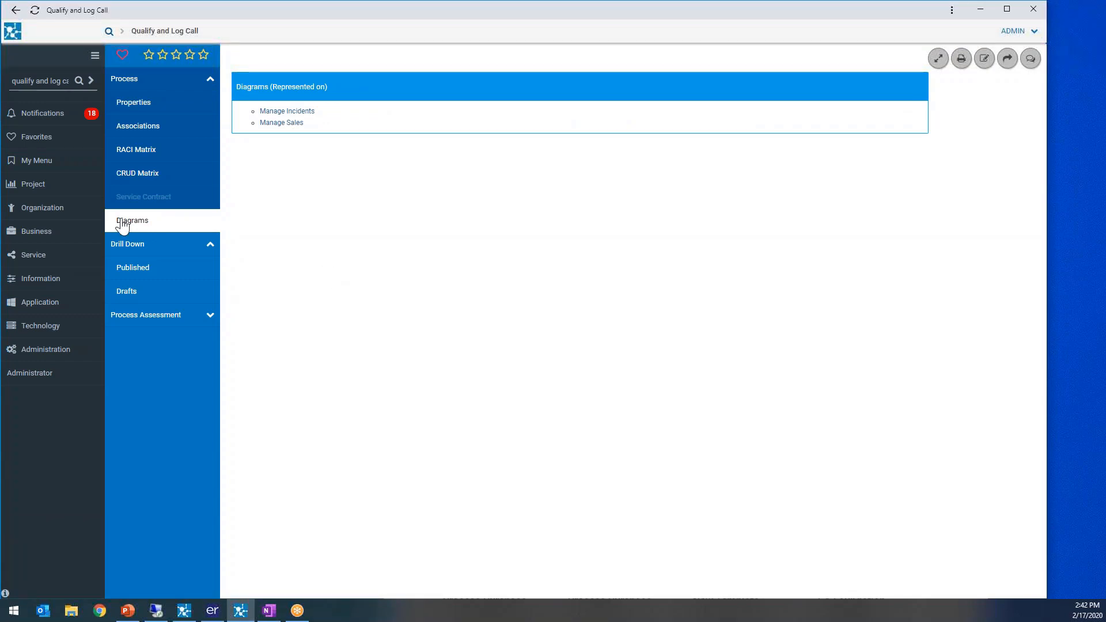
click(131, 220)
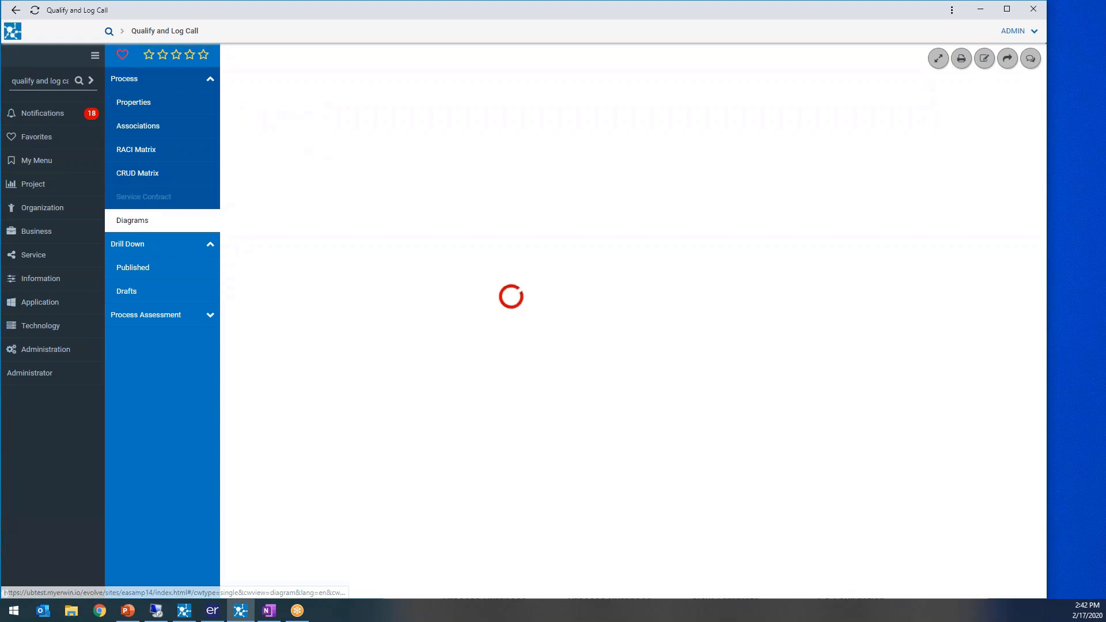
- View details of Qualify and Log Call and Qualify product needs in the published Manage Sales diagram
click(131, 220)
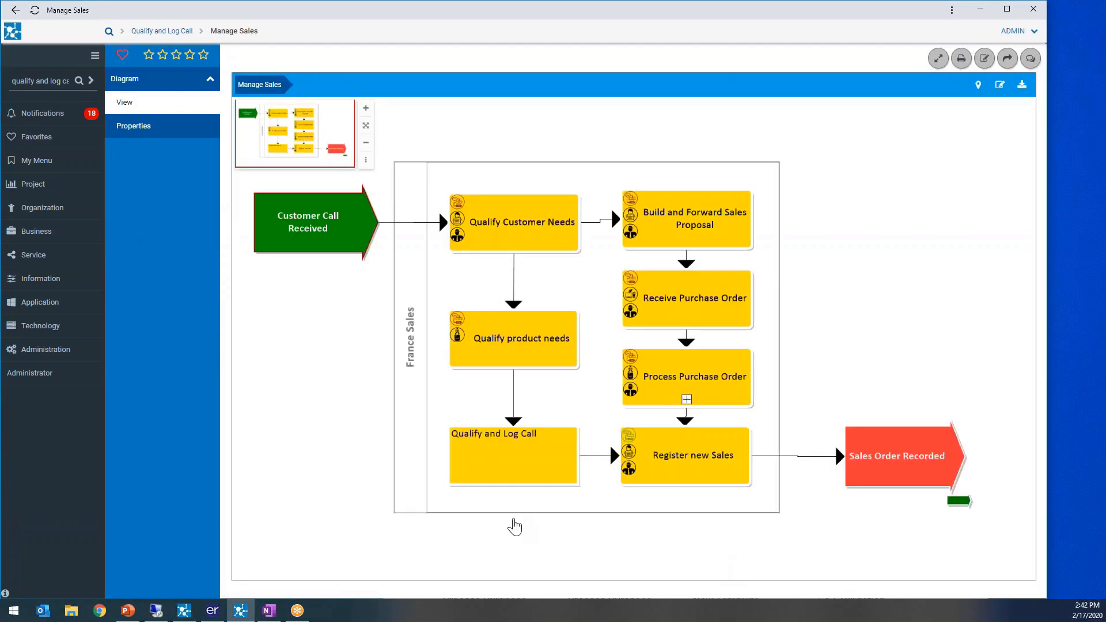
mouse_move(363, 505)
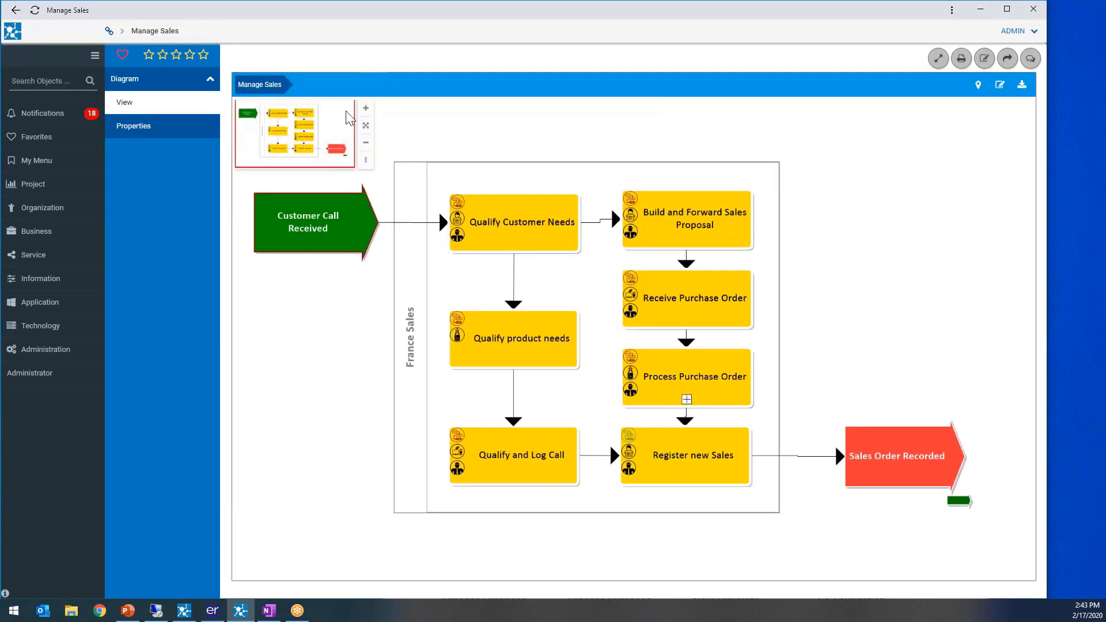
mouse_move(492, 512)
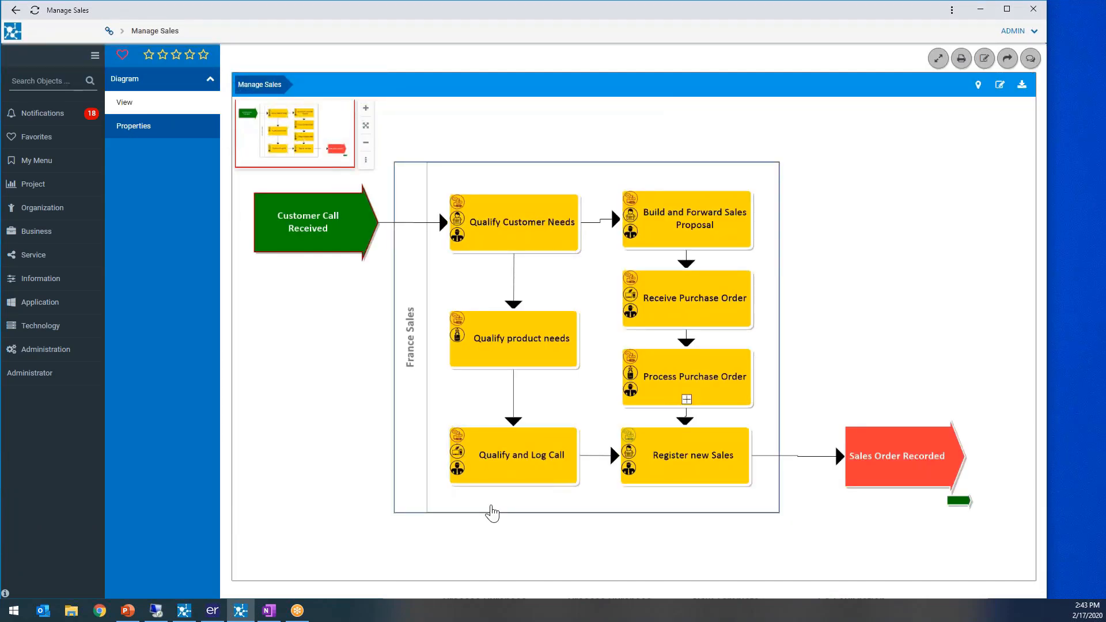
mouse_move(434, 295)
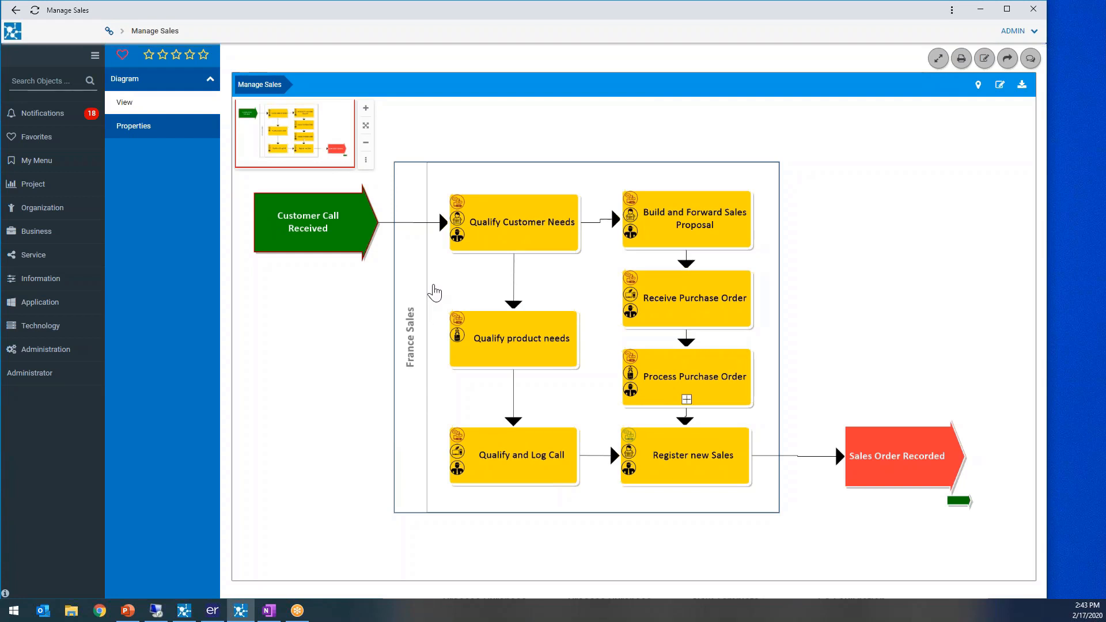
mouse_move(391, 341)
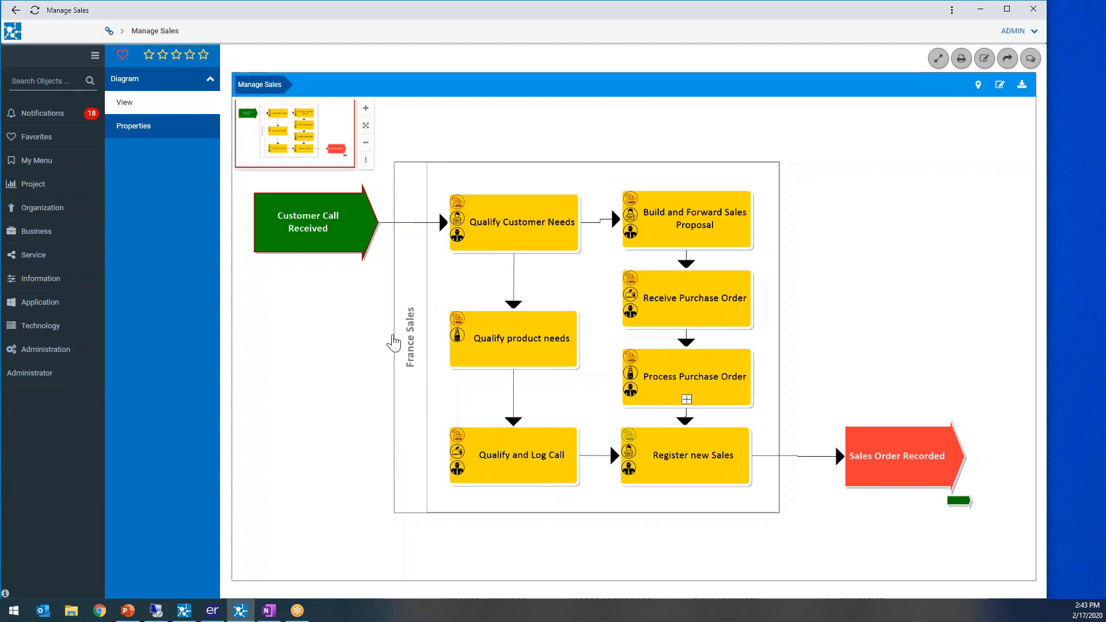
click(514, 456)
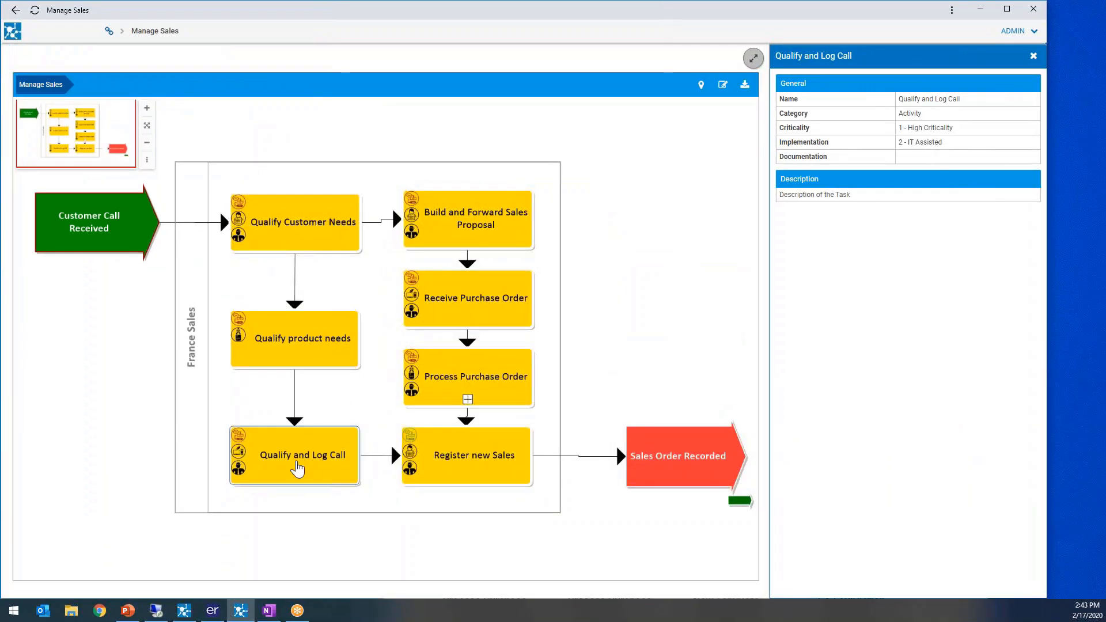
mouse_move(577, 359)
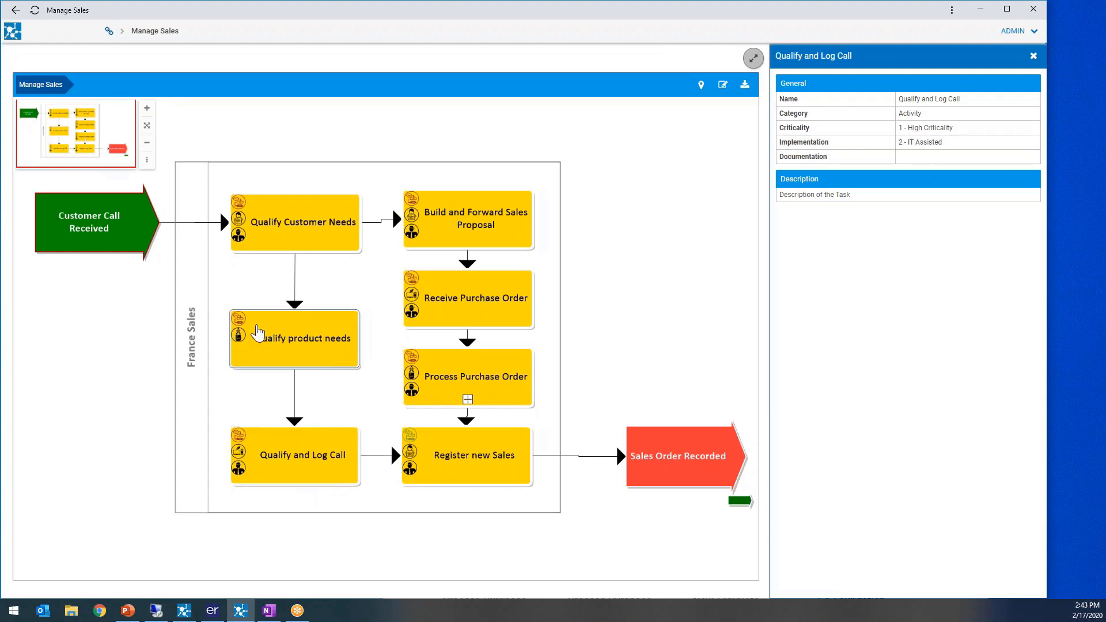
click(294, 339)
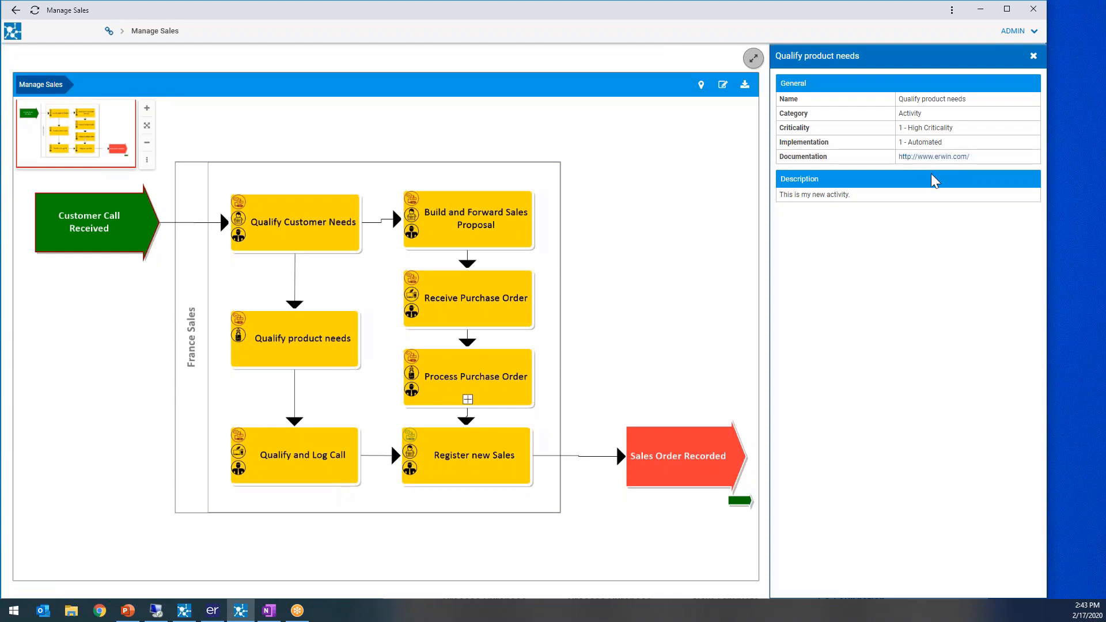
mouse_move(935, 163)
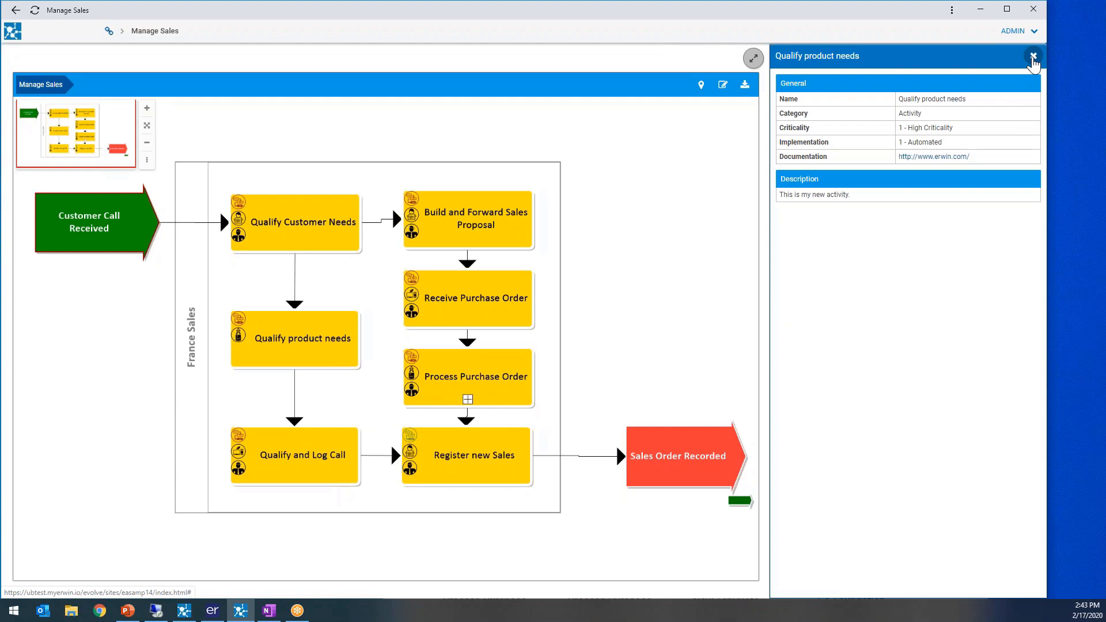
click(1031, 55)
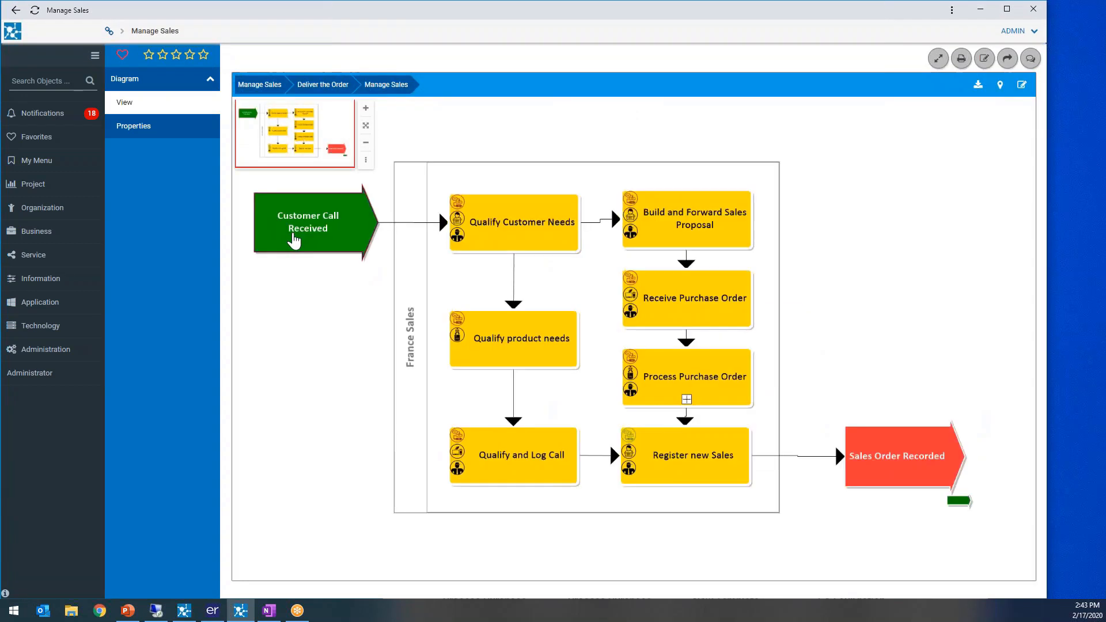
mouse_move(325, 360)
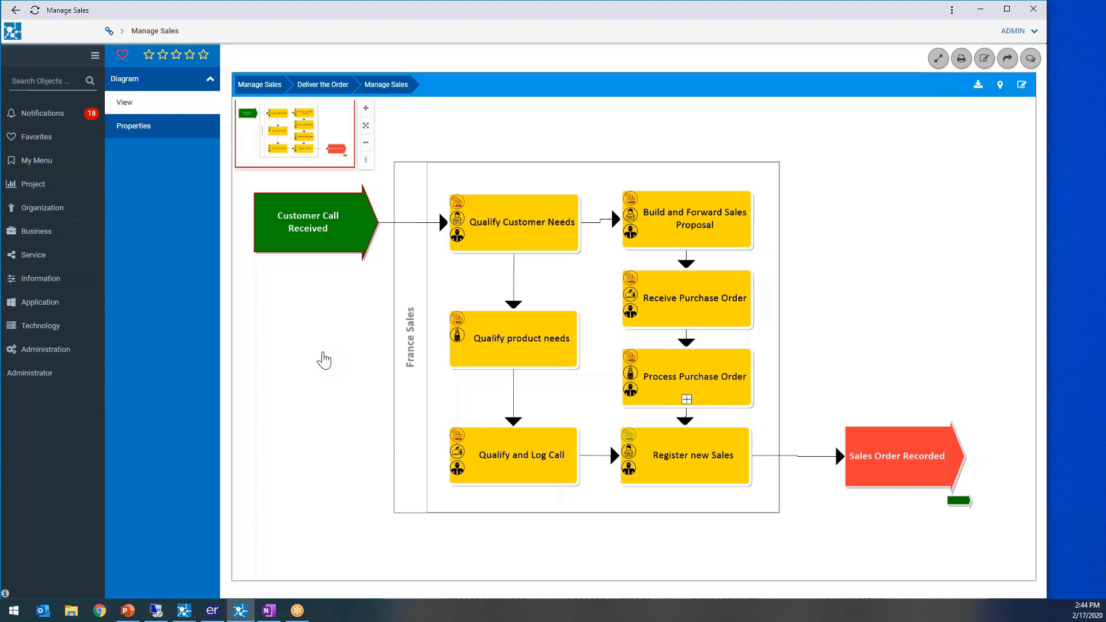
mouse_move(348, 388)
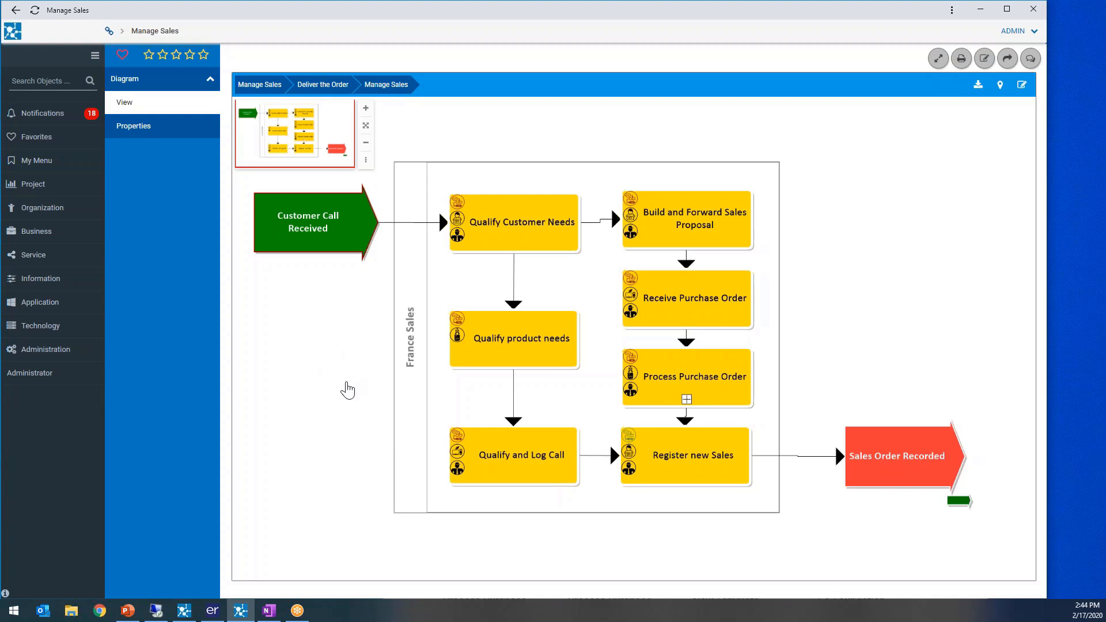
mouse_move(532, 455)
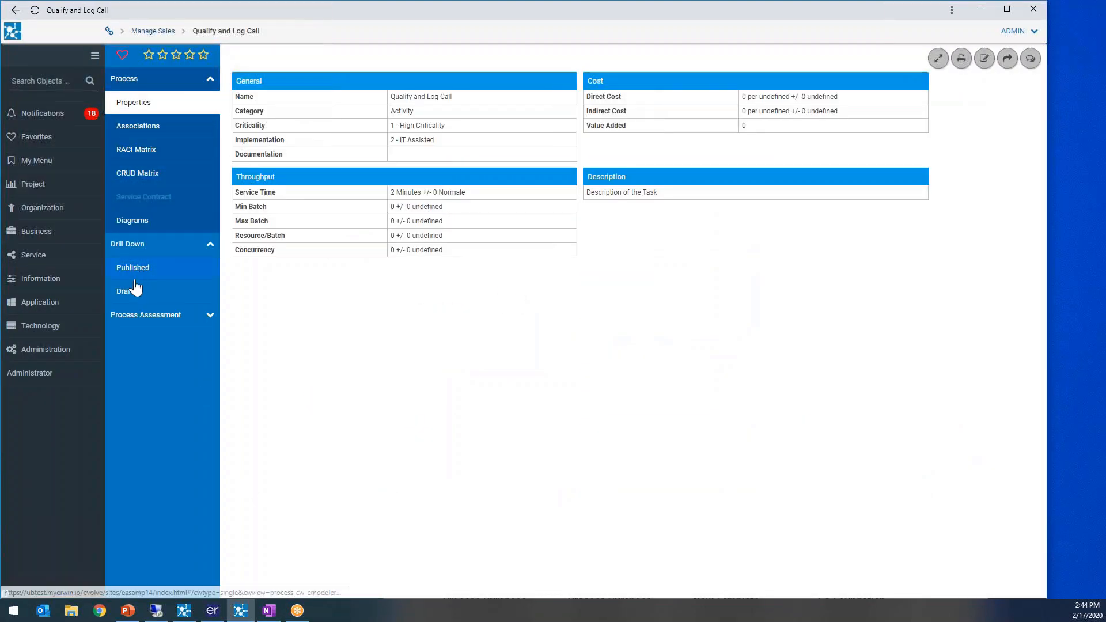
- Create a new draft drill-down for Qualify and Log Call from the Process - Level 3 template
click(134, 267)
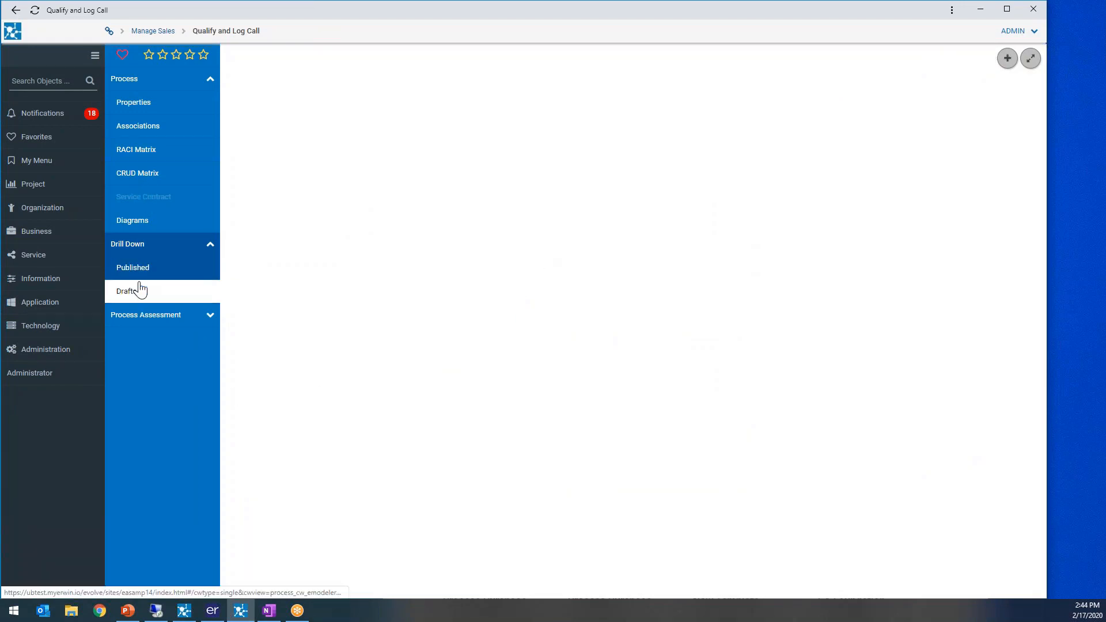
click(1007, 58)
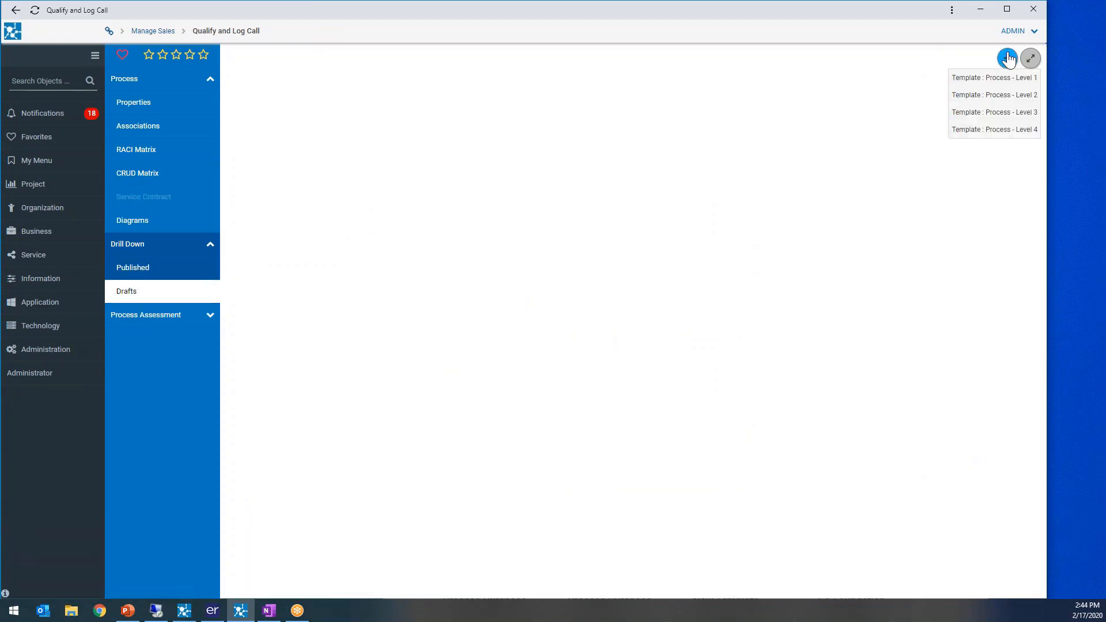
mouse_move(986, 134)
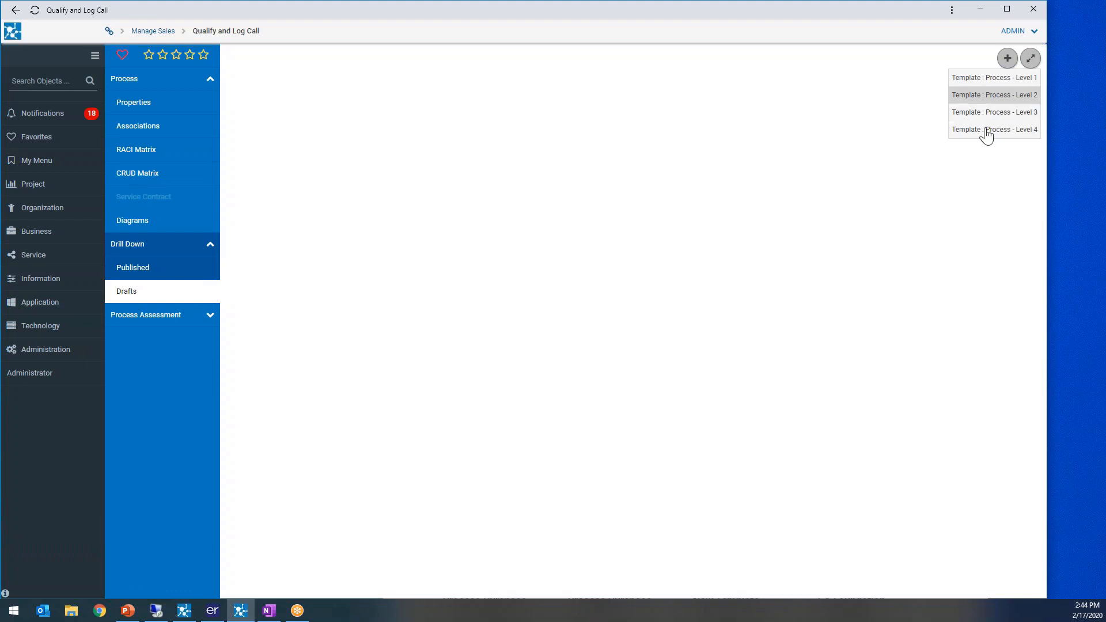
mouse_move(982, 136)
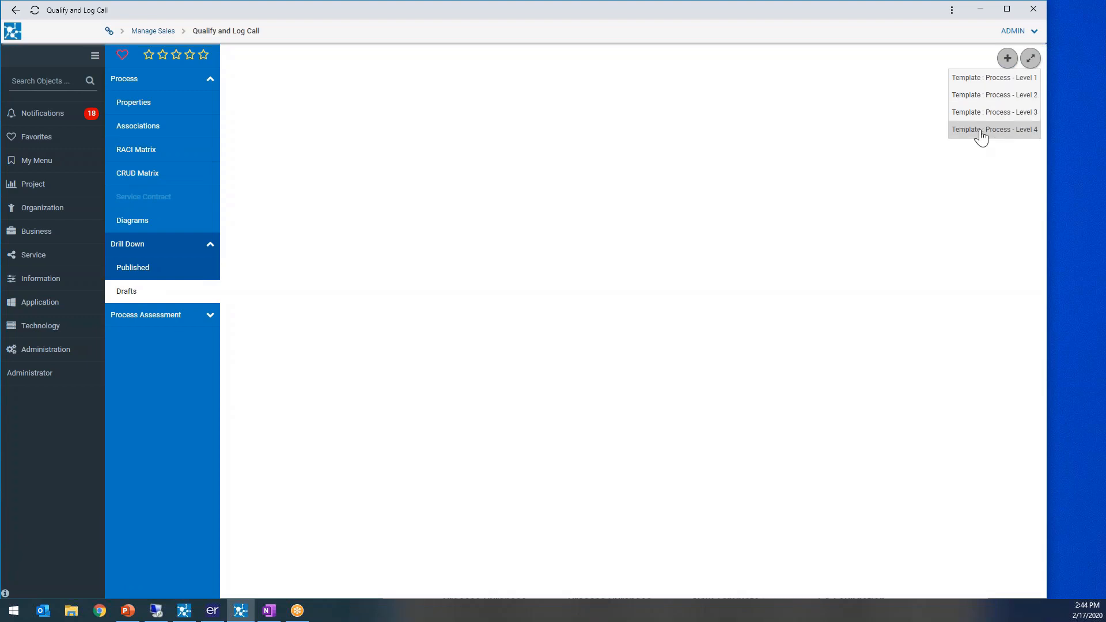
click(994, 129)
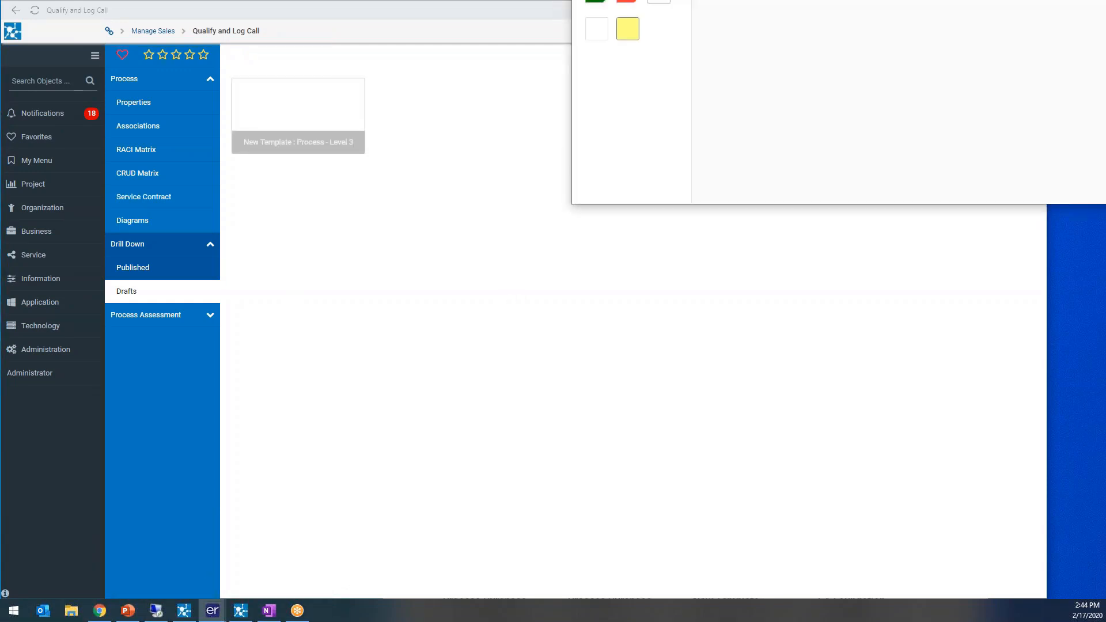
- Retitle the draft diagram 'Qualify and Log Call' and save it
click(298, 115)
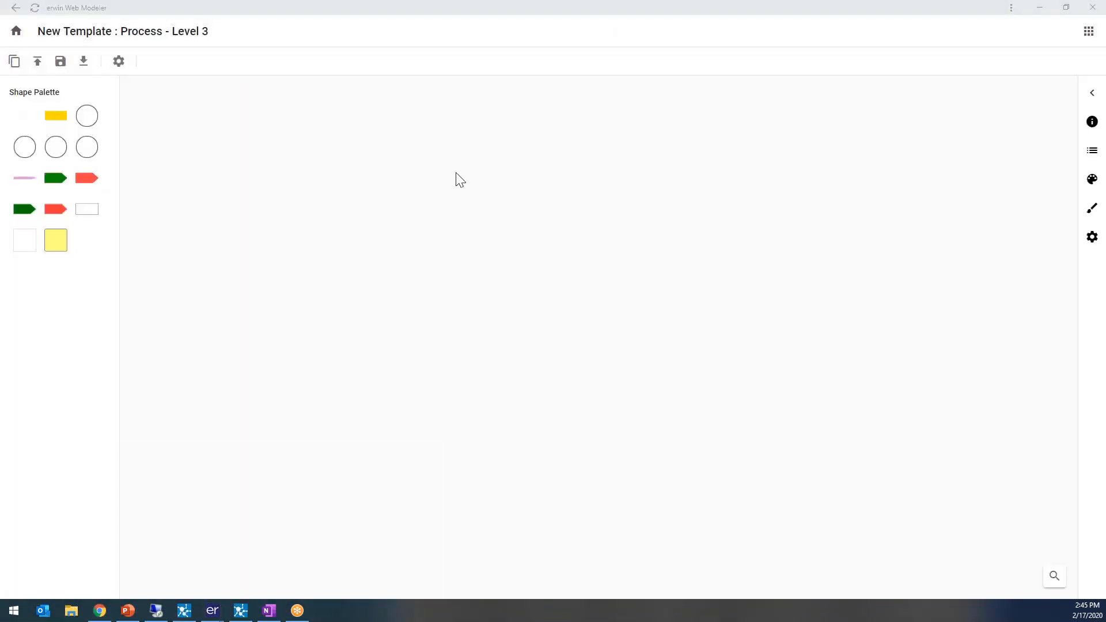
click(120, 31)
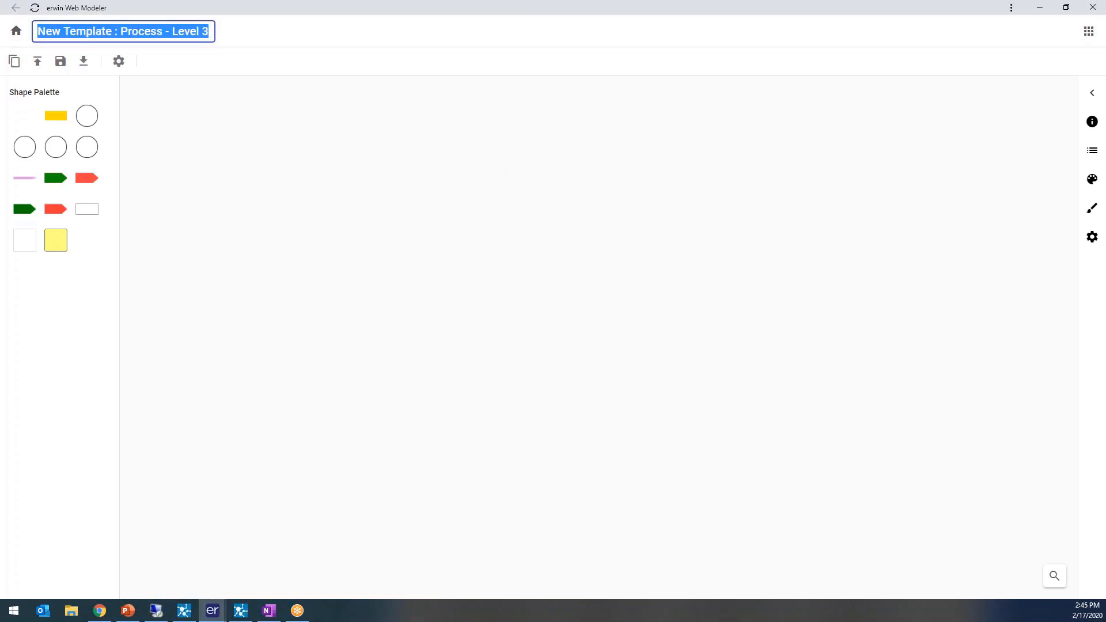
text(Qualify and Log Call)
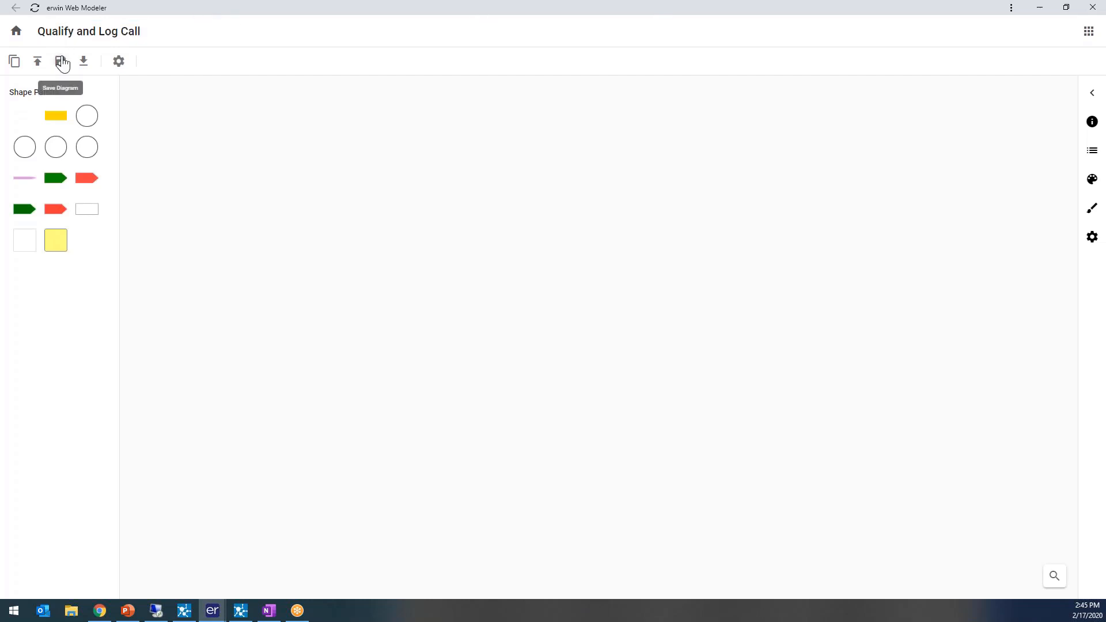
click(60, 61)
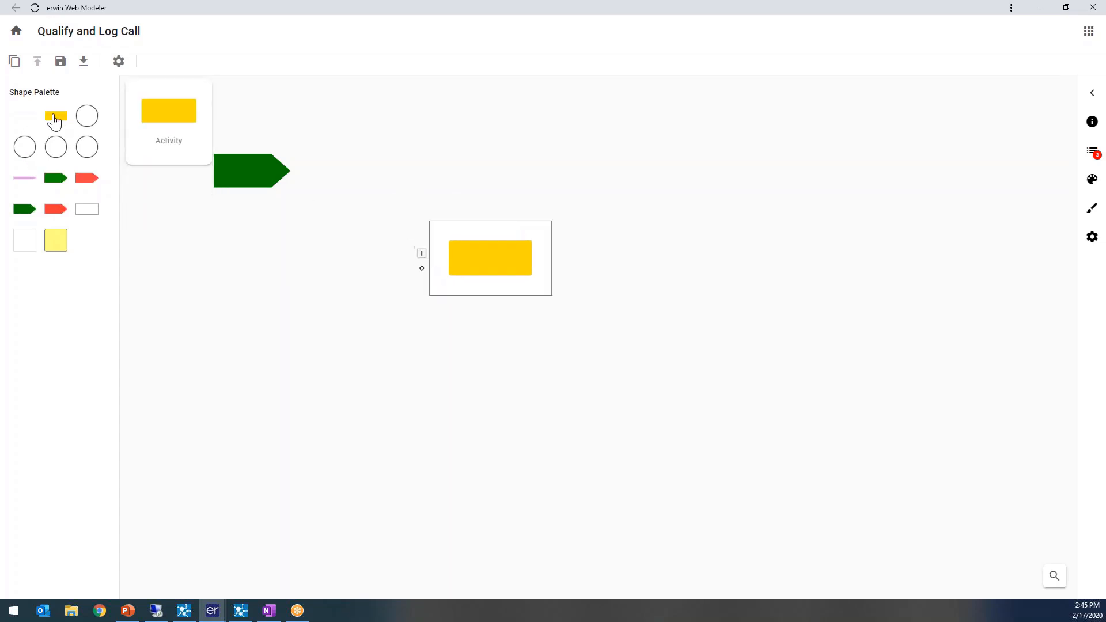
- Add activities from the palette and position them inside the swimlane
drag(55, 115, 545, 286)
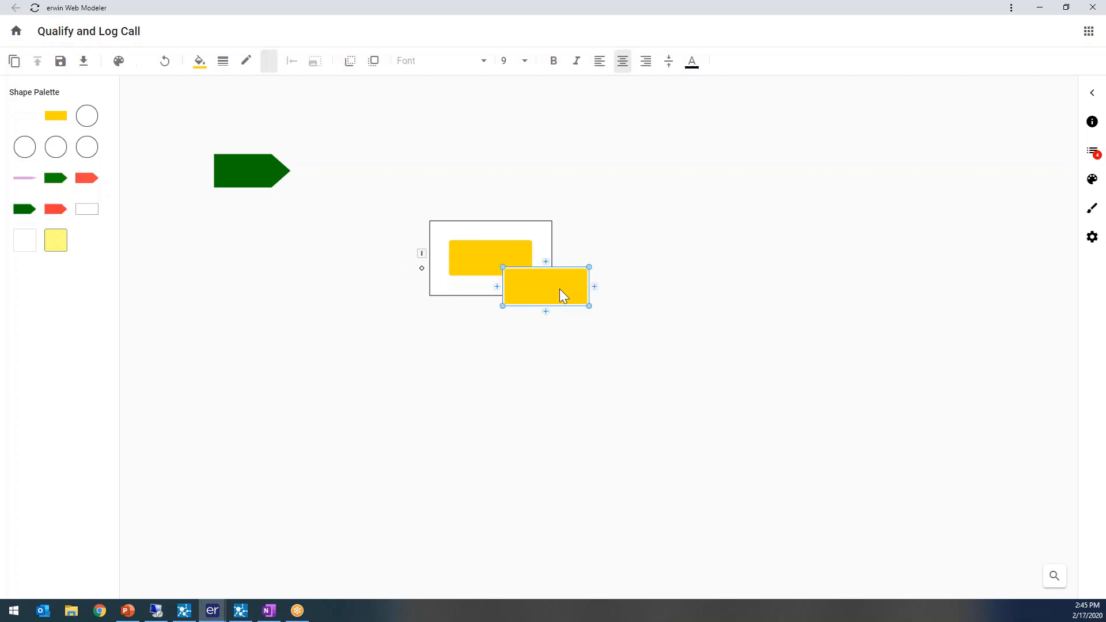
drag(545, 286, 551, 265)
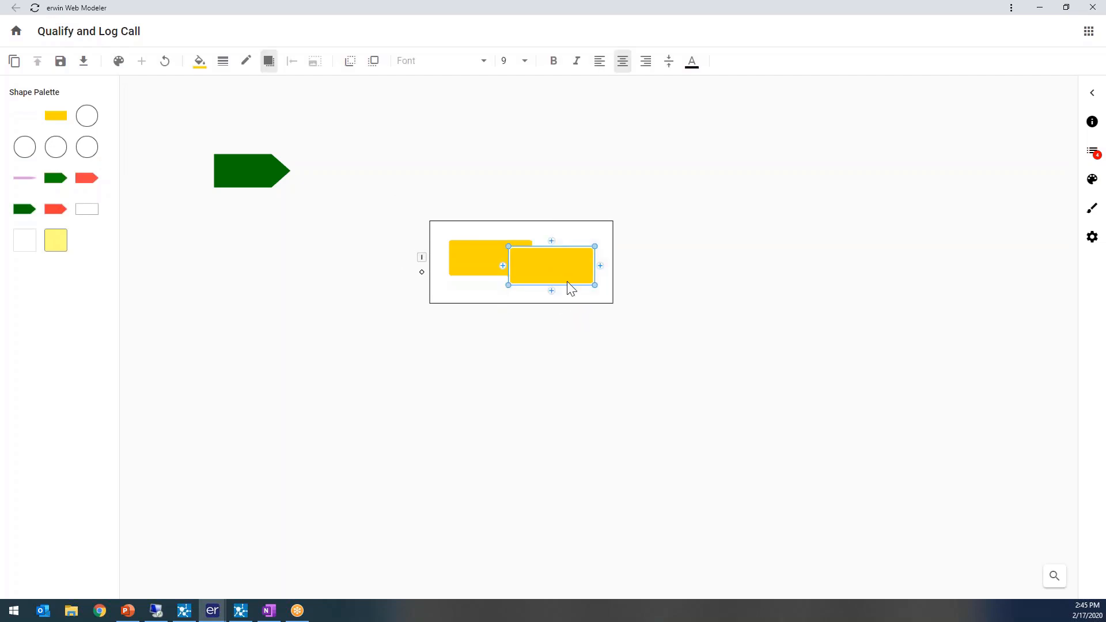
drag(551, 266, 582, 257)
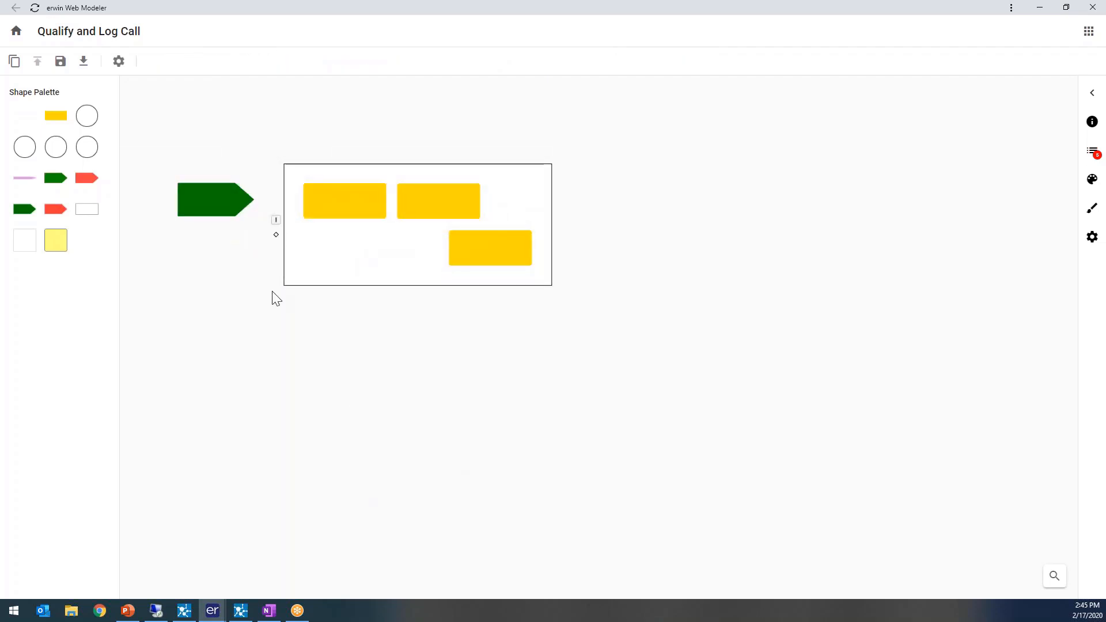
click(214, 201)
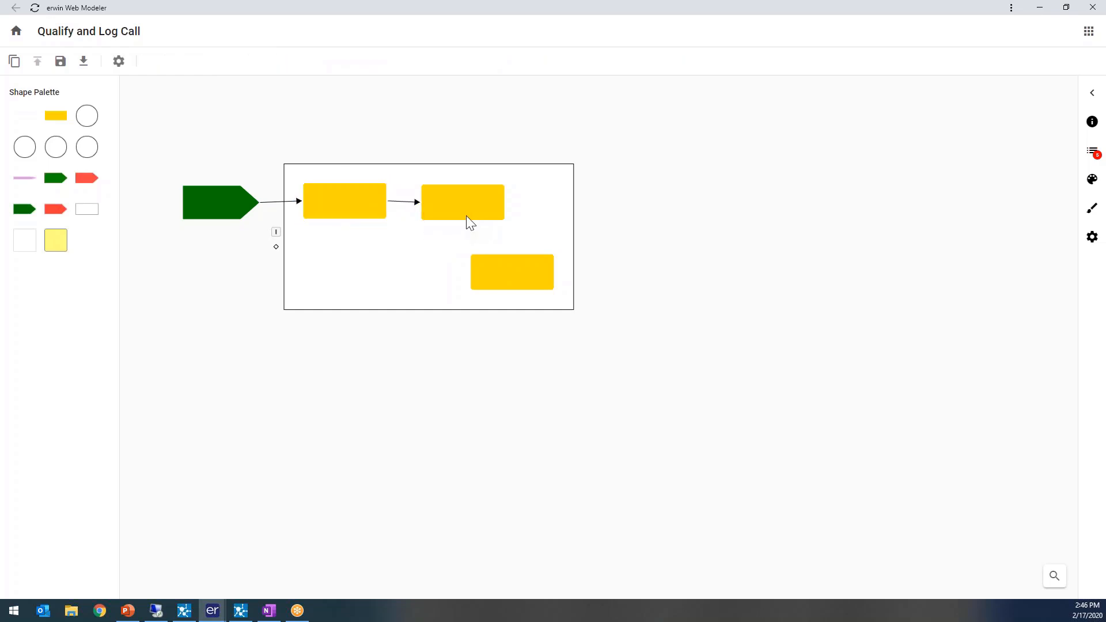
- Connect the second activity to the third with a Mandatory flow
drag(463, 219, 512, 250)
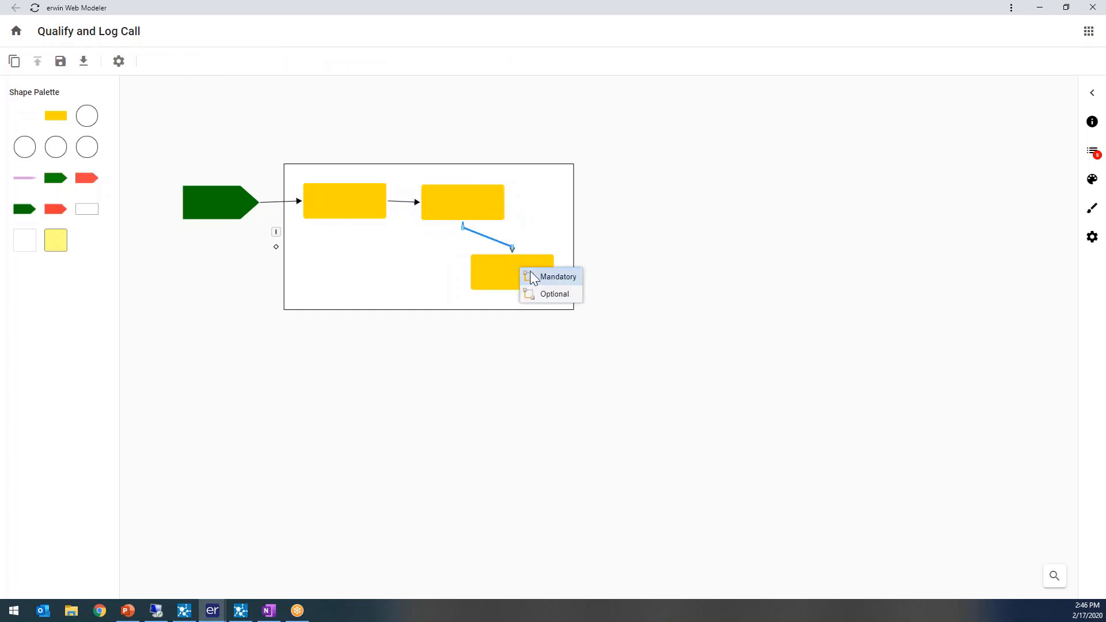
click(558, 277)
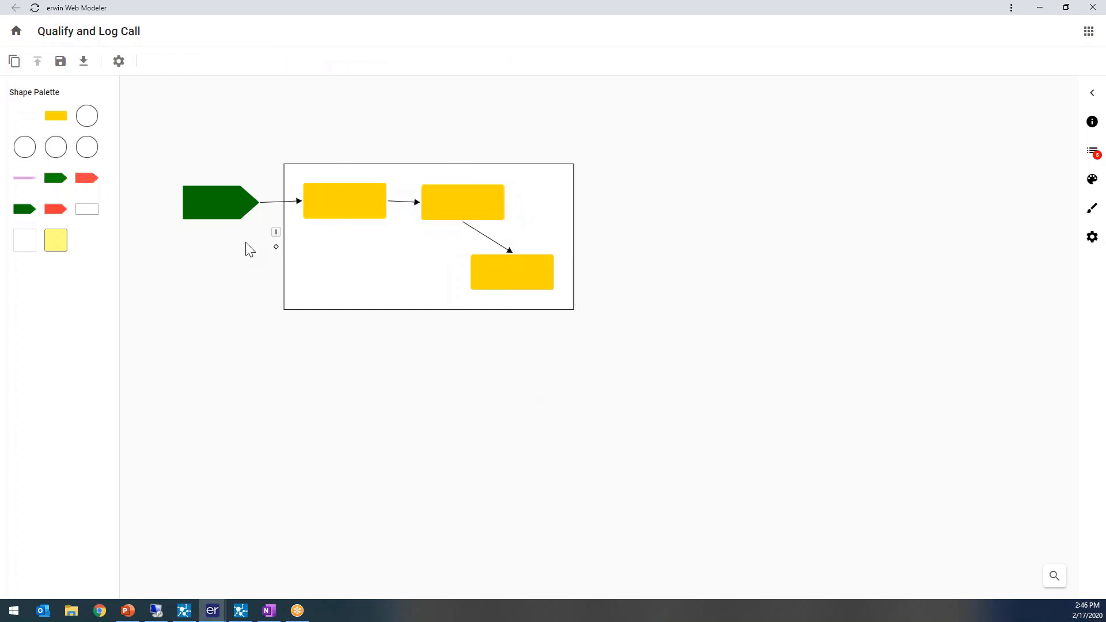
click(212, 202)
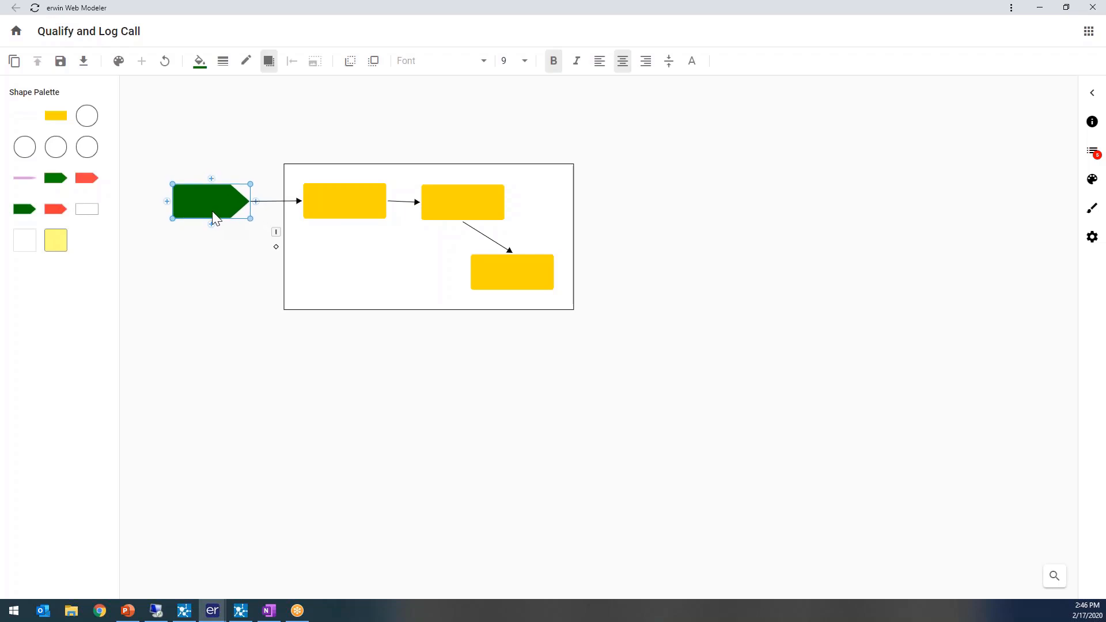
- Route the flow into the third activity with orthogonal right-angle bends
click(489, 237)
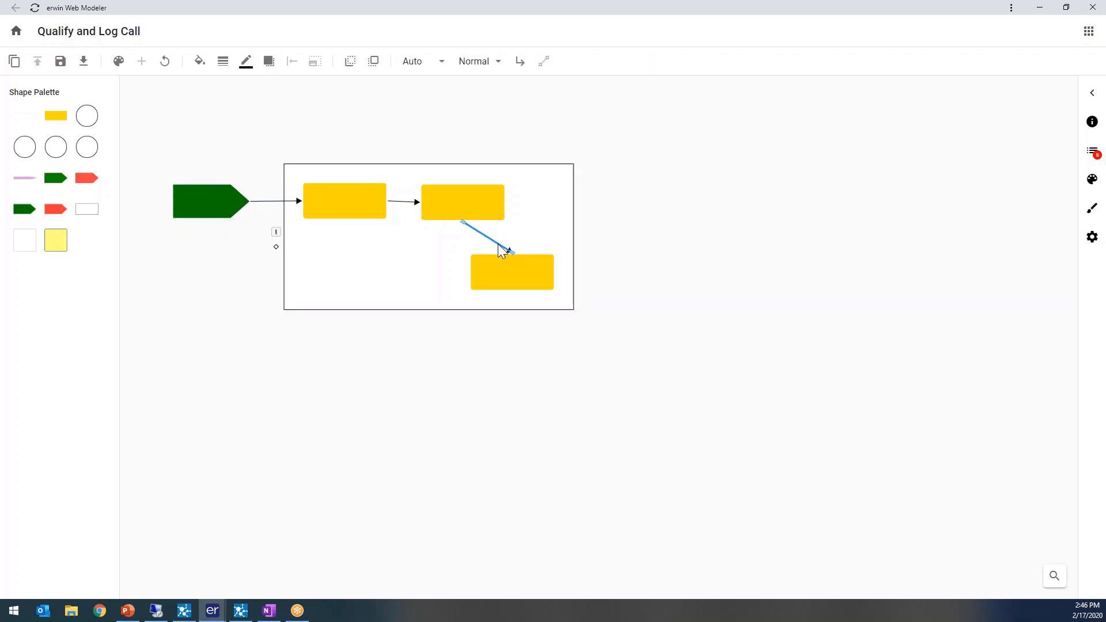
click(520, 61)
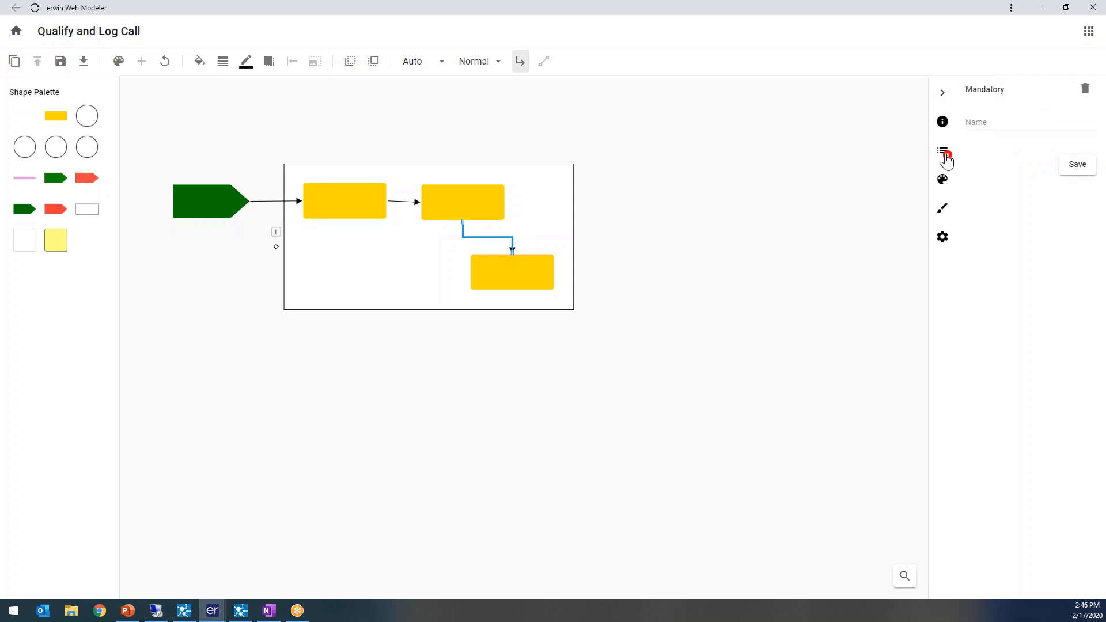
mouse_move(942, 238)
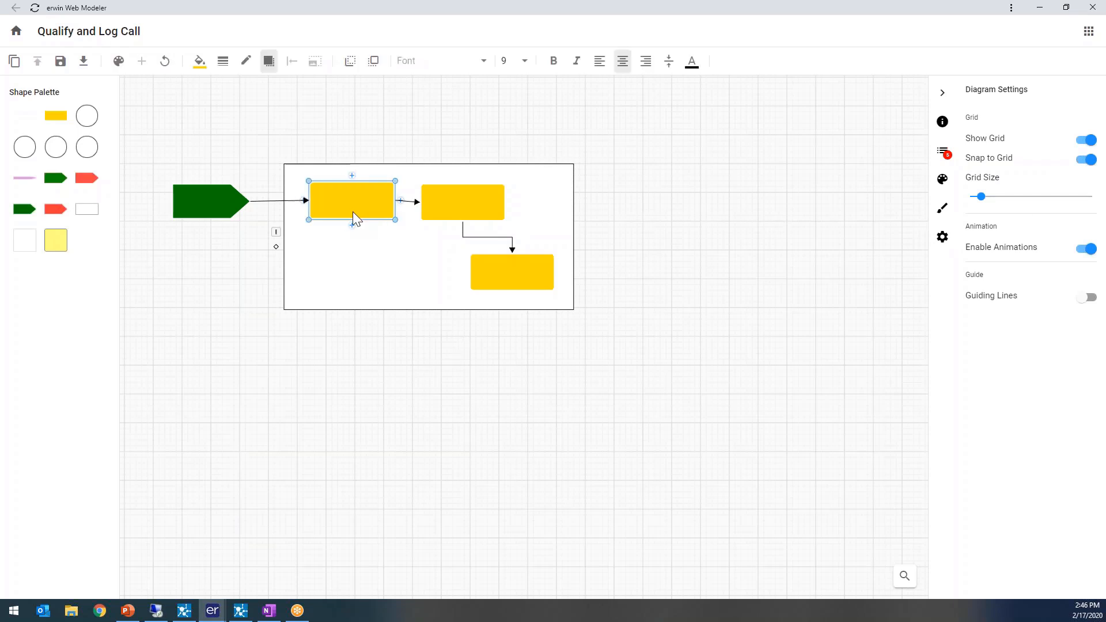
- Top-align the trigger event and first two activities into one horizontal row
click(209, 200)
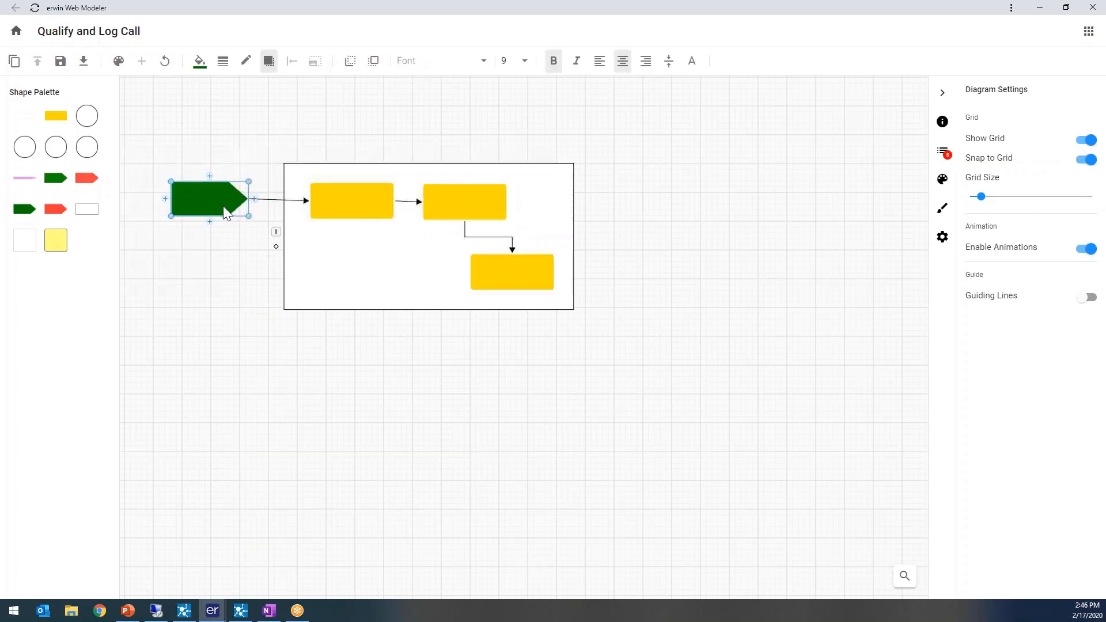
click(512, 274)
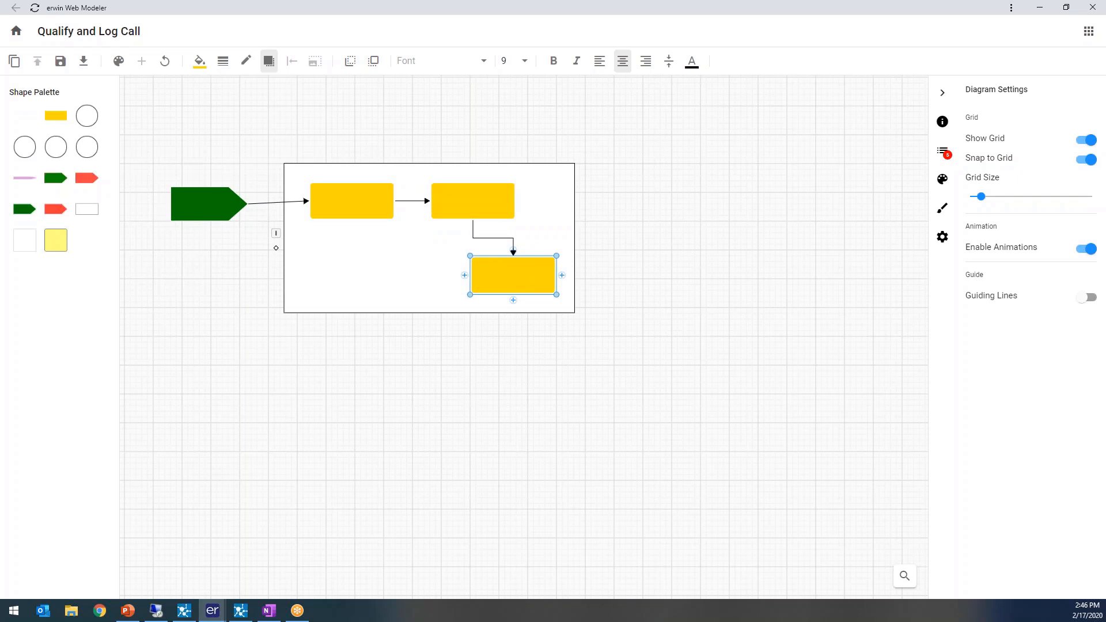
click(352, 200)
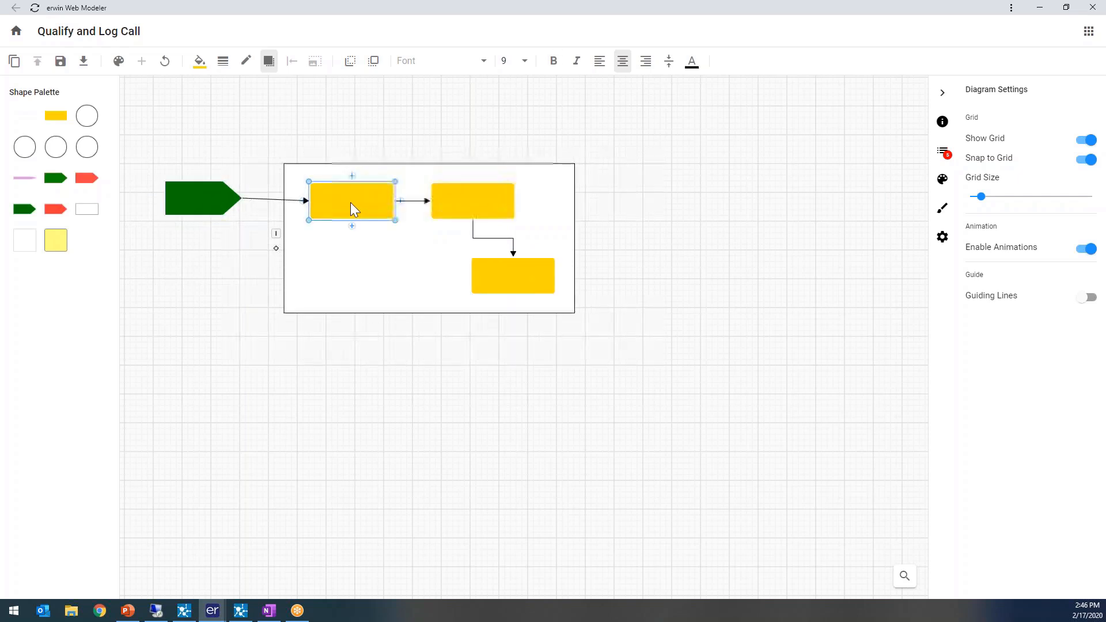
drag(353, 200, 341, 199)
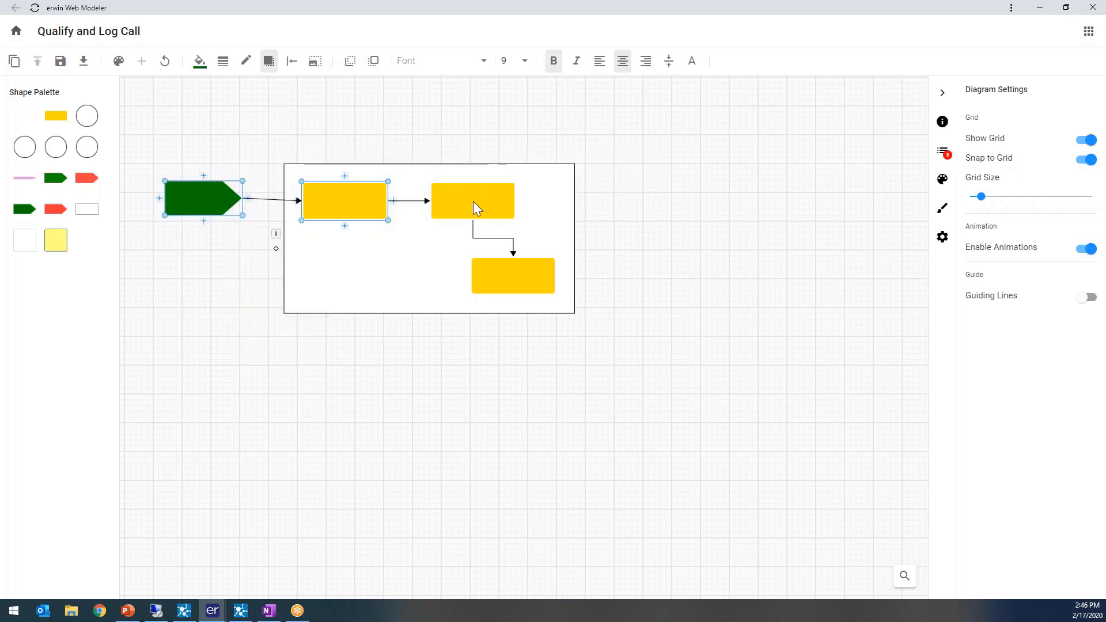
click(292, 59)
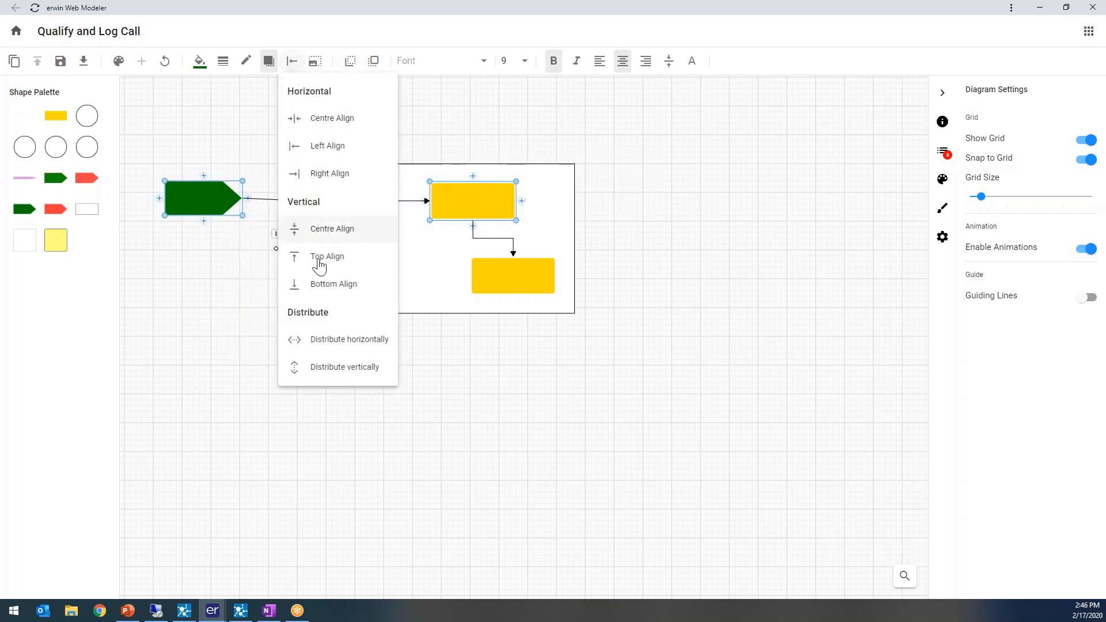
click(281, 215)
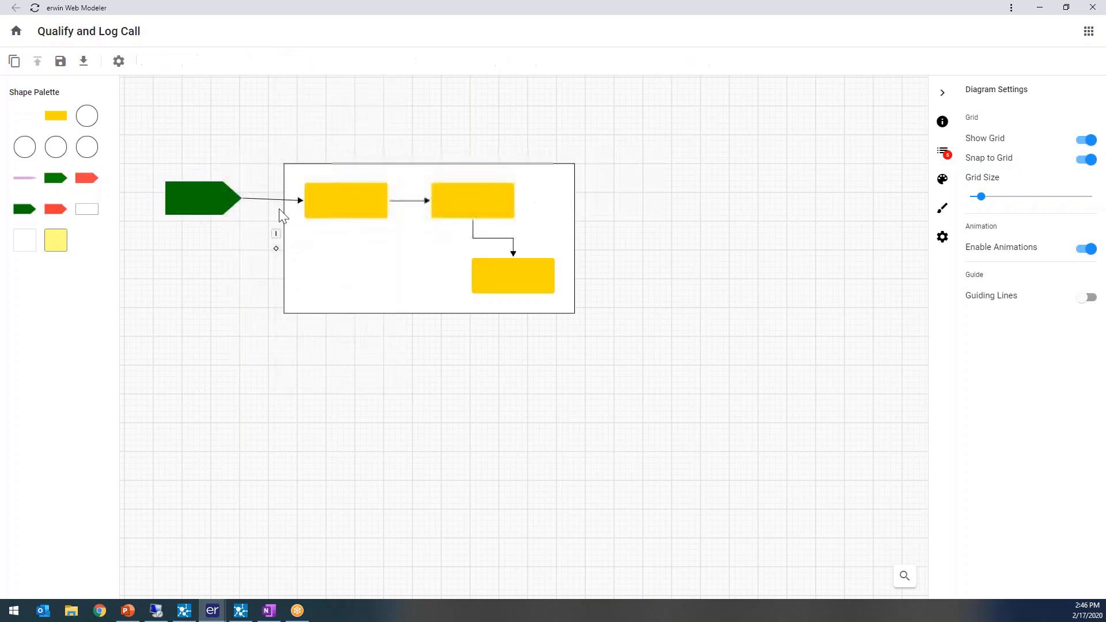
click(202, 198)
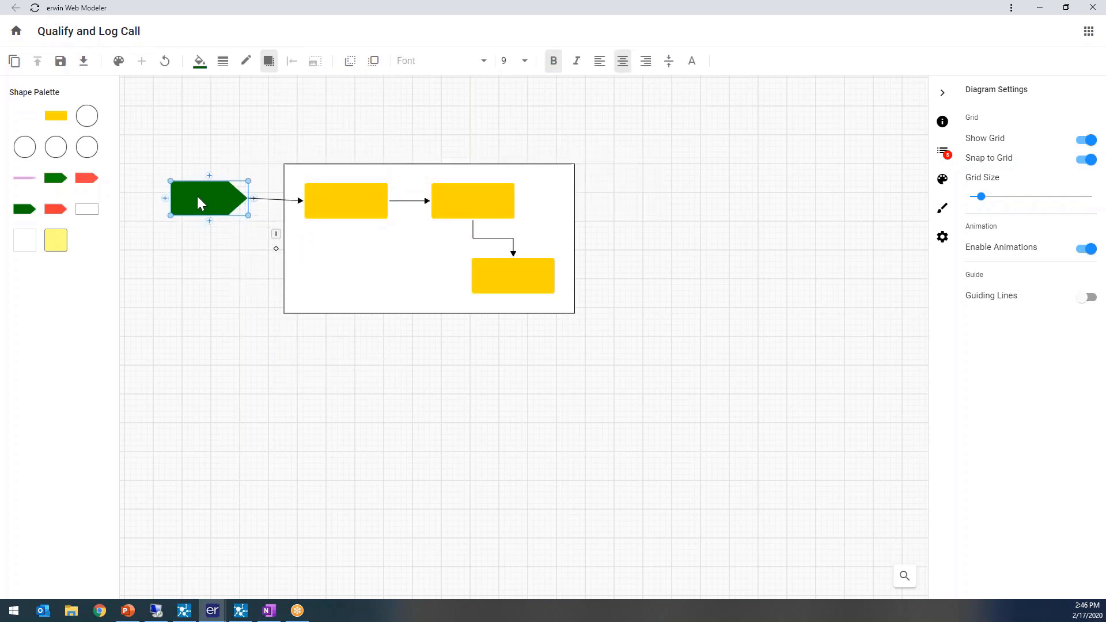
mouse_move(253, 224)
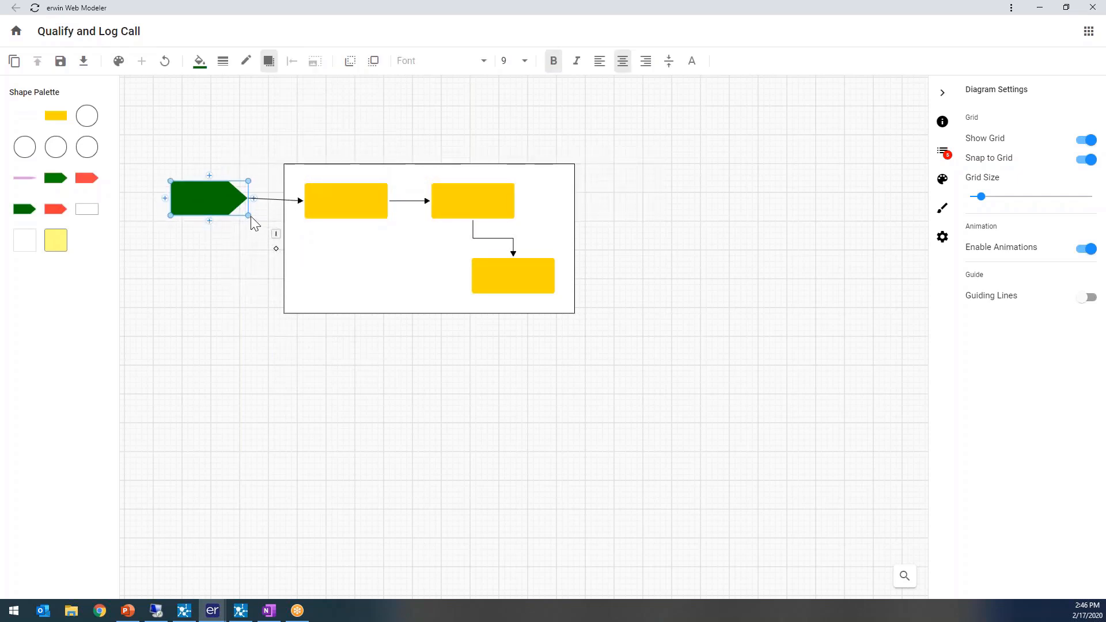
click(491, 209)
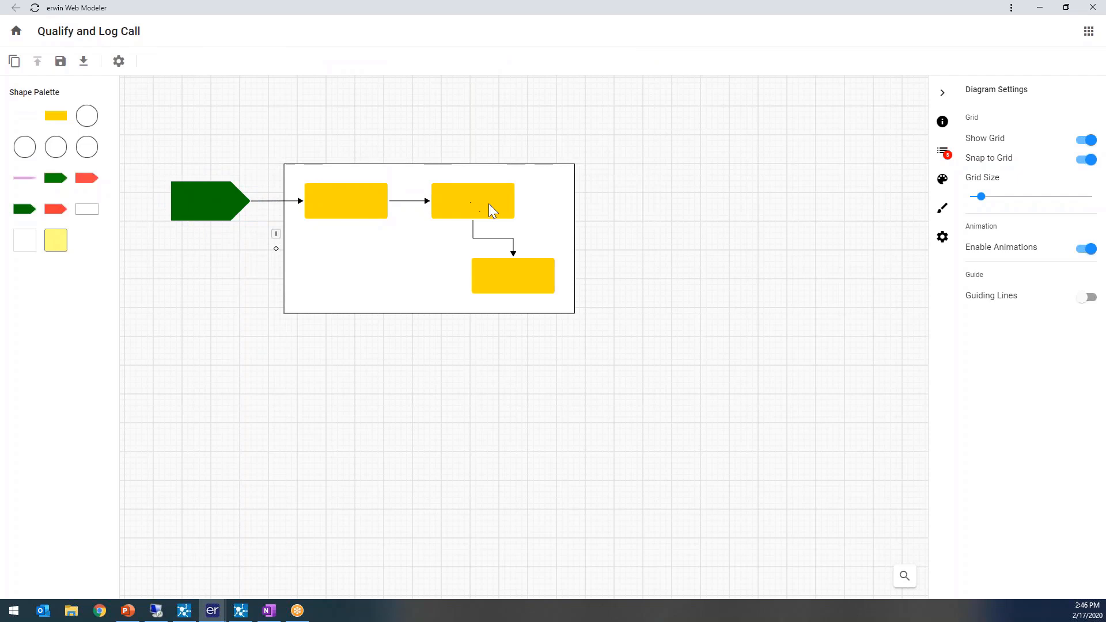
mouse_move(55, 208)
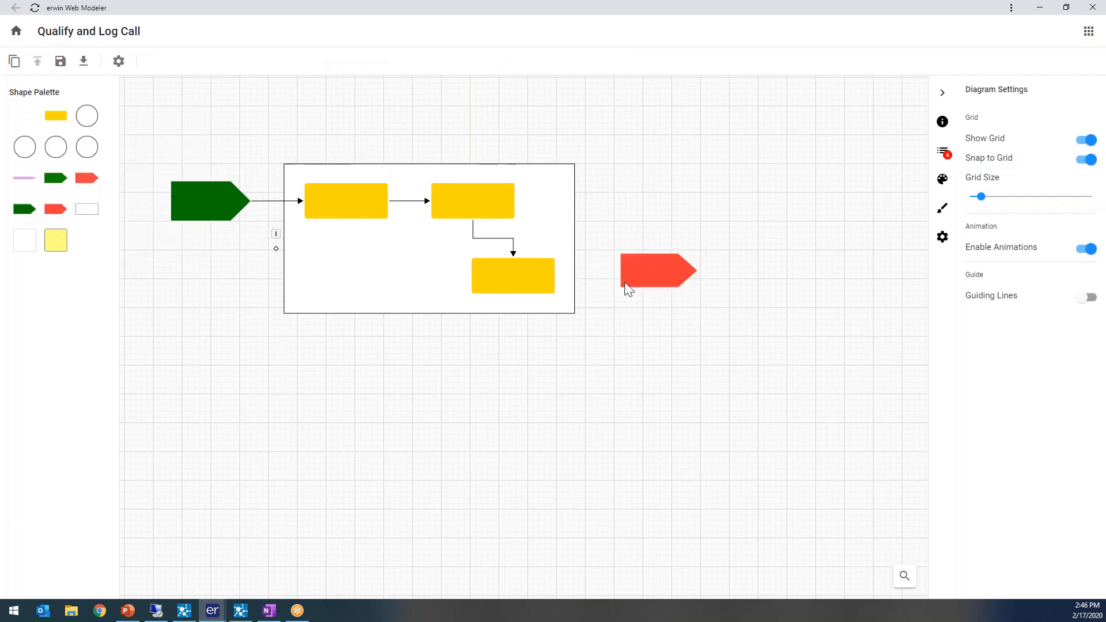
- Connect the third activity to the red result shape, then bring up the trigger's properties
click(513, 284)
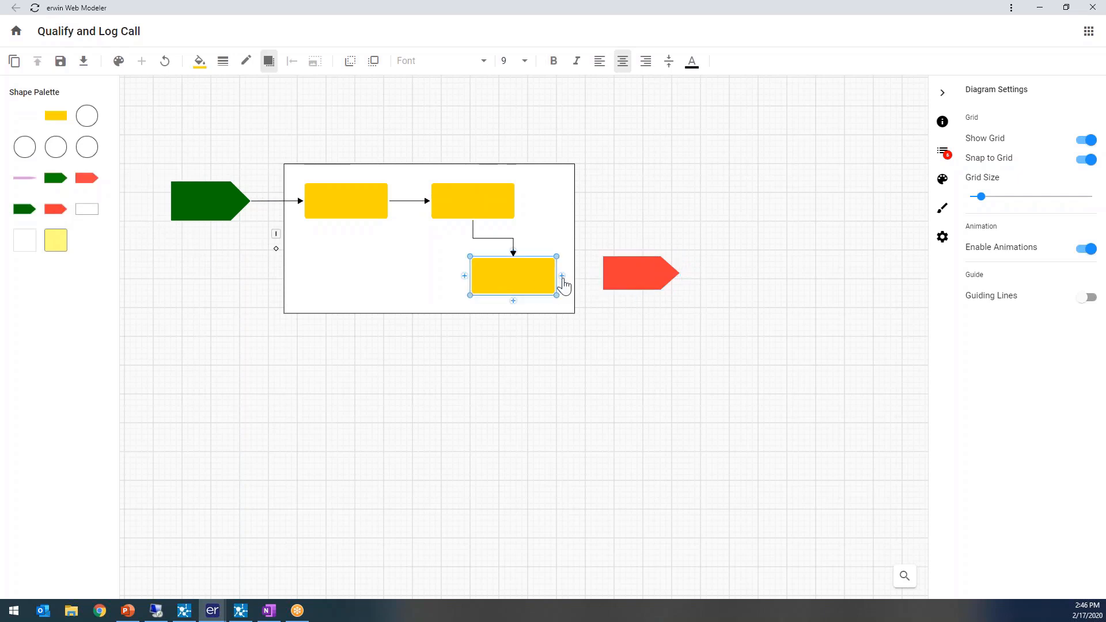
drag(562, 275, 615, 276)
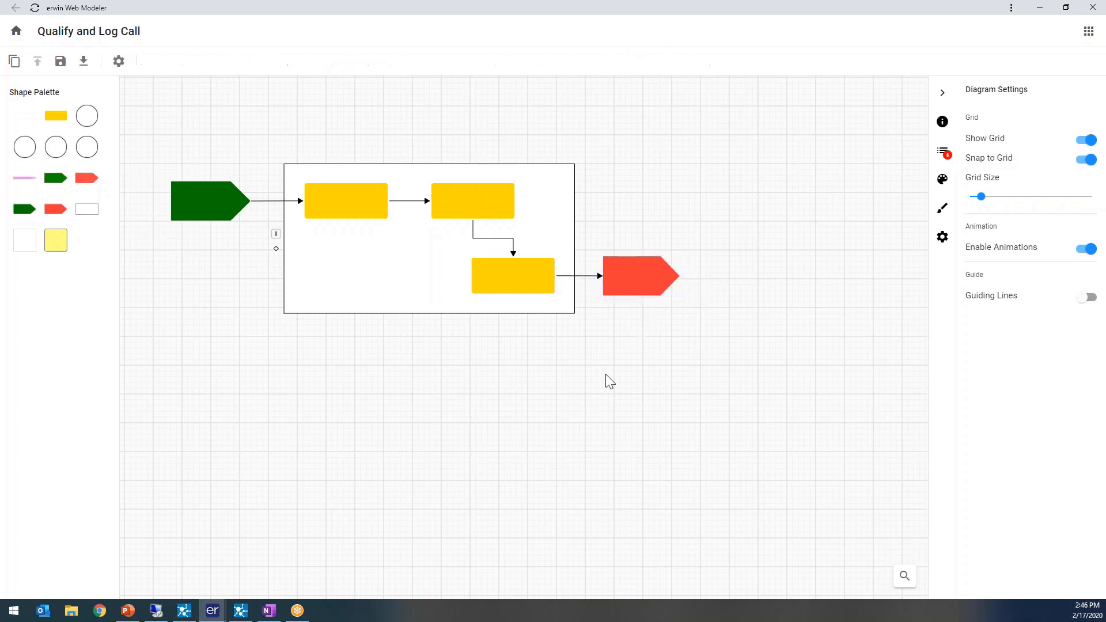
click(208, 200)
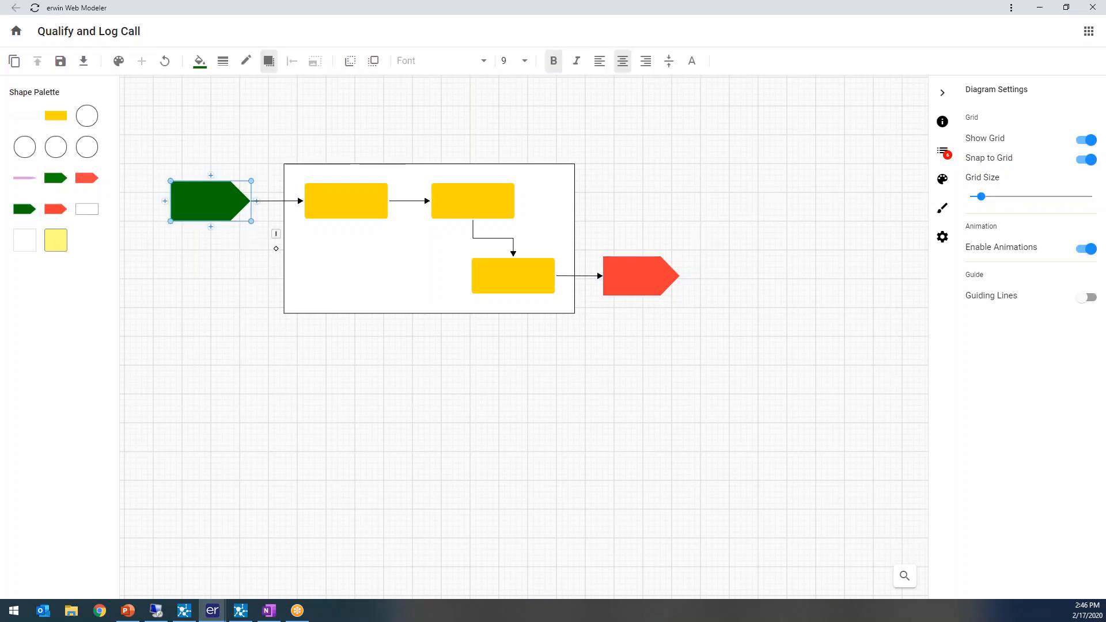
click(943, 152)
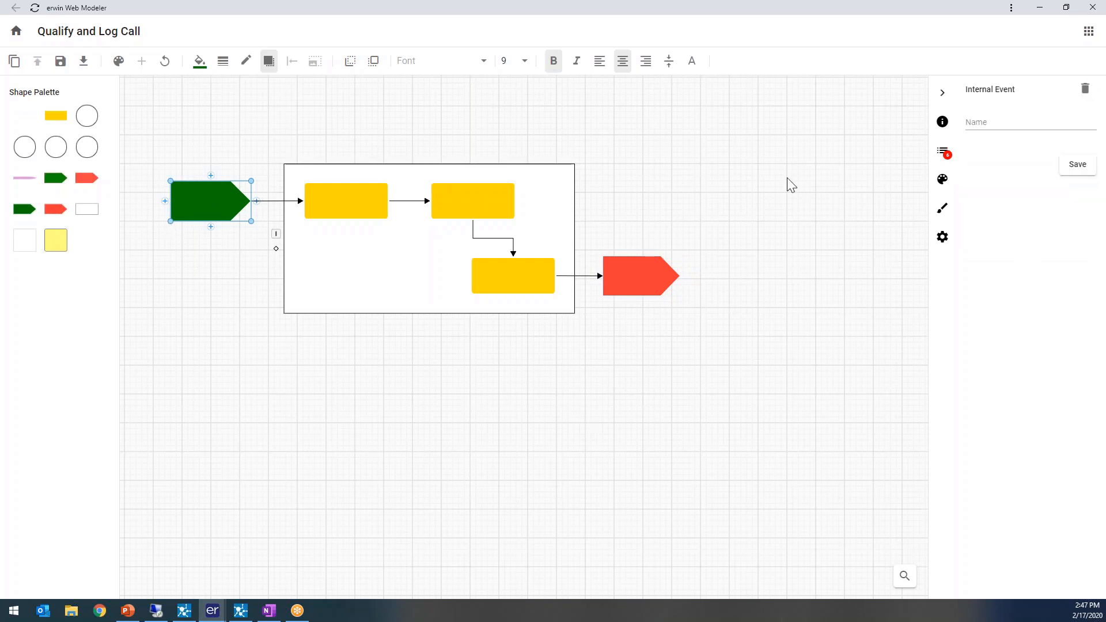
- Name the trigger 'call needs to be qualified' and set the first activity to medium criticality
text(call needs to be qualified)
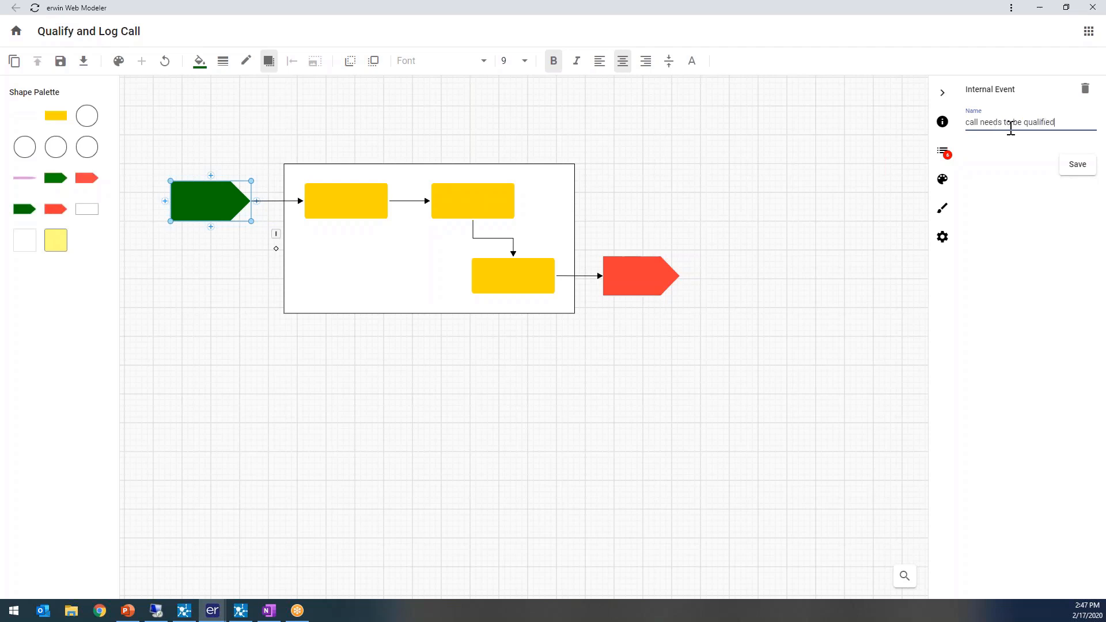
click(346, 200)
text(qualify call q)
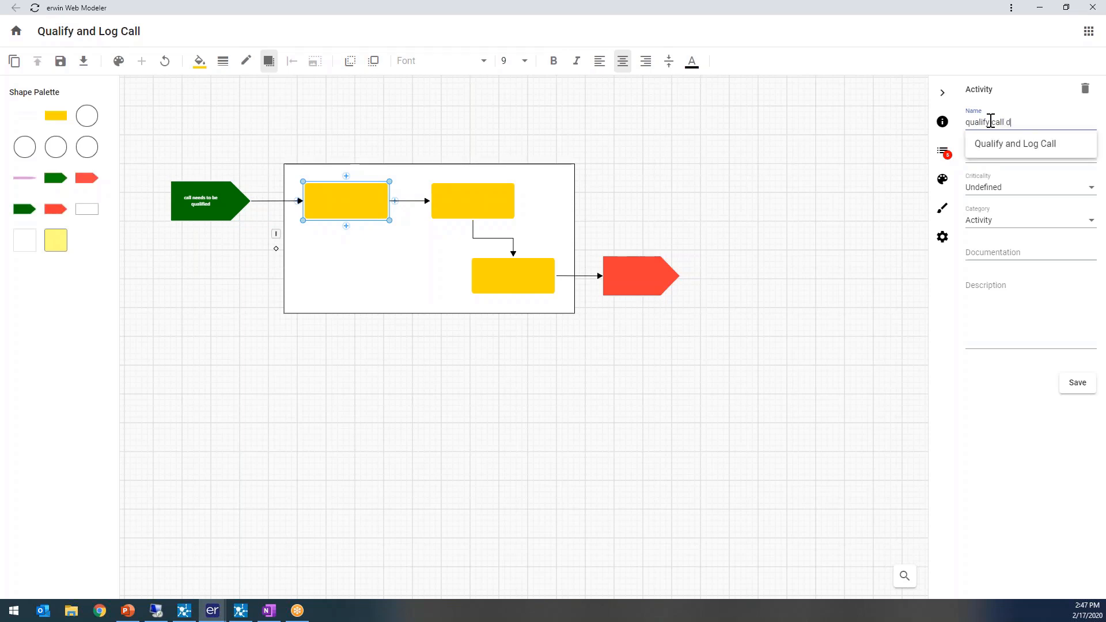
click(1029, 154)
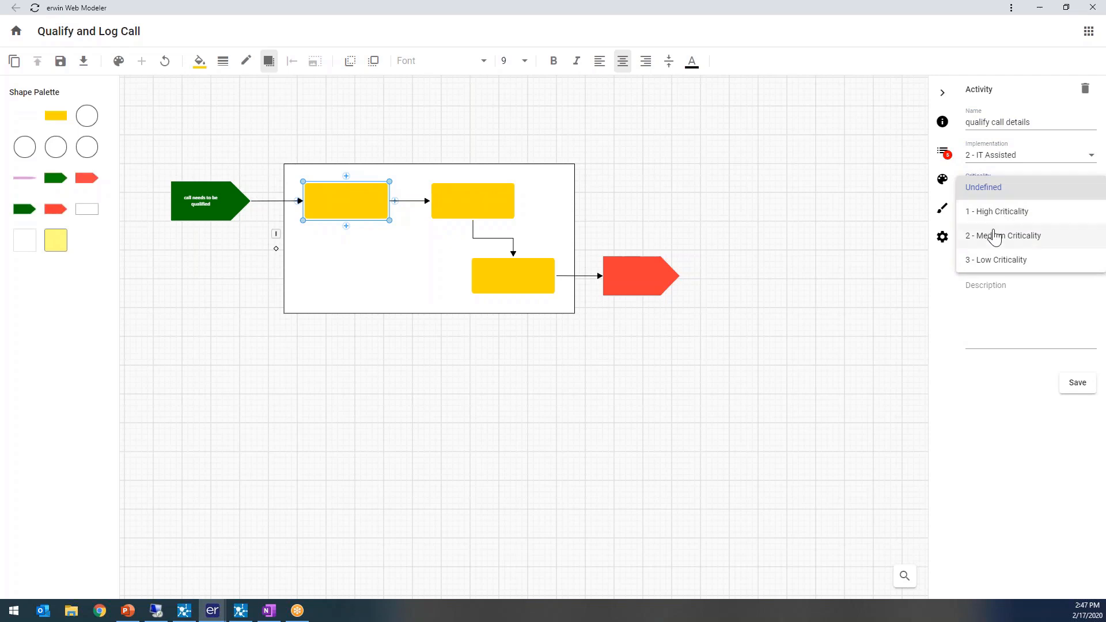
click(1002, 235)
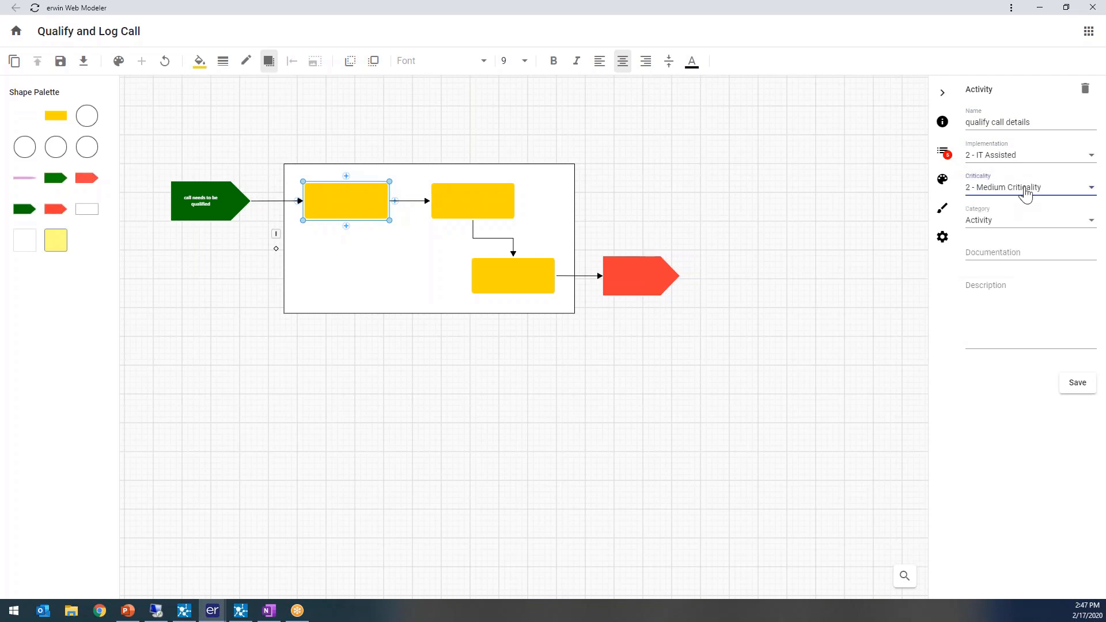
click(1077, 383)
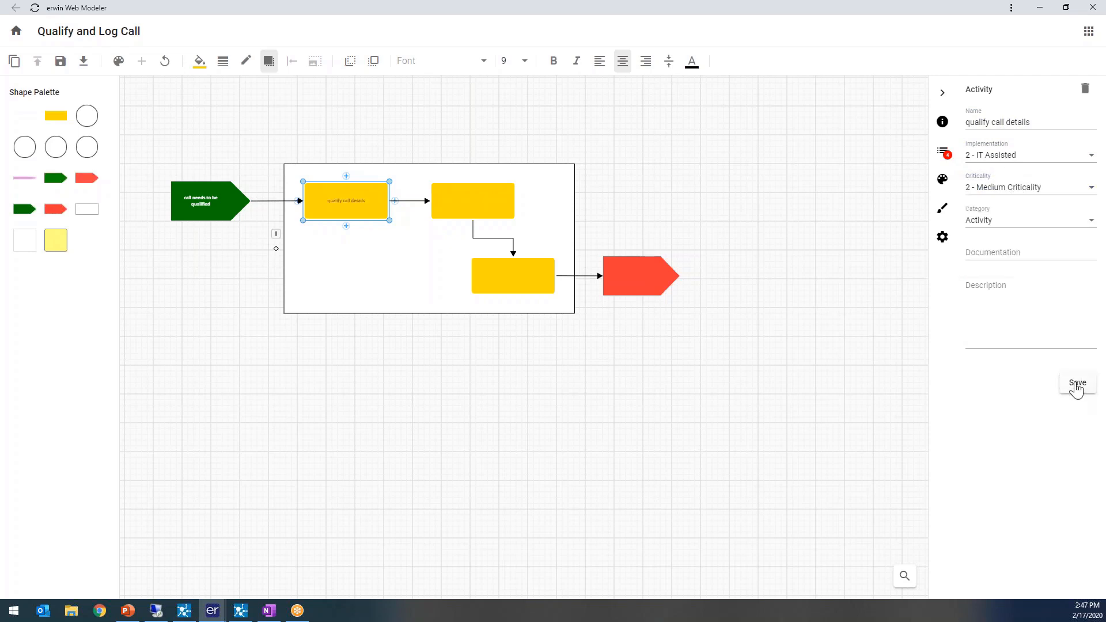
- Name the second activity 'log user information' with high criticality and a placeholder description
click(472, 200)
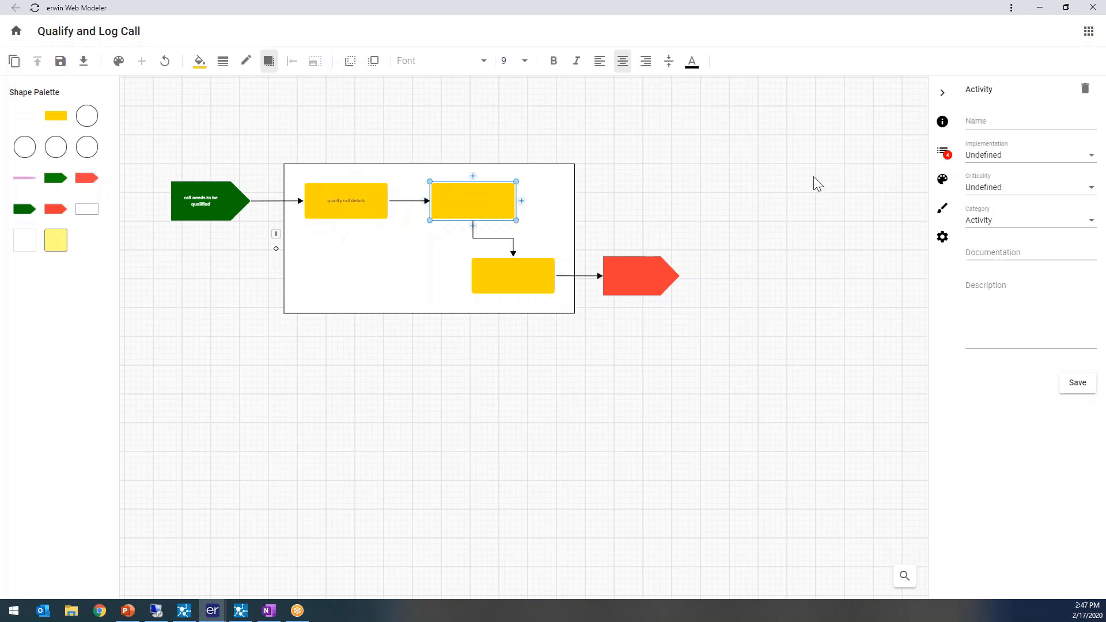
text(log user information)
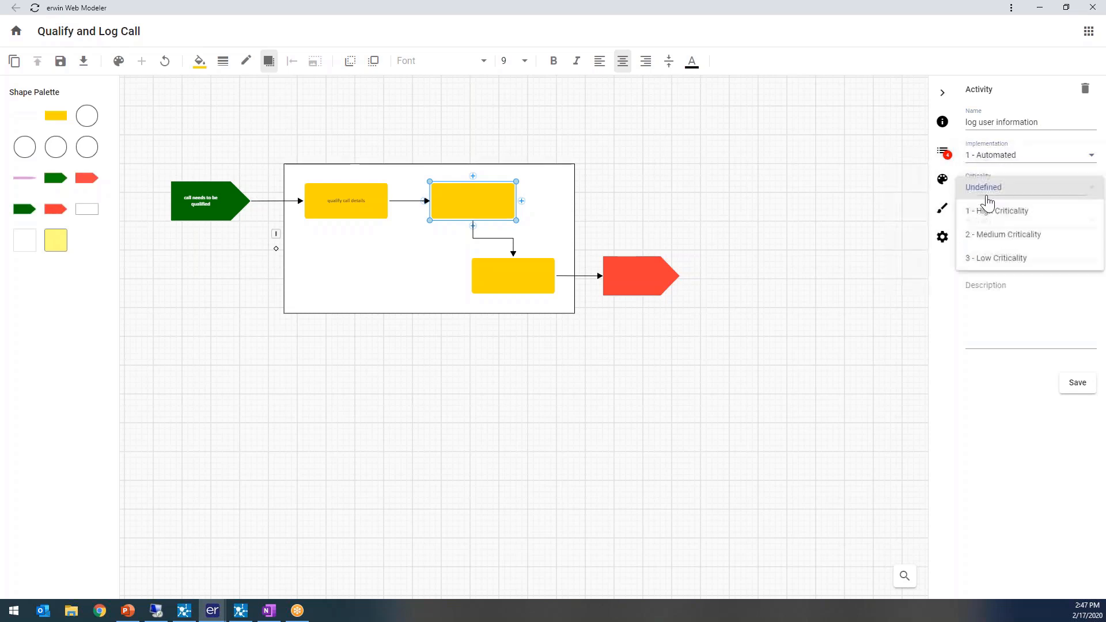
click(996, 209)
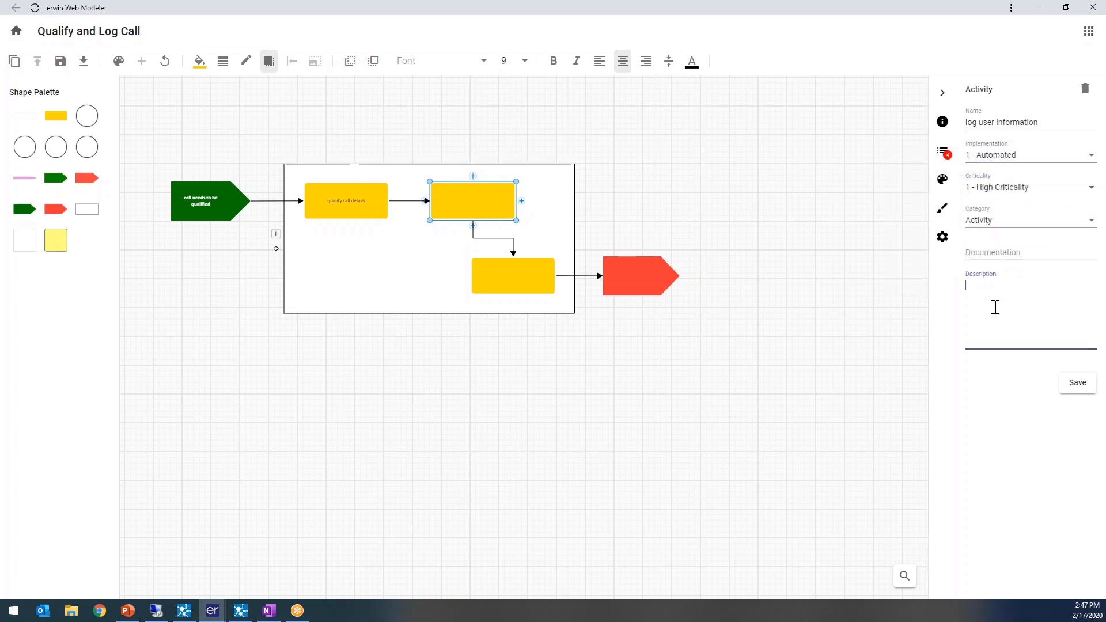
text(blah blah blah)
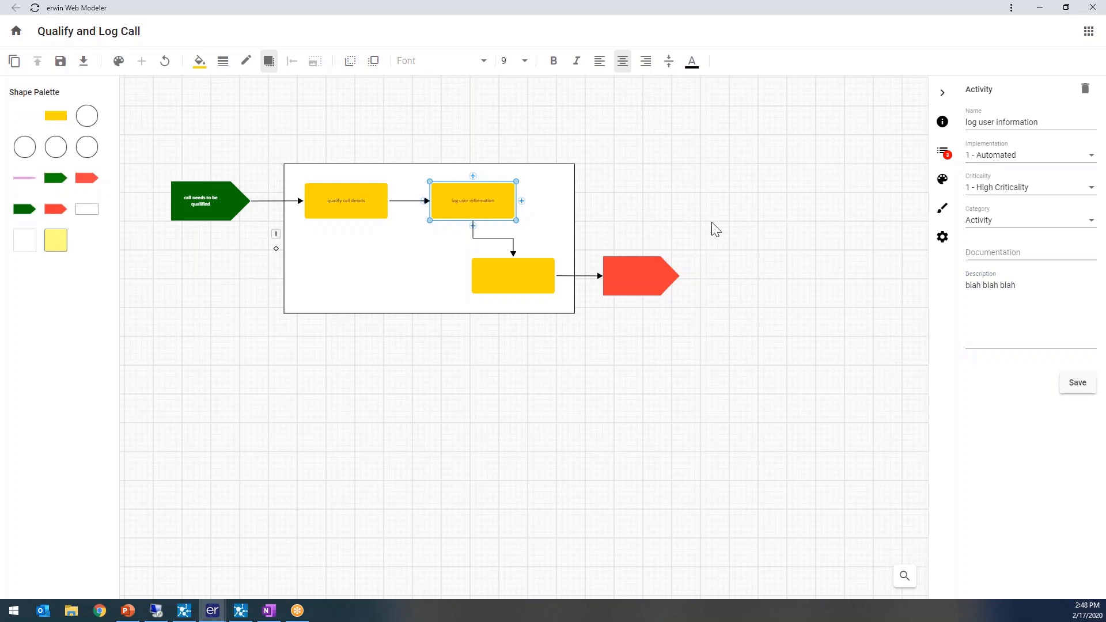
click(509, 278)
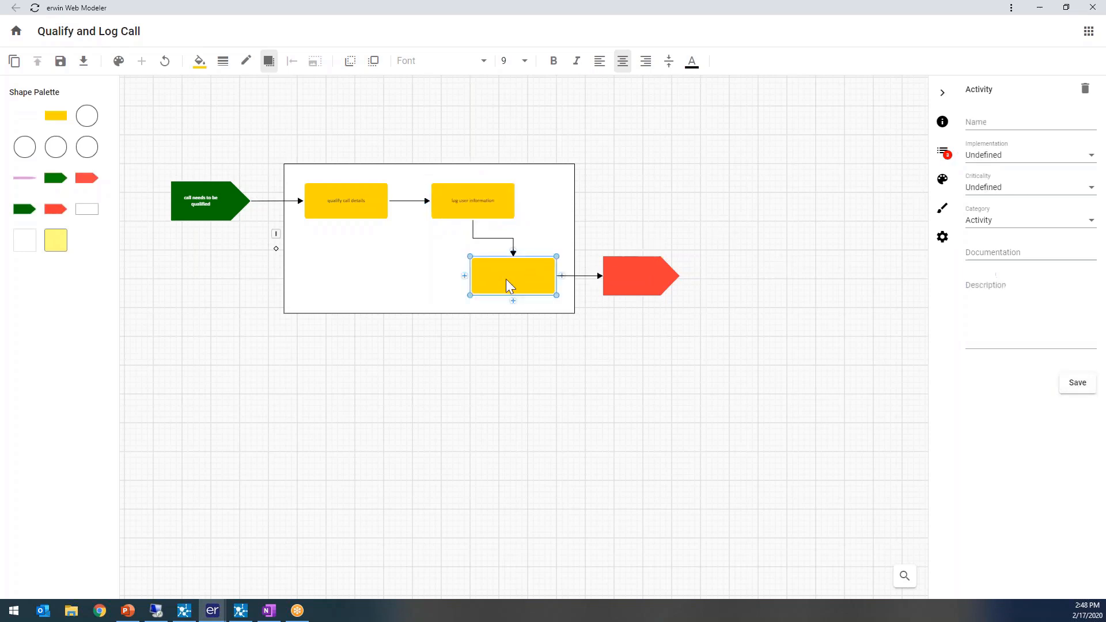
mouse_move(443, 209)
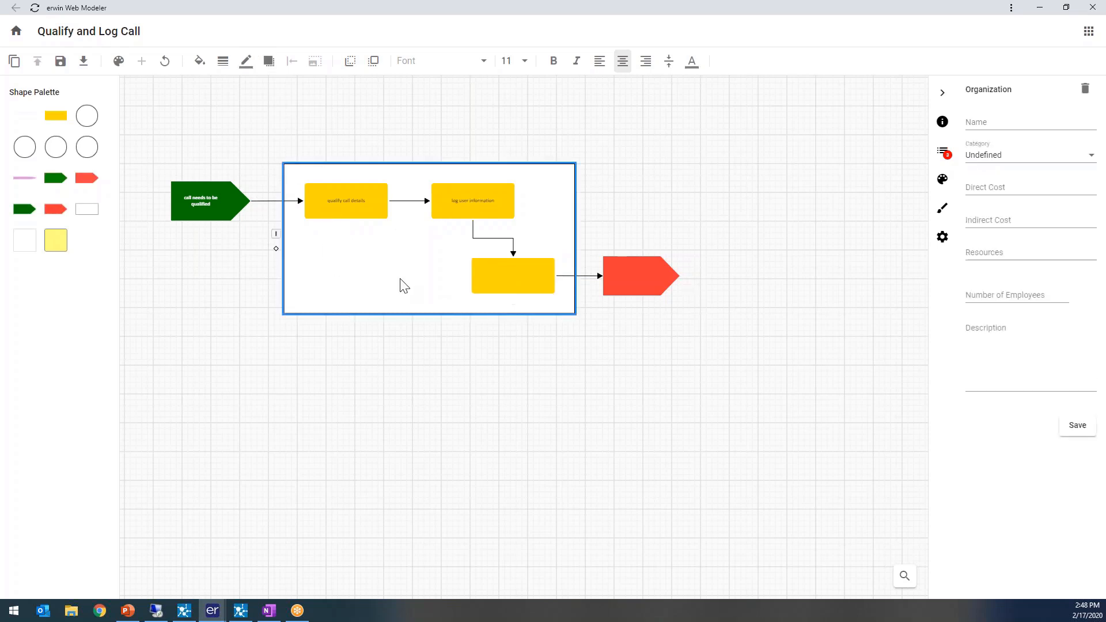
- Name the swimlane Sales Org, category Undefined, 25 employees, with an 'instrumental' description
text(Sales Org)
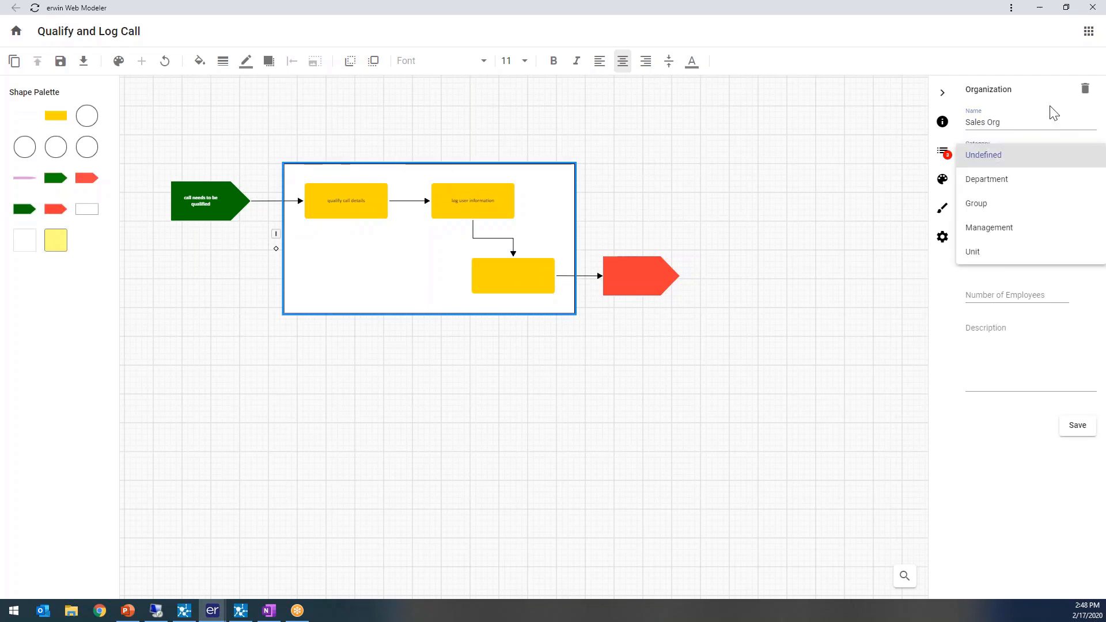
click(983, 155)
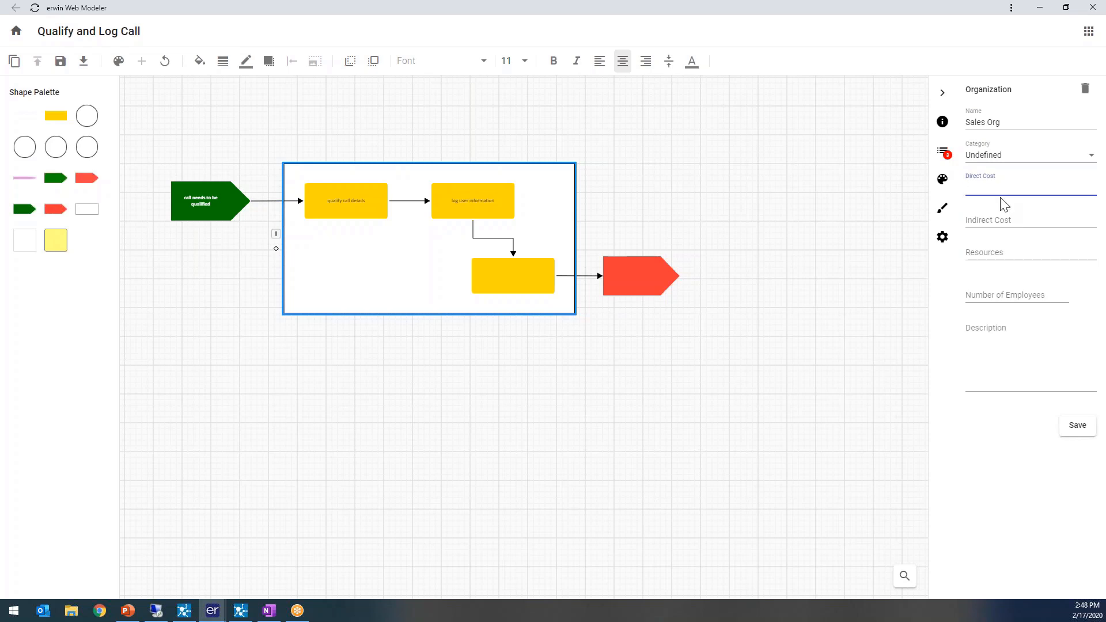
click(1016, 295)
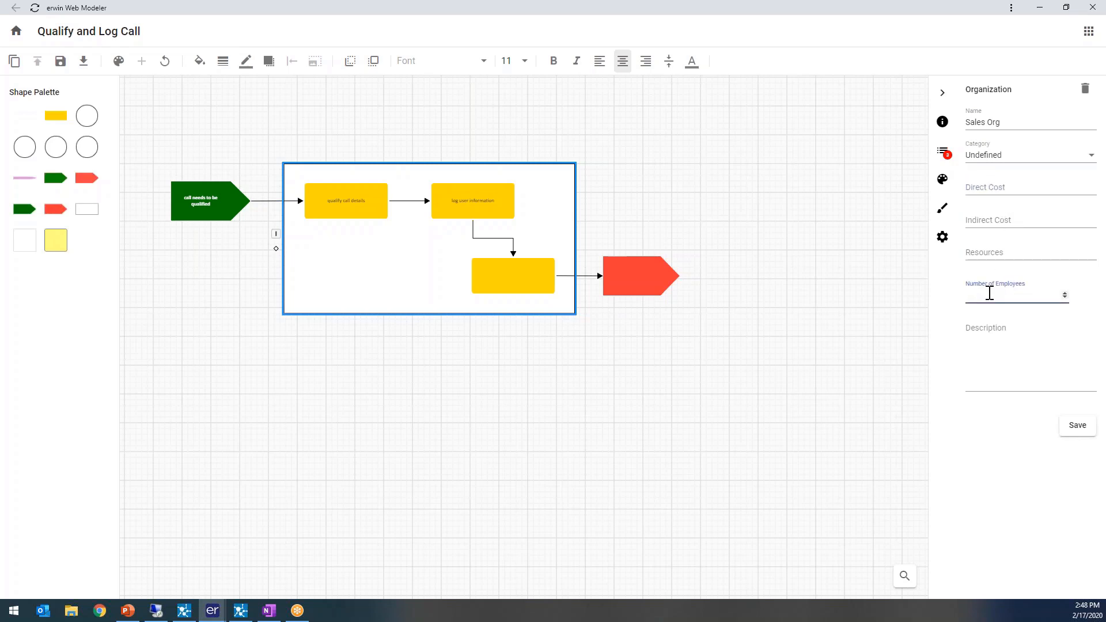
text(25)
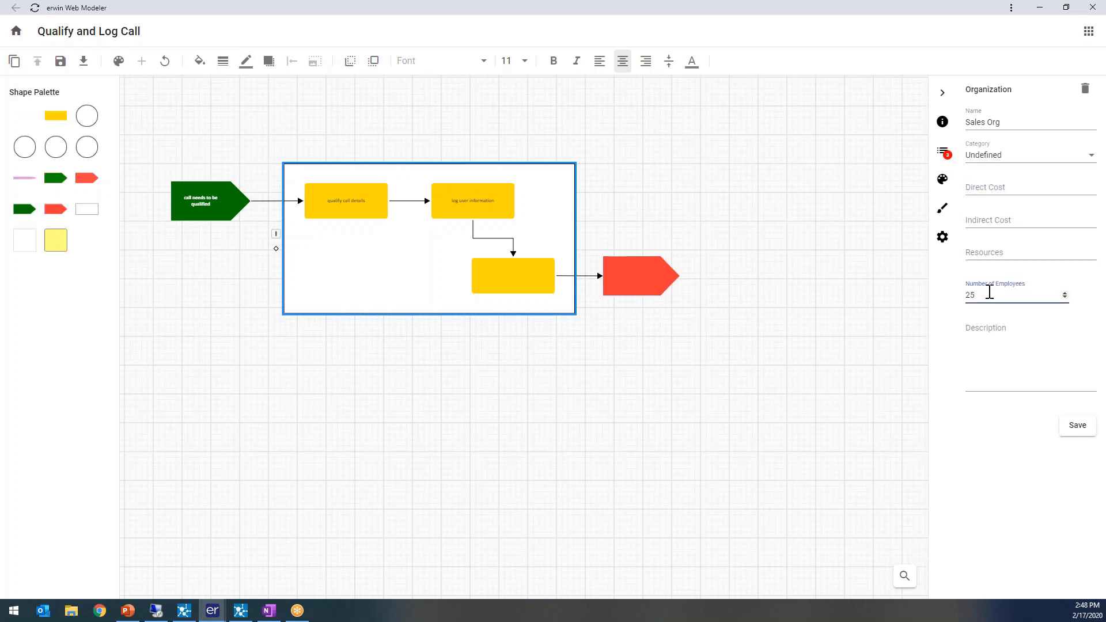
text(Sales Org is instrumental to the company)
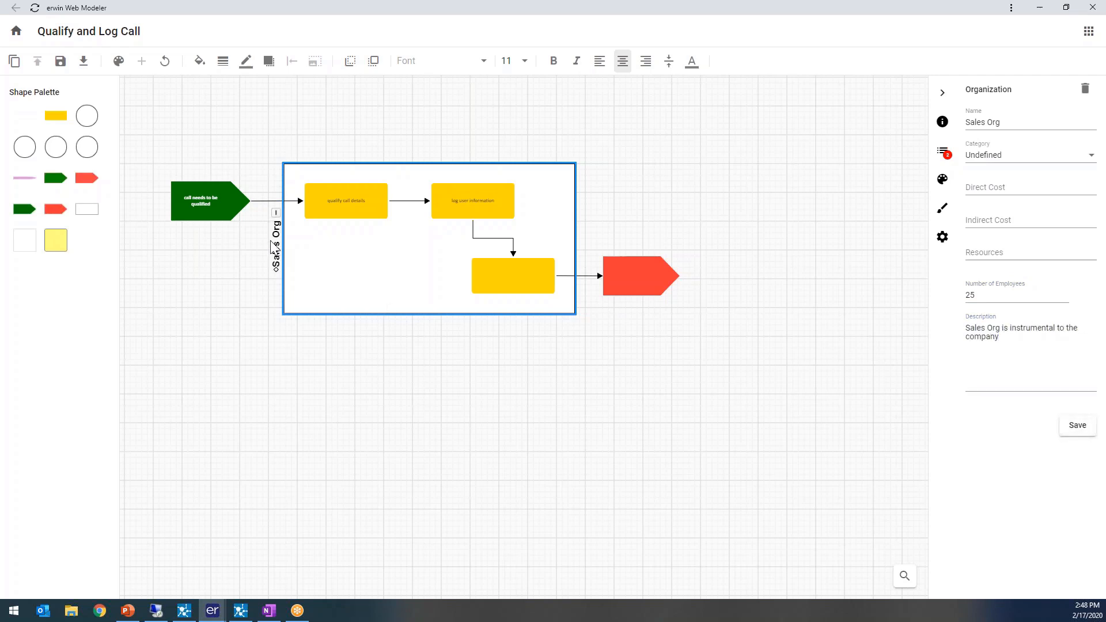
click(512, 277)
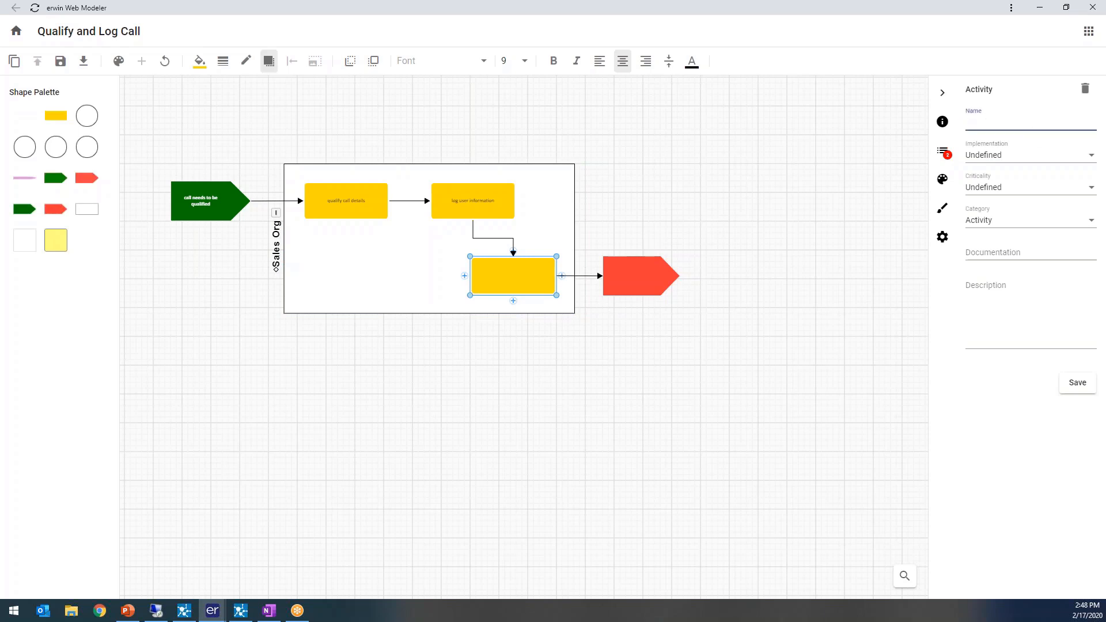
- Name the third activity 'log caller request' and choose its implementation type
text(log caller request)
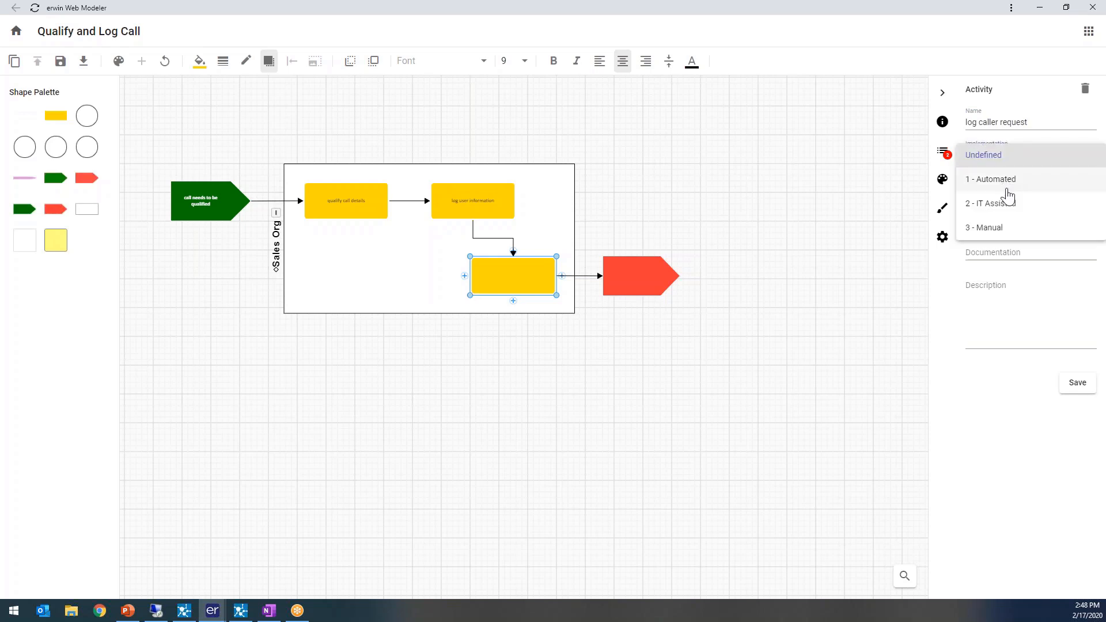
click(991, 178)
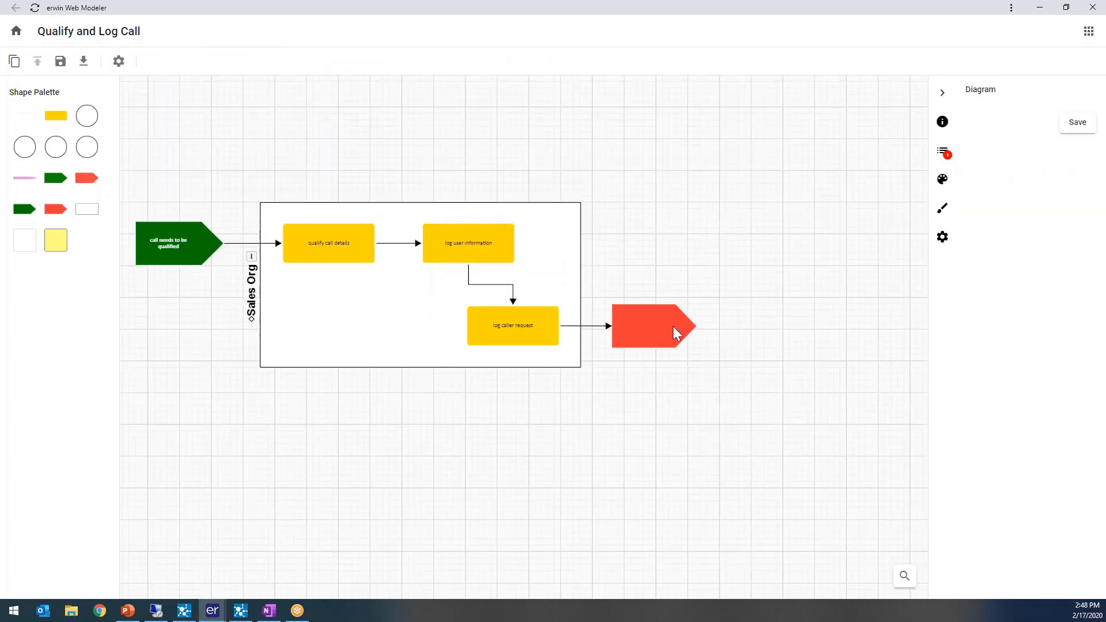
- Name the red result 'Qualify and Log Call completed' and save it
click(653, 328)
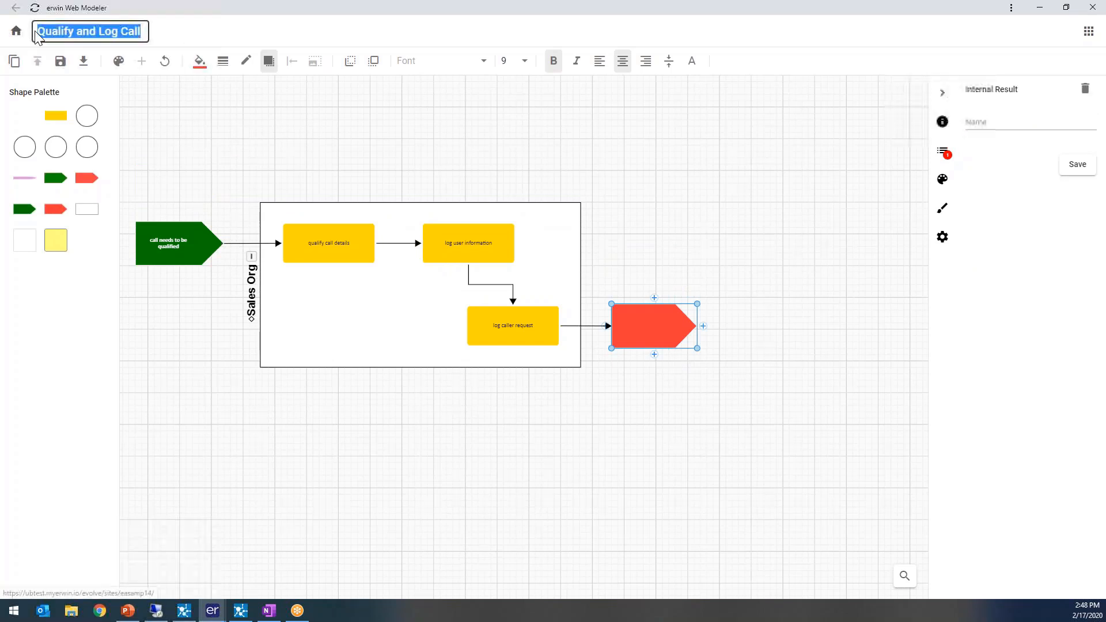
text(Qualify and Log Call Compo)
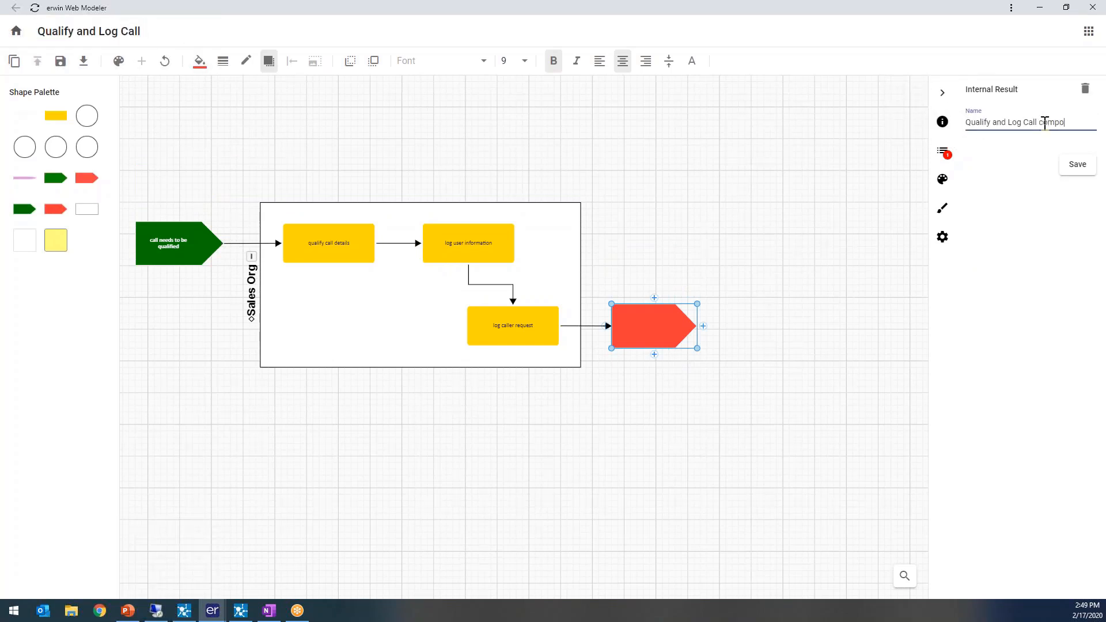
text(completed)
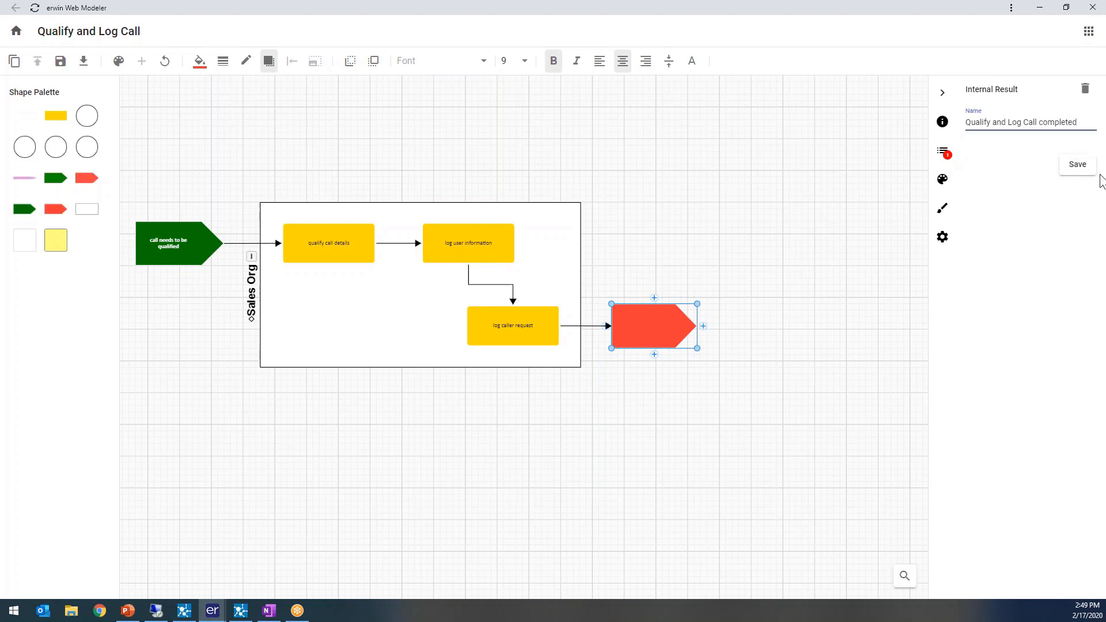
click(1078, 164)
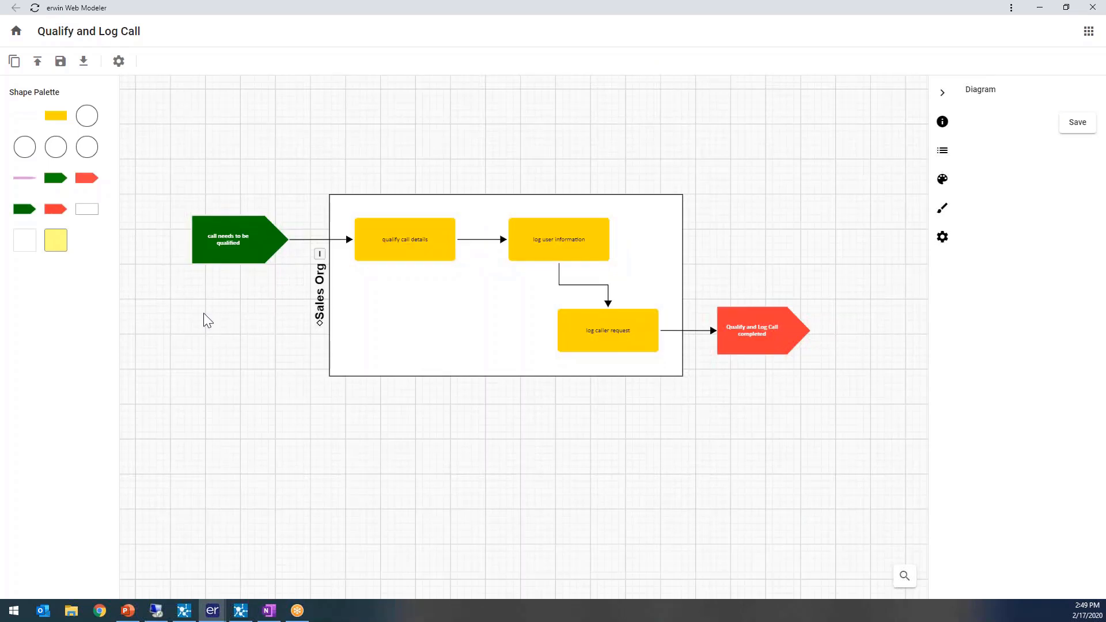
mouse_move(38, 61)
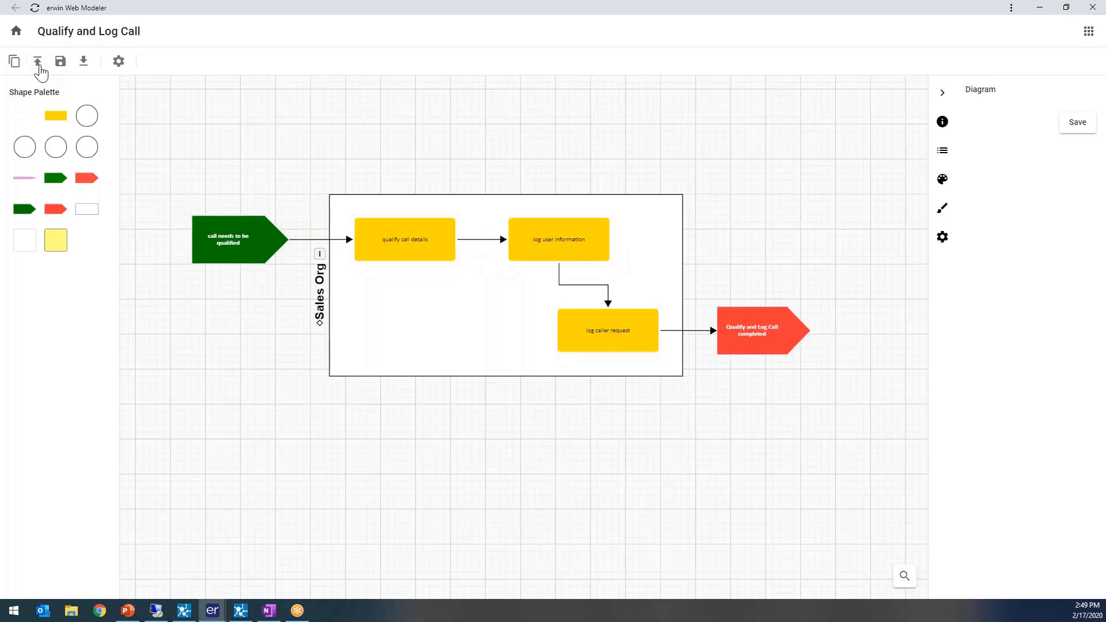
- Publish the diagram, then start a new diagram and view the available diagram types
click(37, 61)
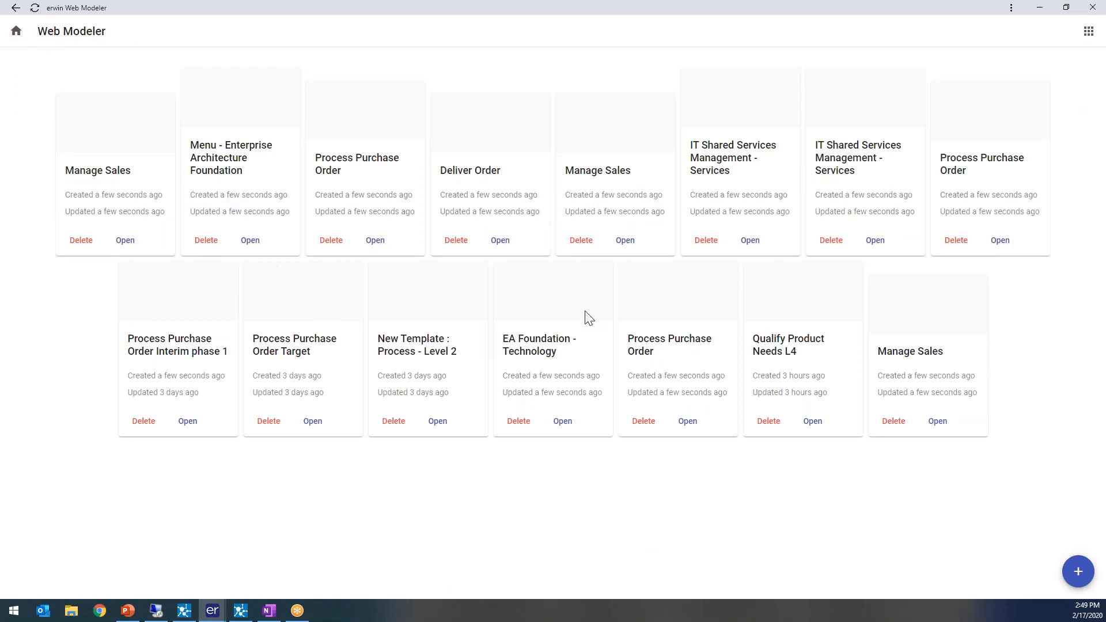
mouse_move(540, 113)
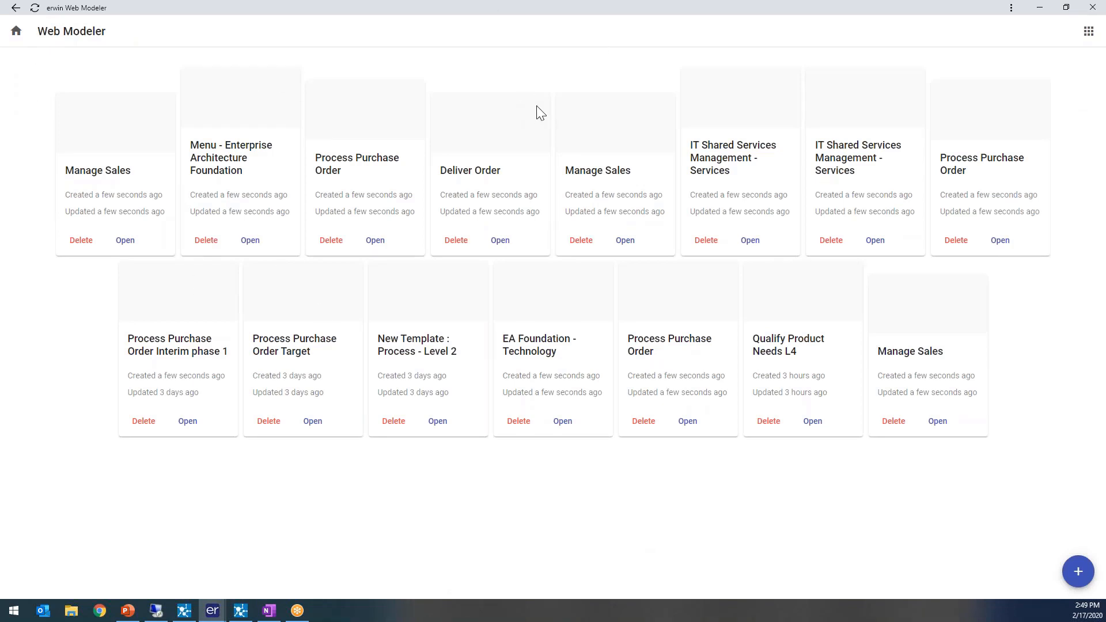
mouse_move(1079, 571)
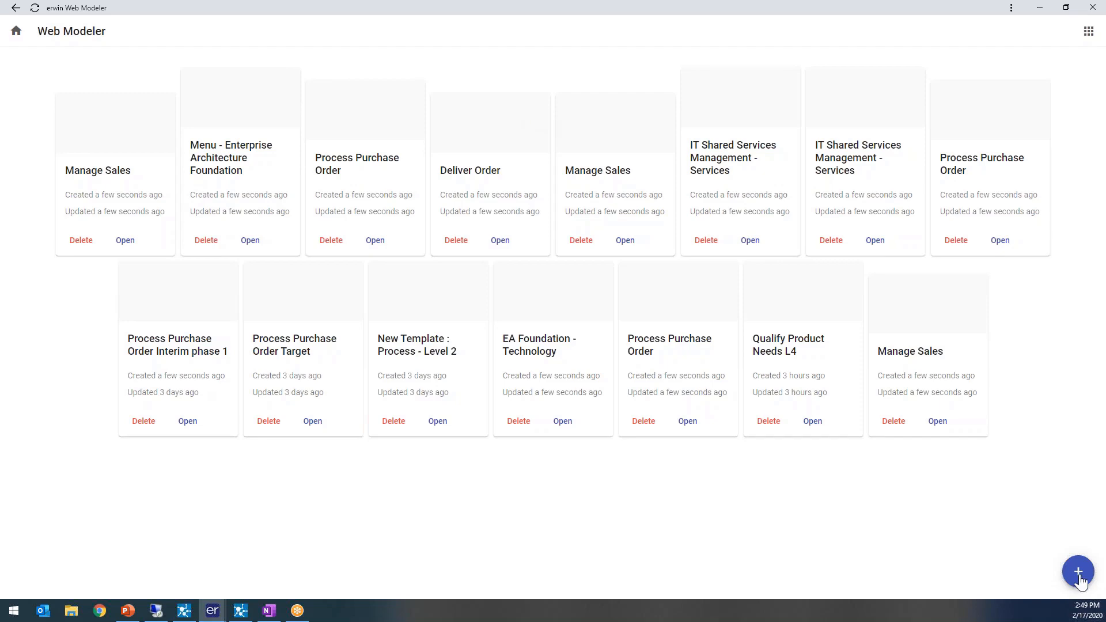
click(1079, 572)
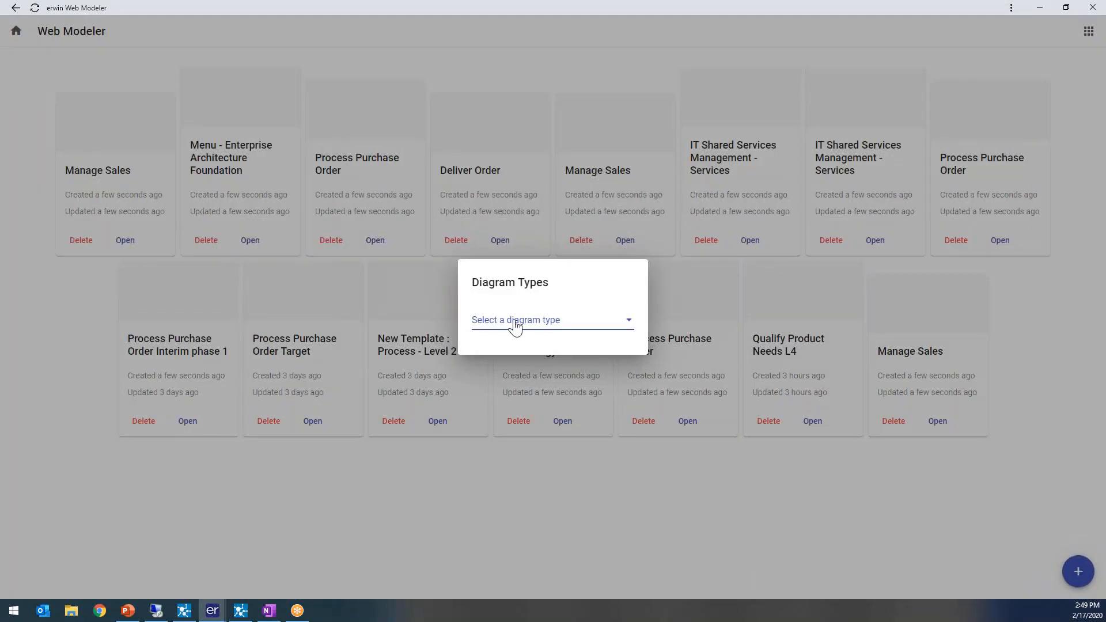
click(552, 320)
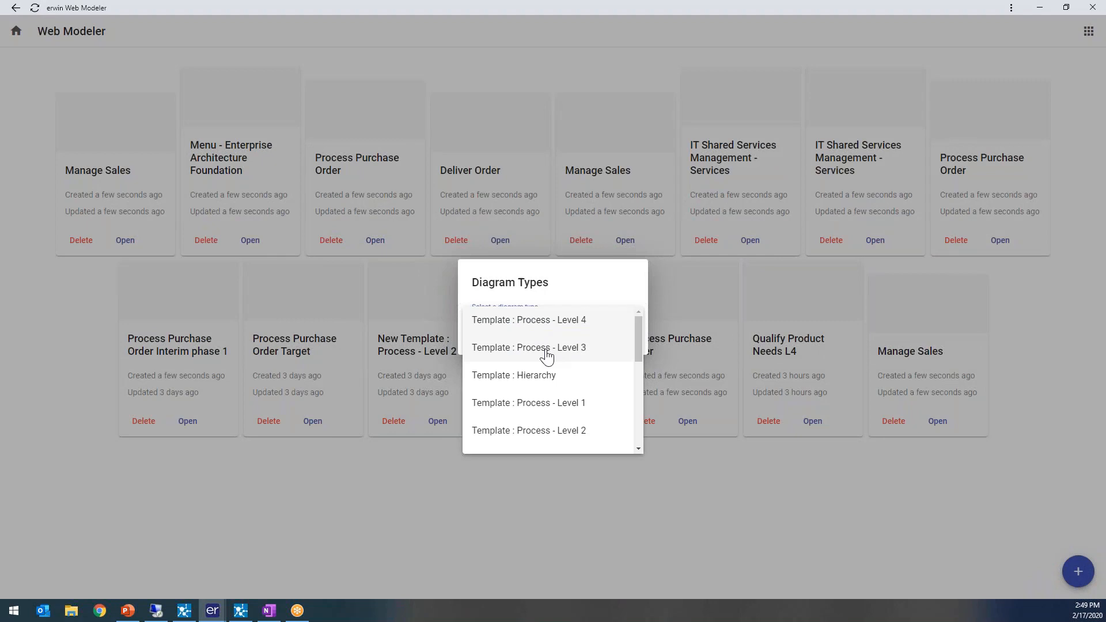
mouse_move(670, 574)
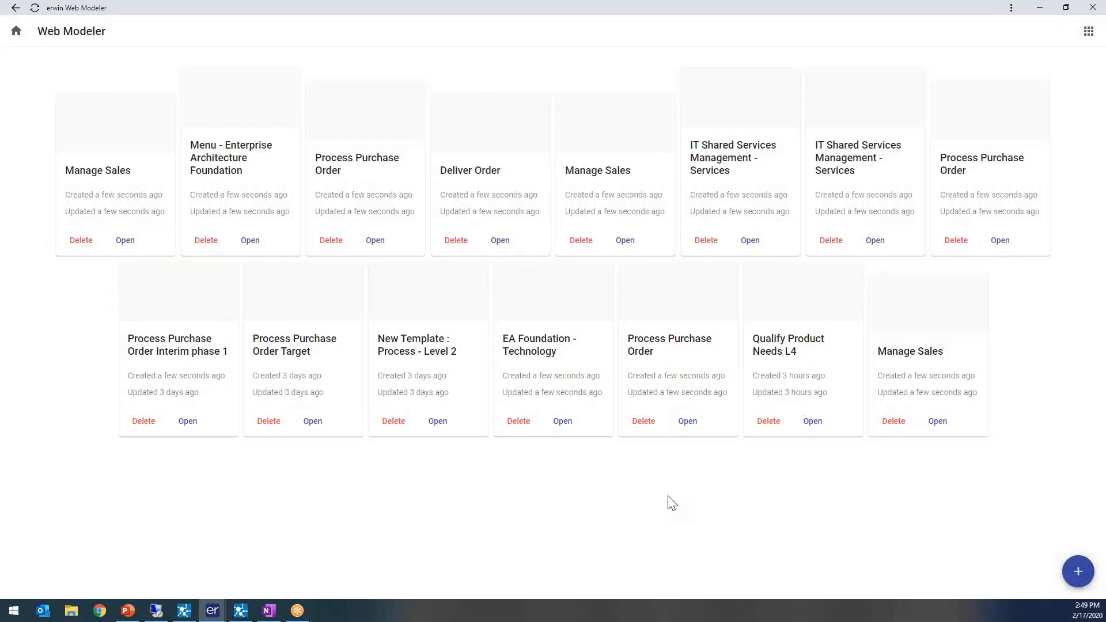
mouse_move(191, 577)
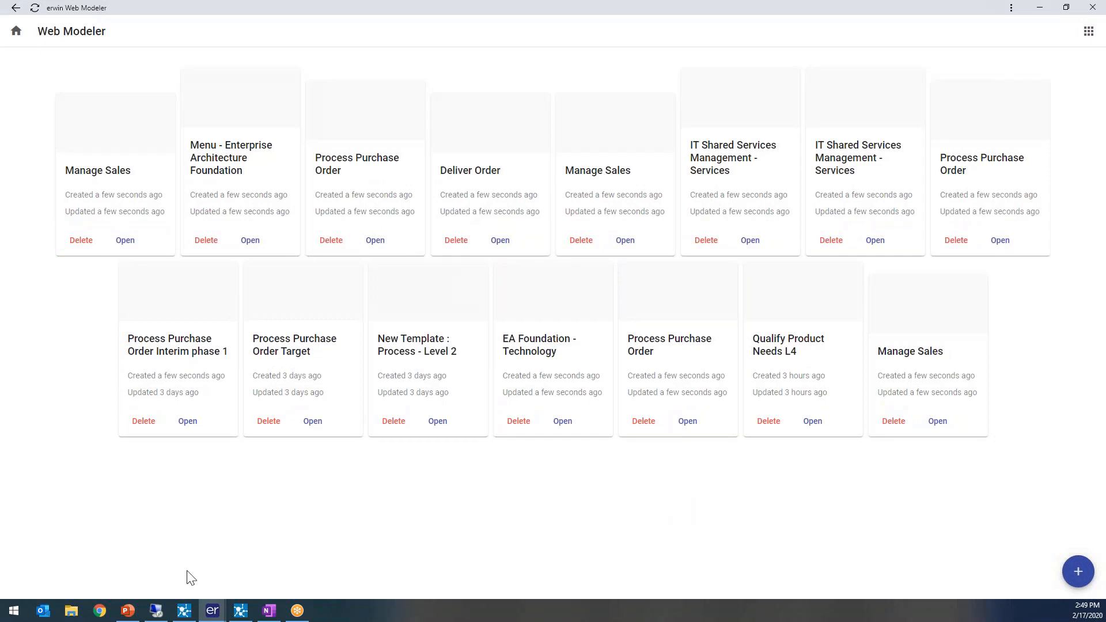
mouse_move(908, 5)
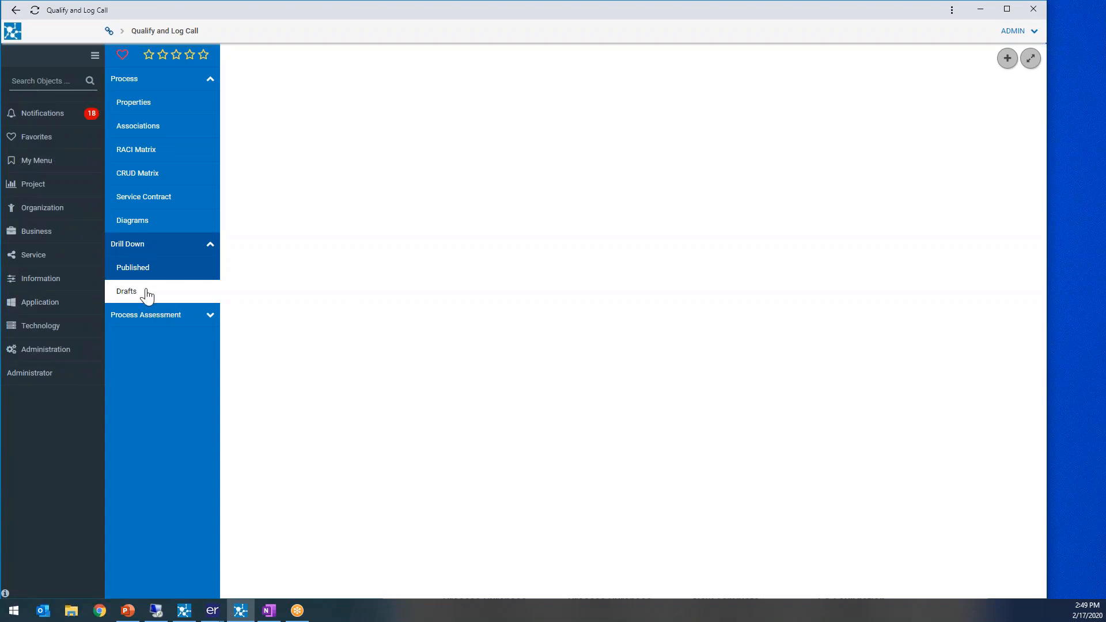
- View the published Qualify and Log Call diagram and inspect the log user information activity's details
click(126, 290)
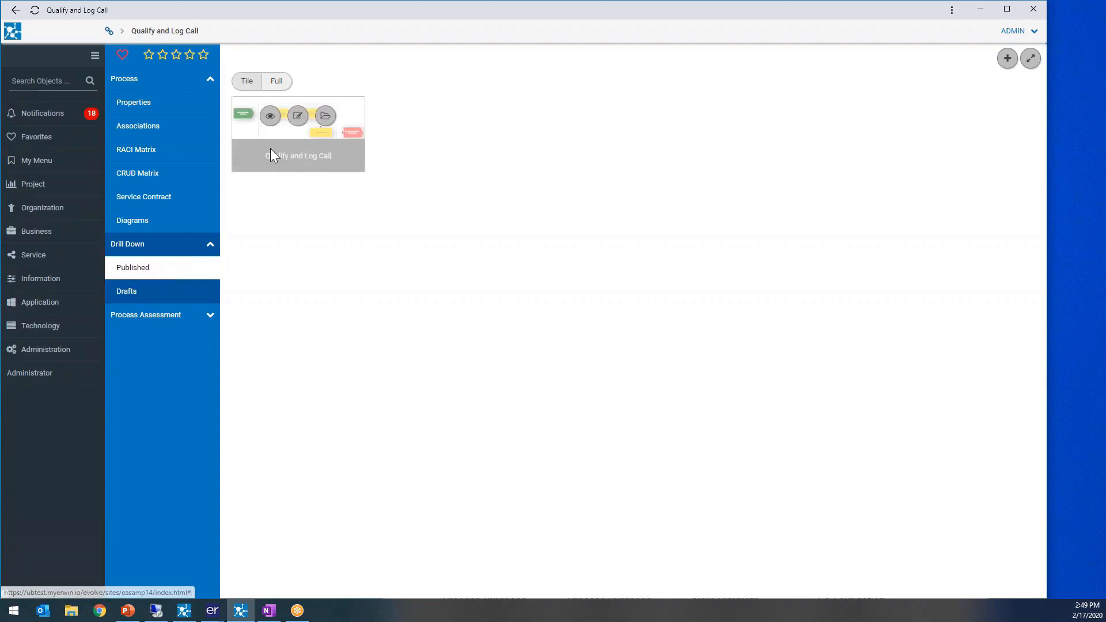
click(270, 117)
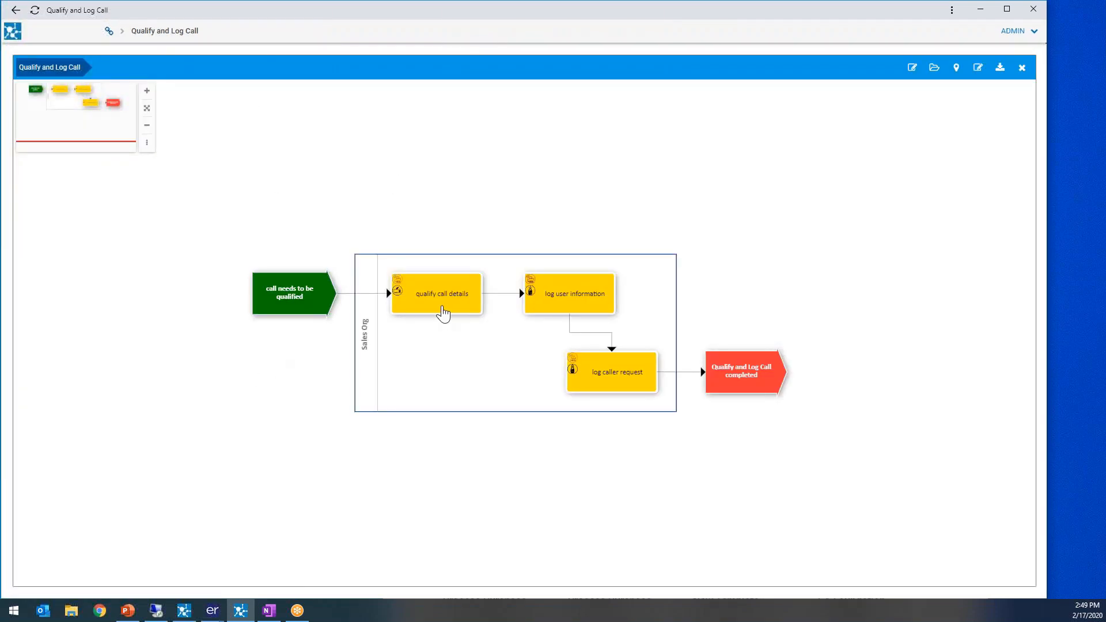
click(569, 293)
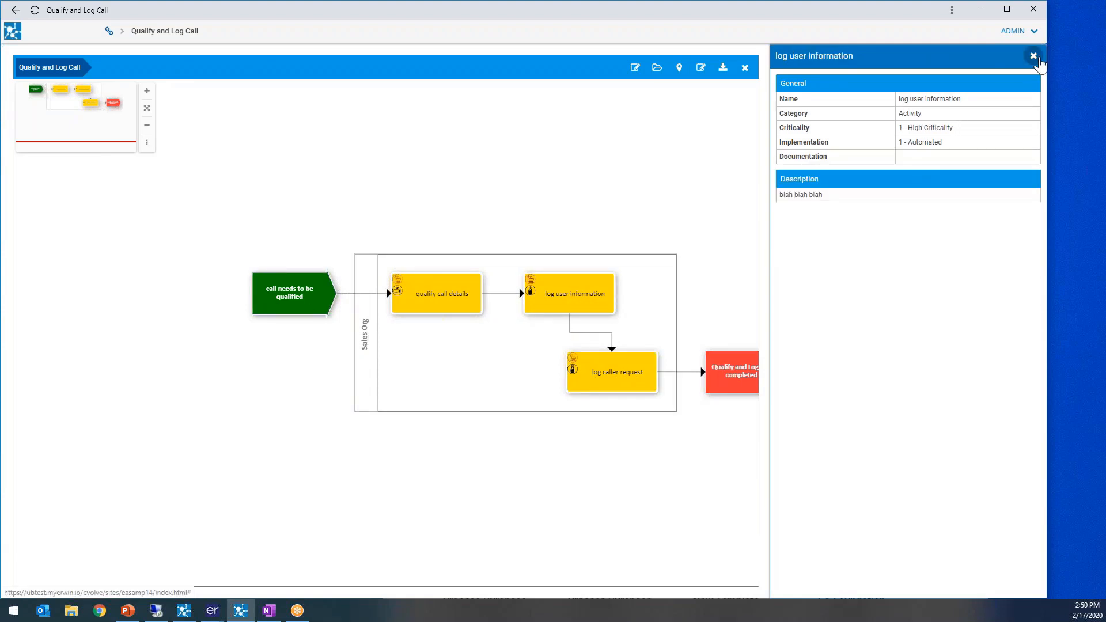
click(1032, 55)
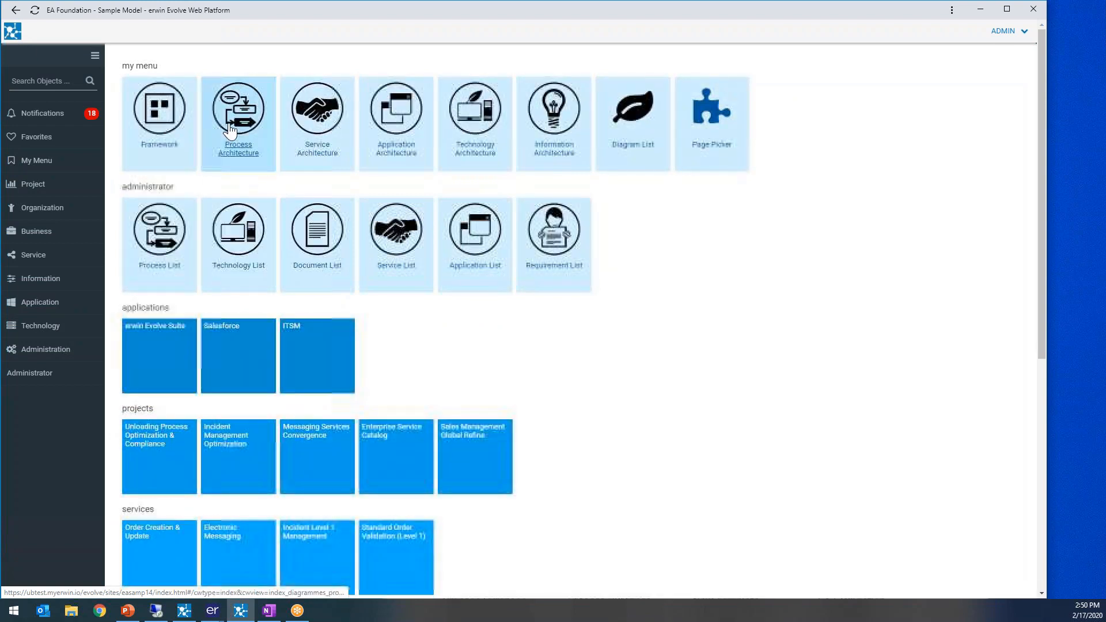
- Reach Qualify and Log Call through Process Architecture, then go up to the Manage Sales diagram
click(238, 108)
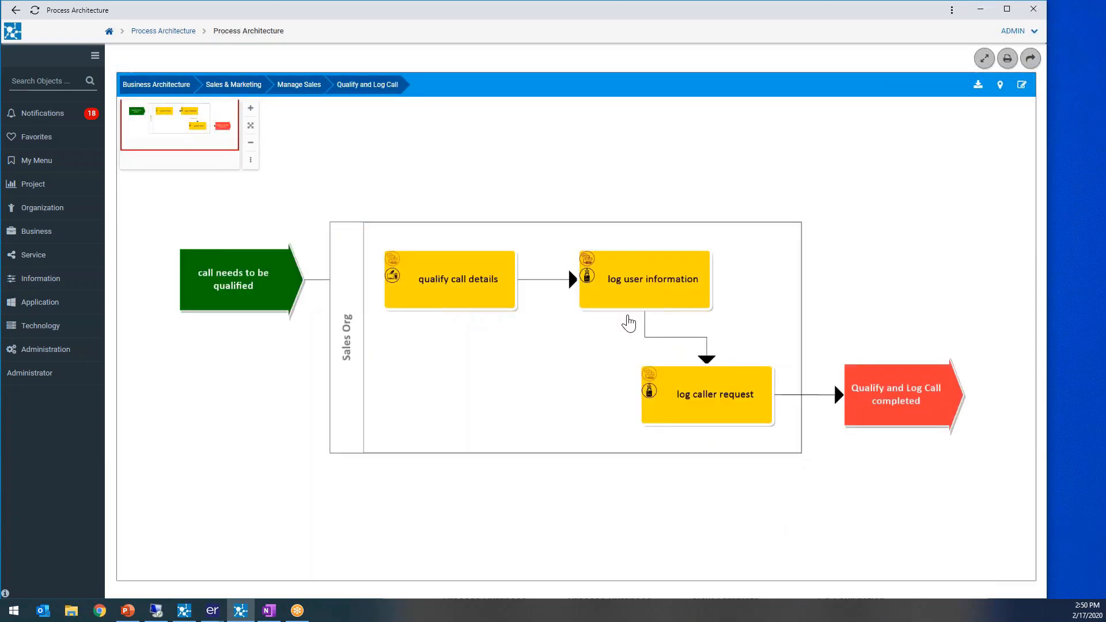
click(232, 84)
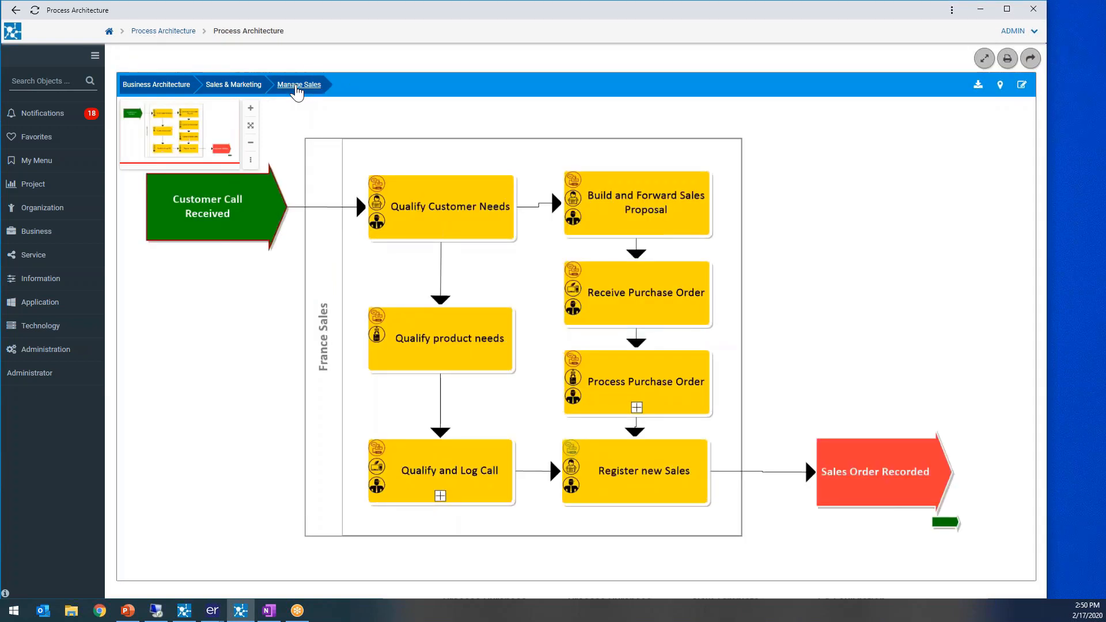
click(299, 85)
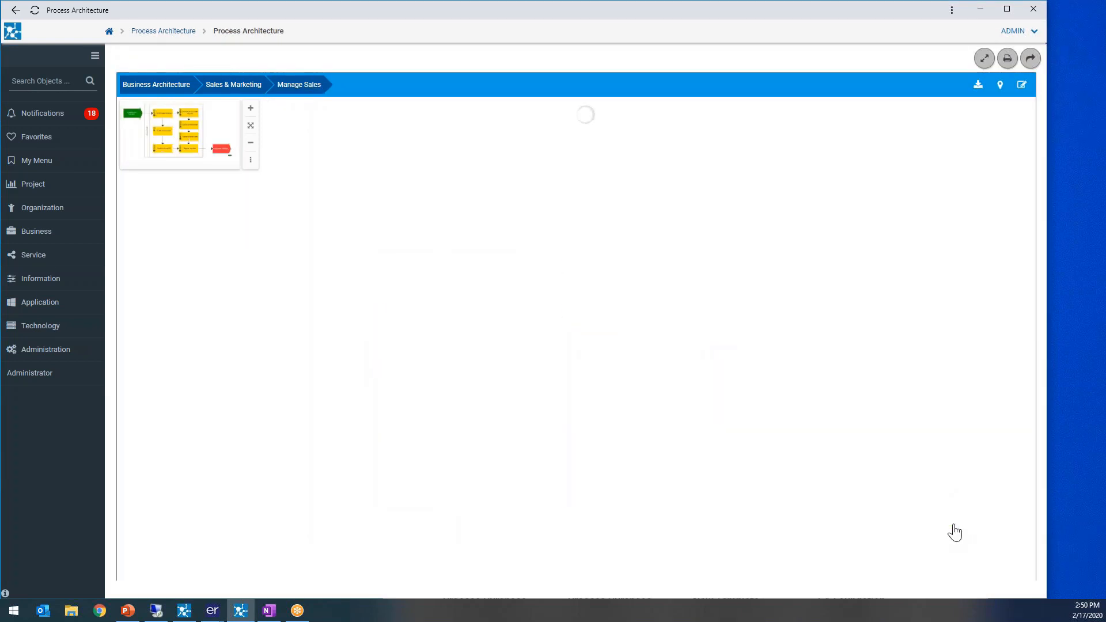